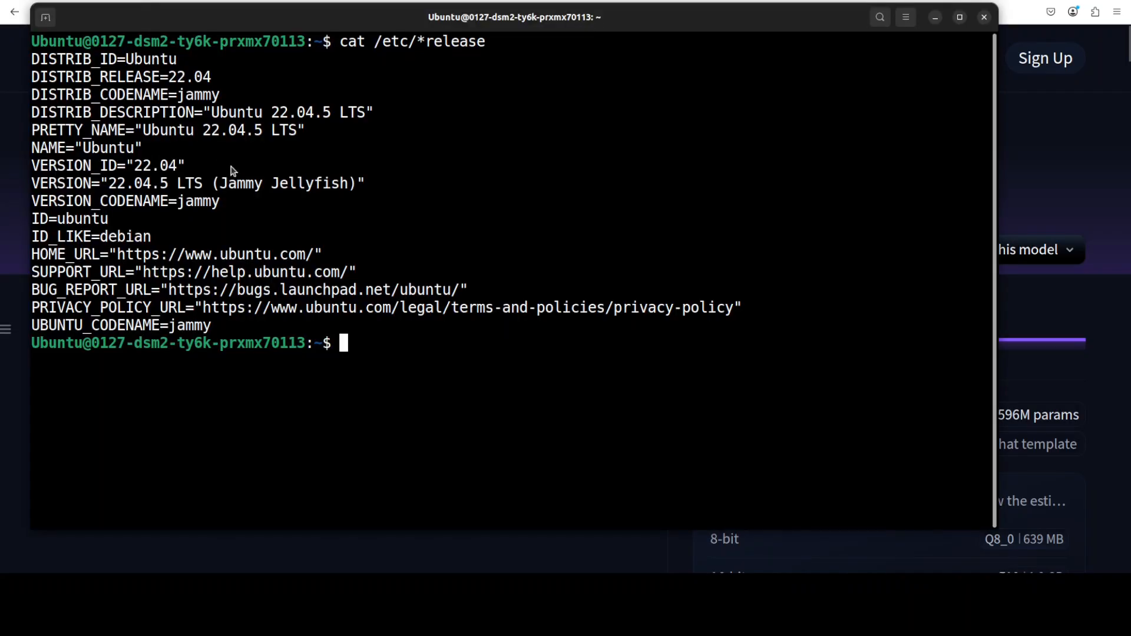
Enter nvidia-smi to check the GPU status after viewing the Ubuntu 22.04.5 release details
text(nvidia-smi)
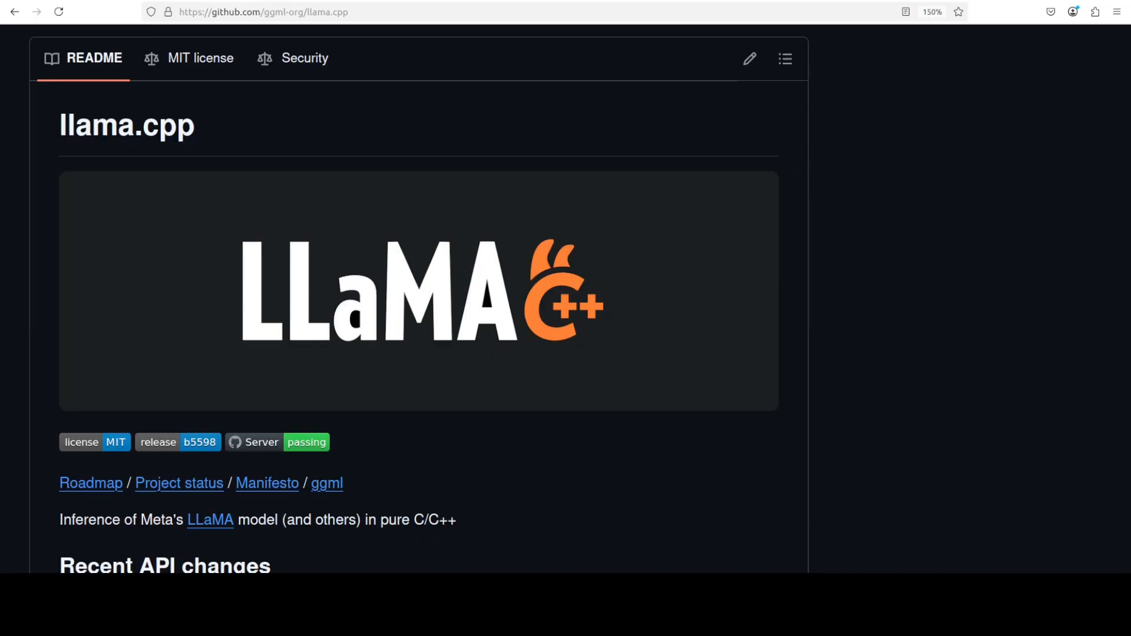
mouse_move(851, 147)
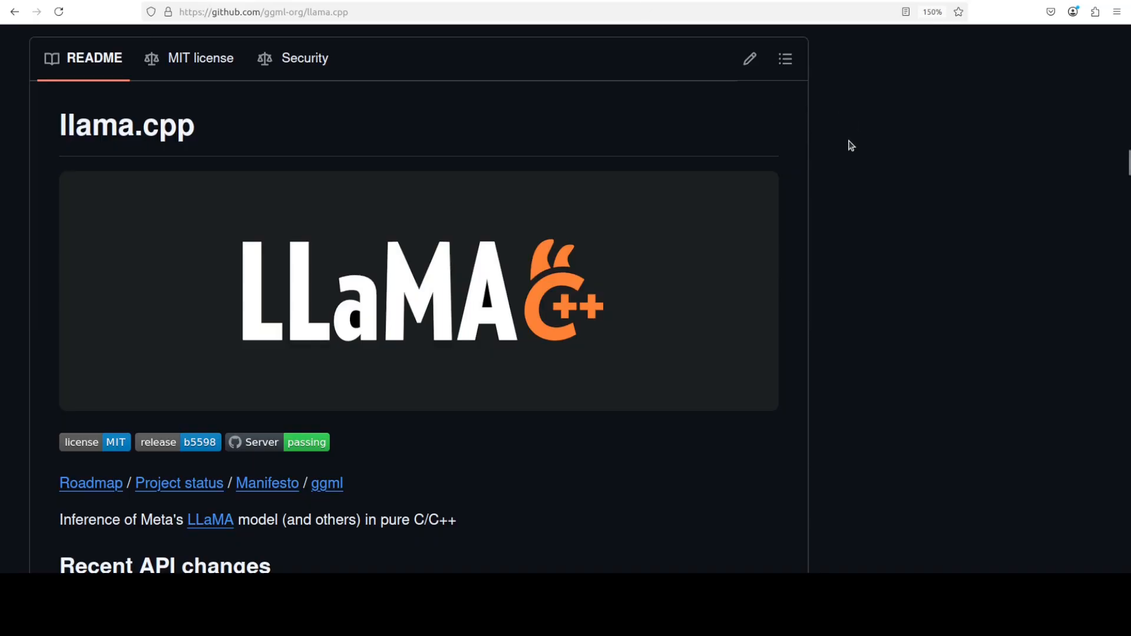
mouse_move(849, 181)
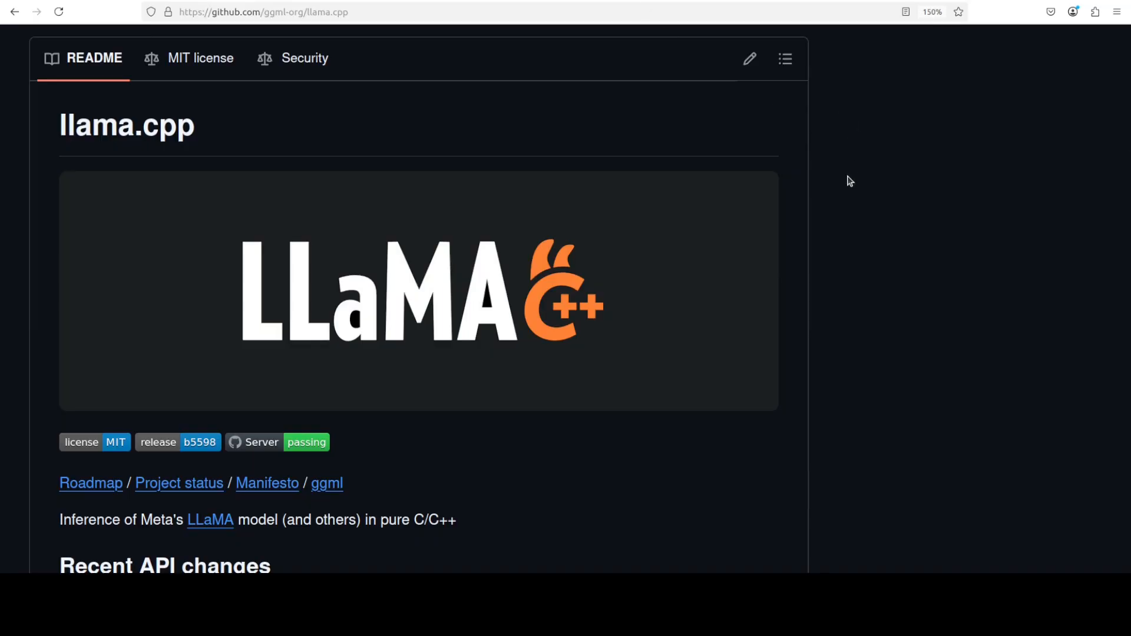
mouse_move(851, 238)
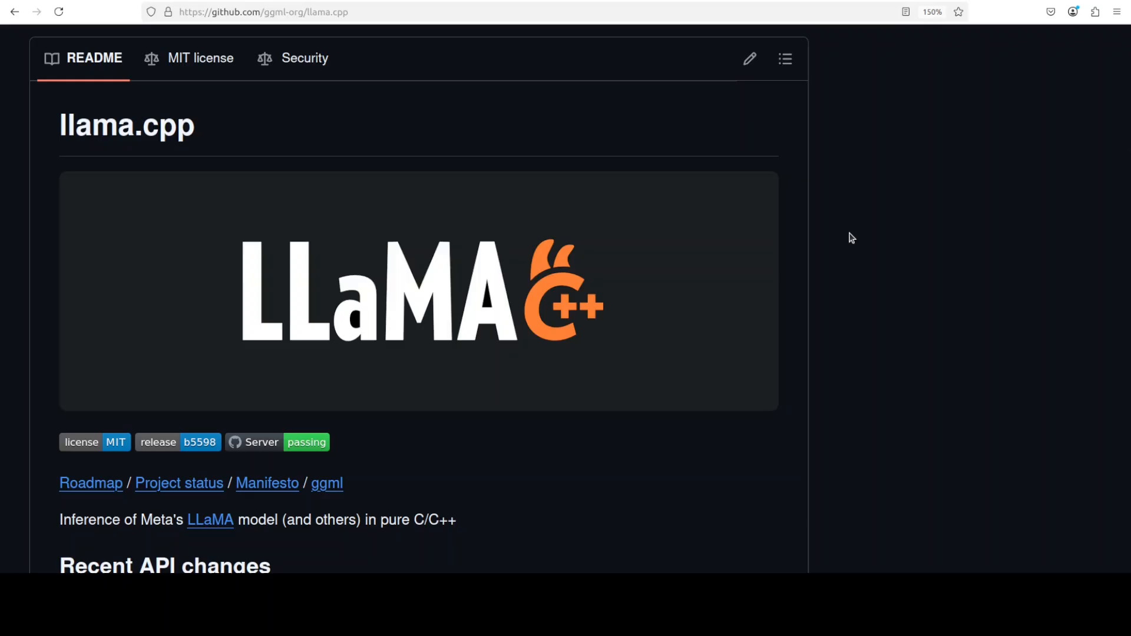
mouse_move(844, 248)
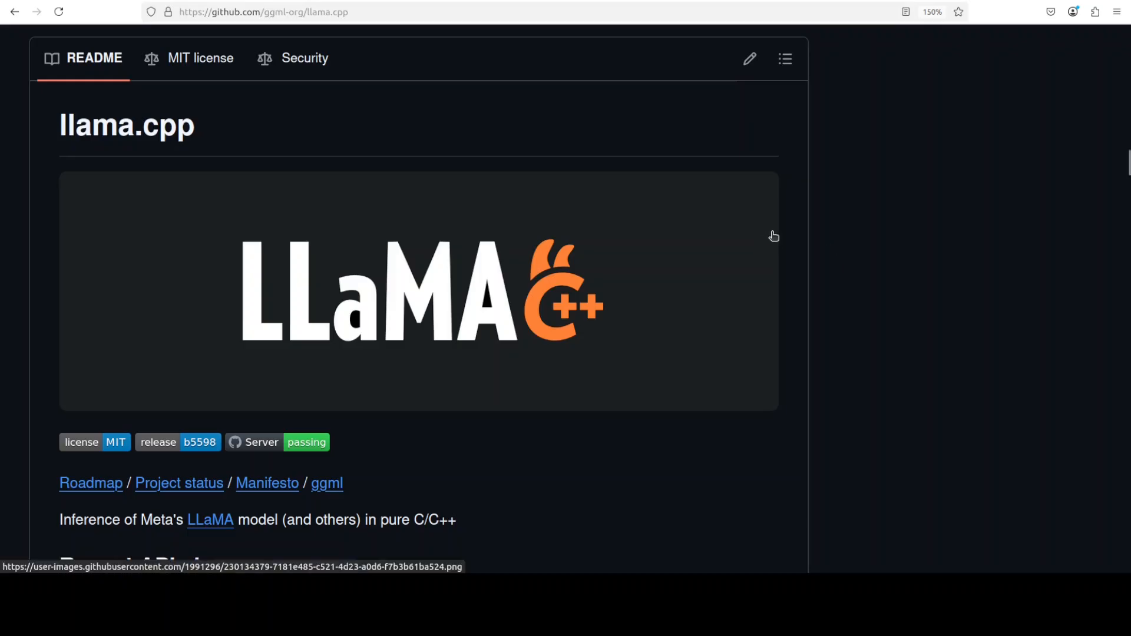
mouse_move(773, 230)
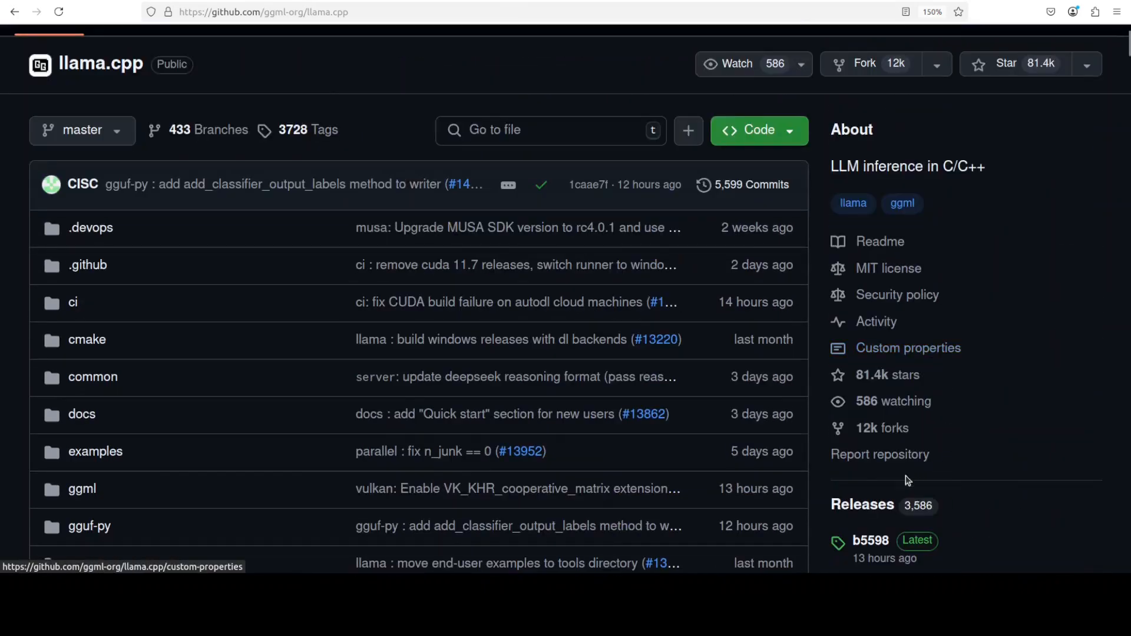
Save llama-b5598-bin-ubuntu-x64.zip via Save Link As into the home folder
scroll(down, 3)
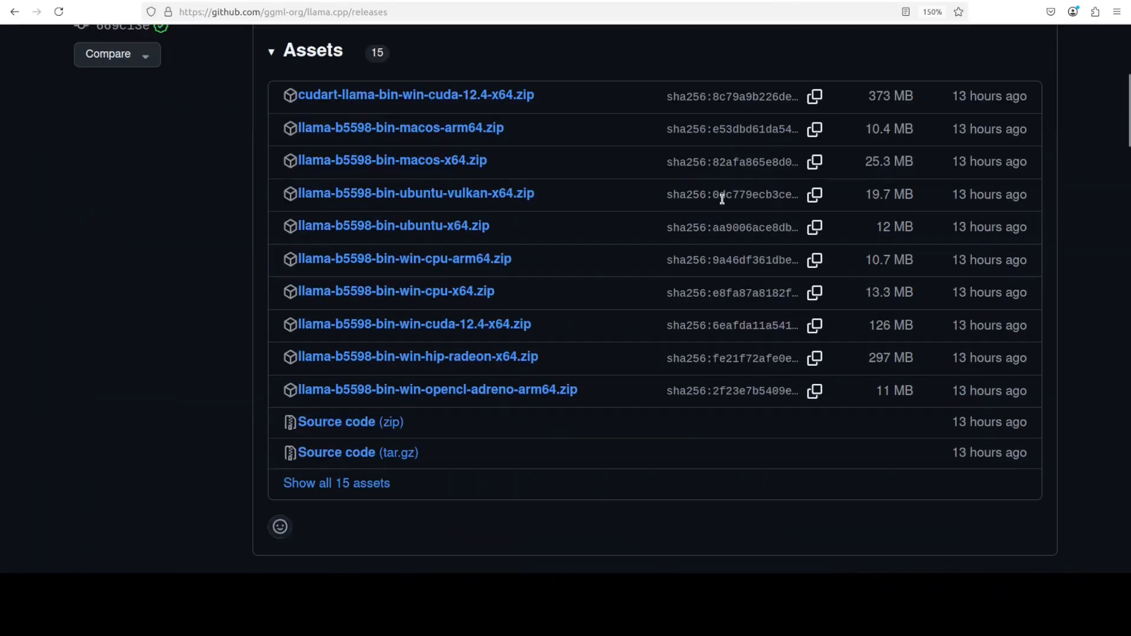
mouse_move(613, 244)
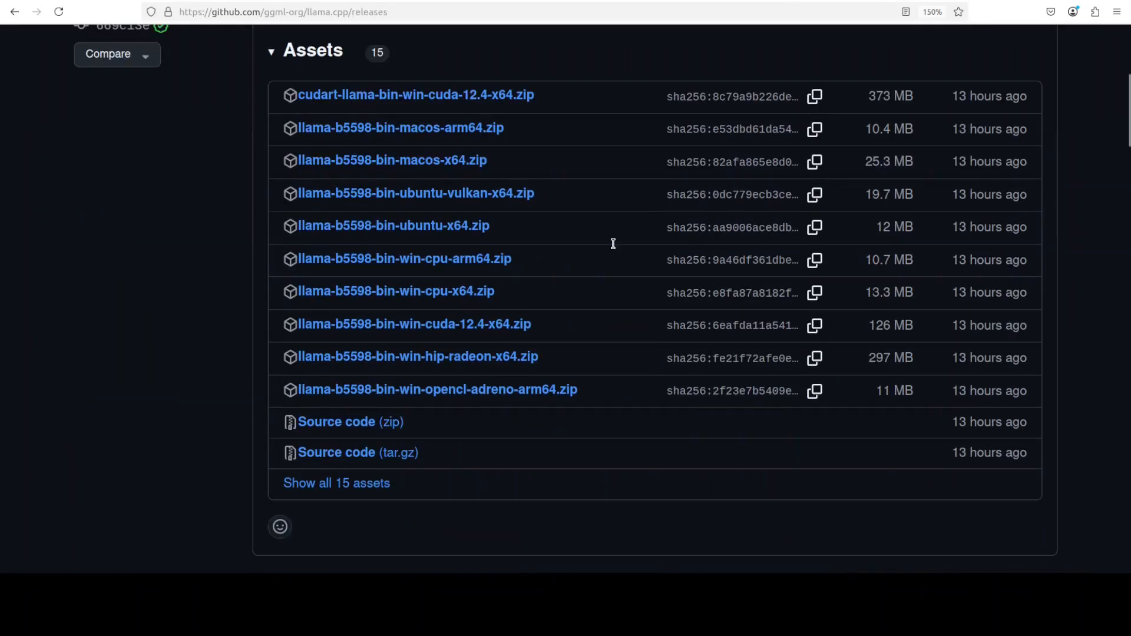
mouse_move(416, 192)
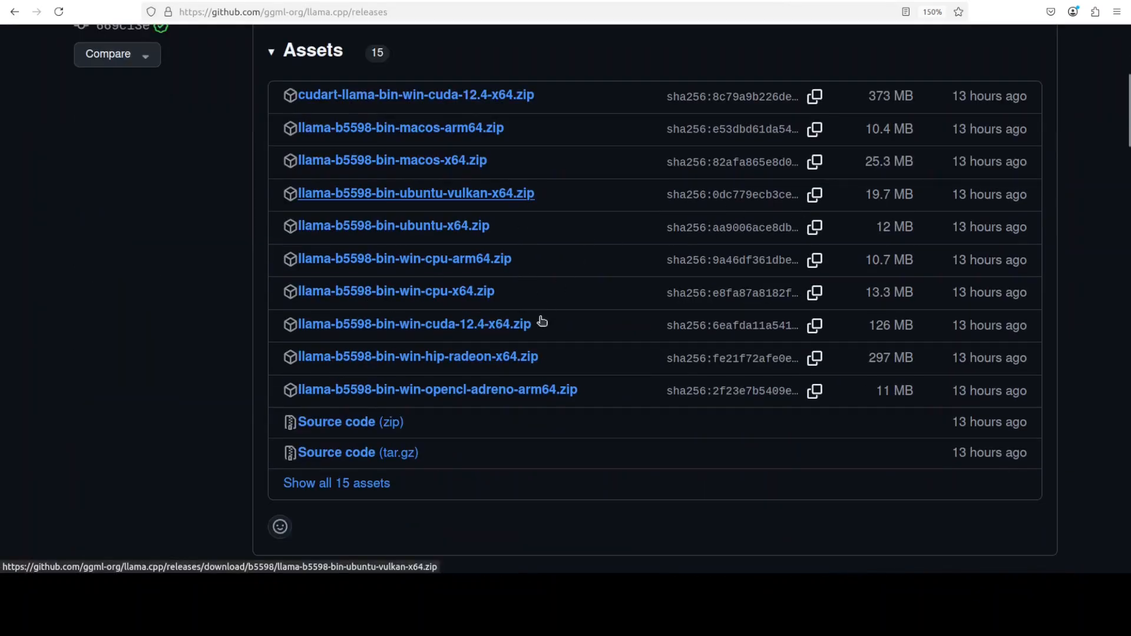
mouse_move(538, 172)
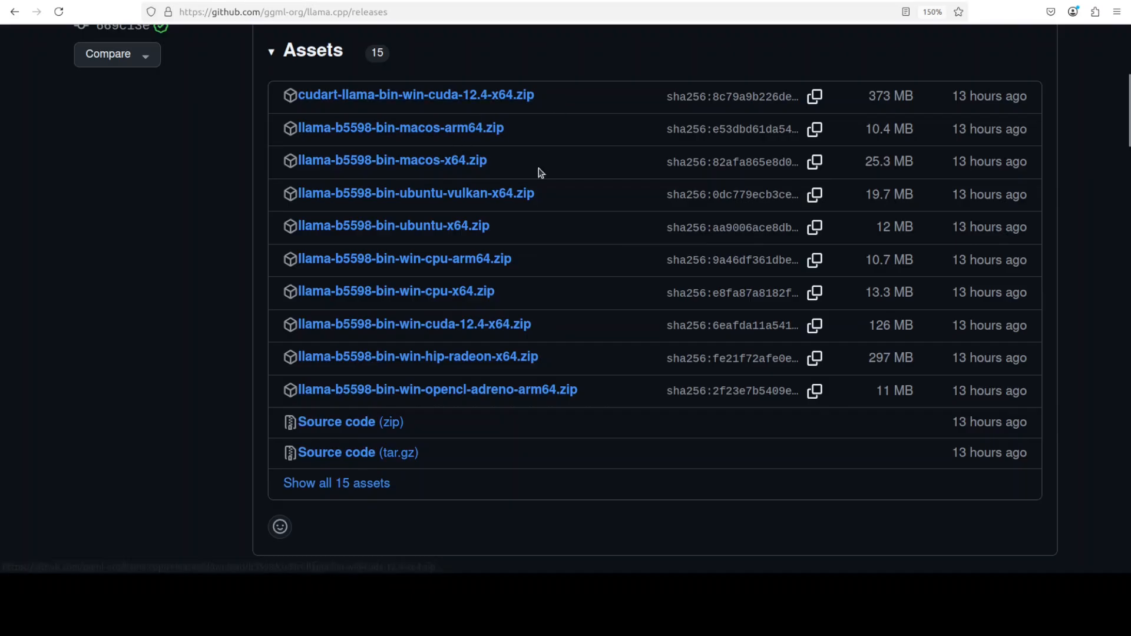
mouse_move(393, 226)
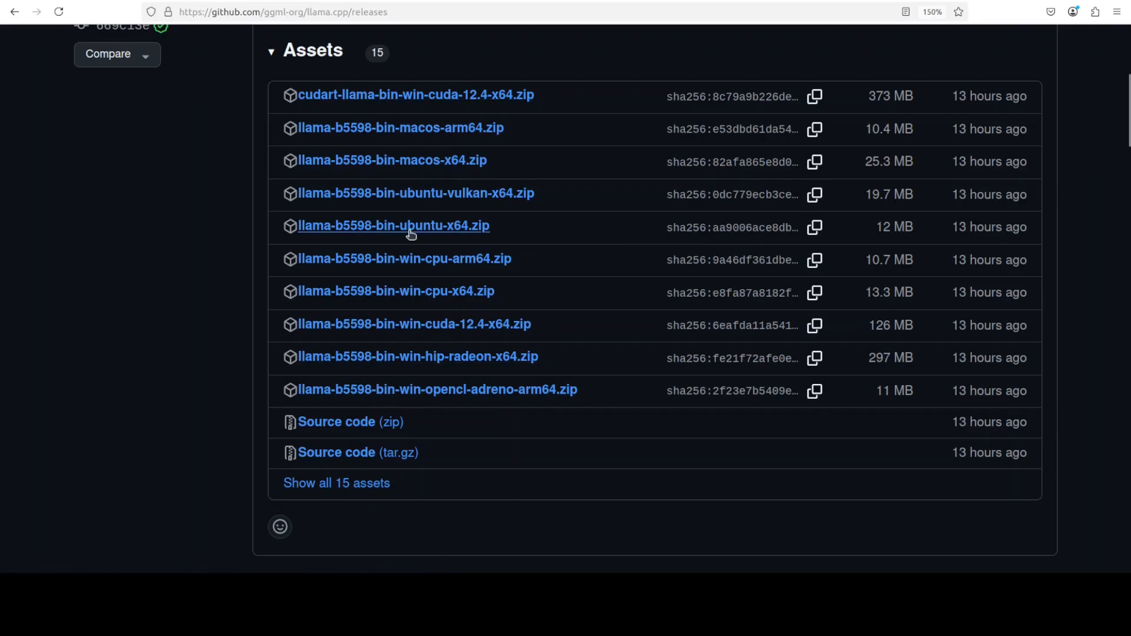
mouse_move(394, 226)
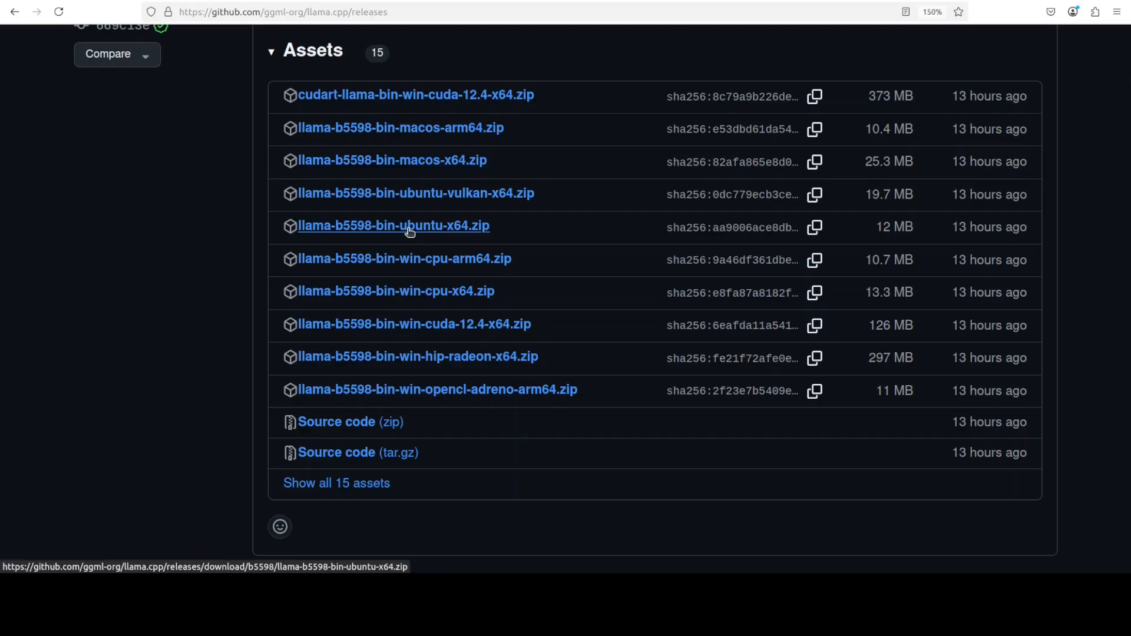
right_click(393, 226)
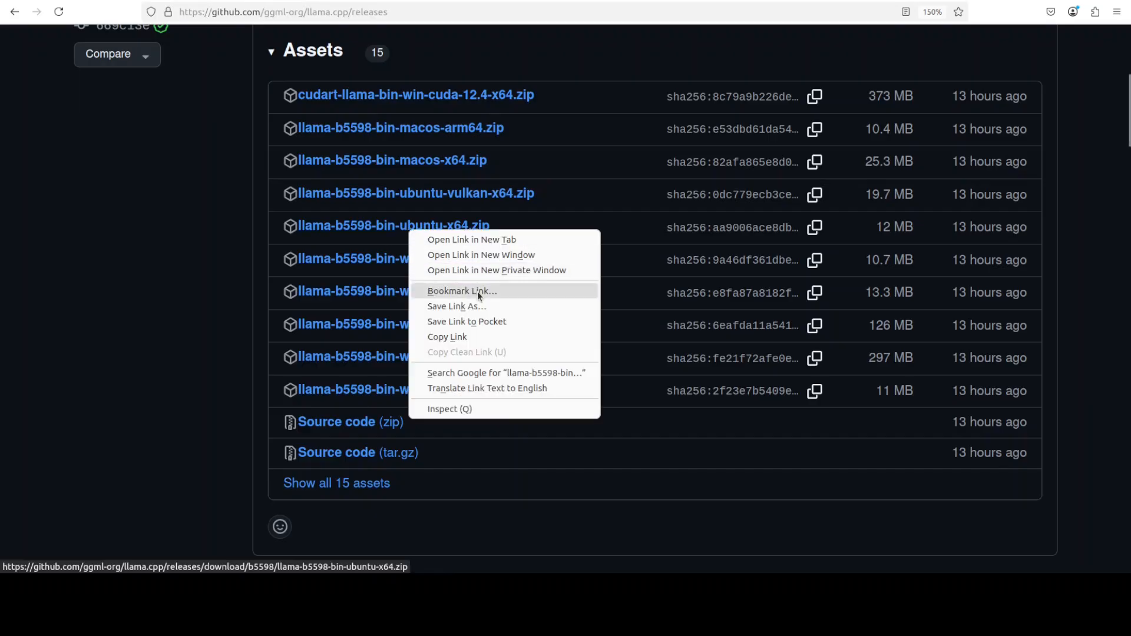
mouse_move(456, 306)
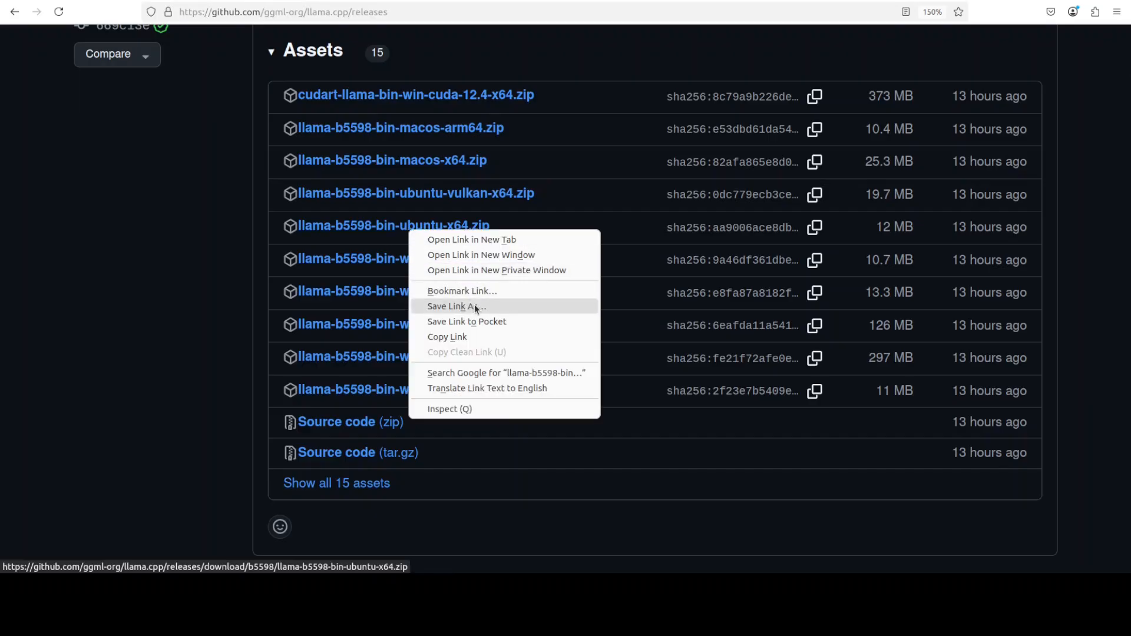
click(483, 313)
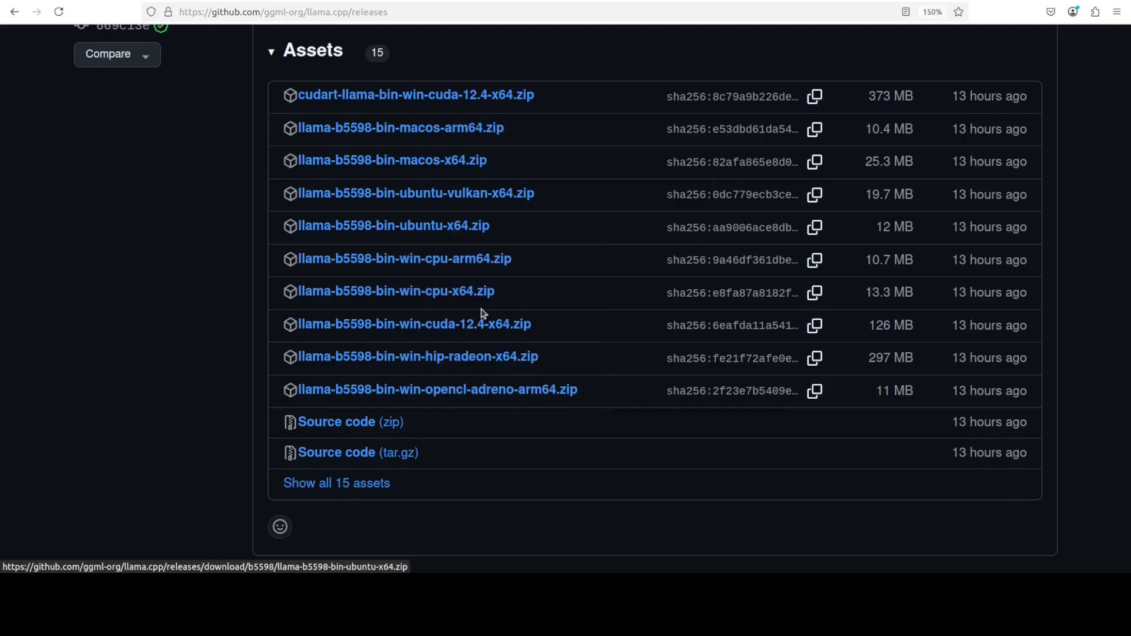
click(393, 225)
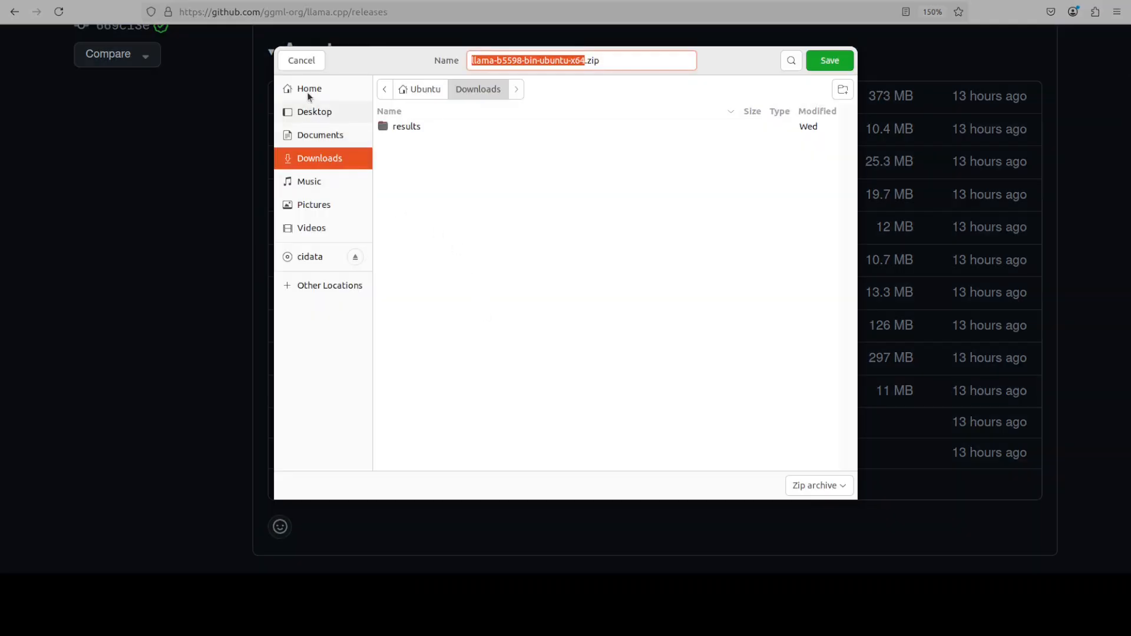
click(308, 88)
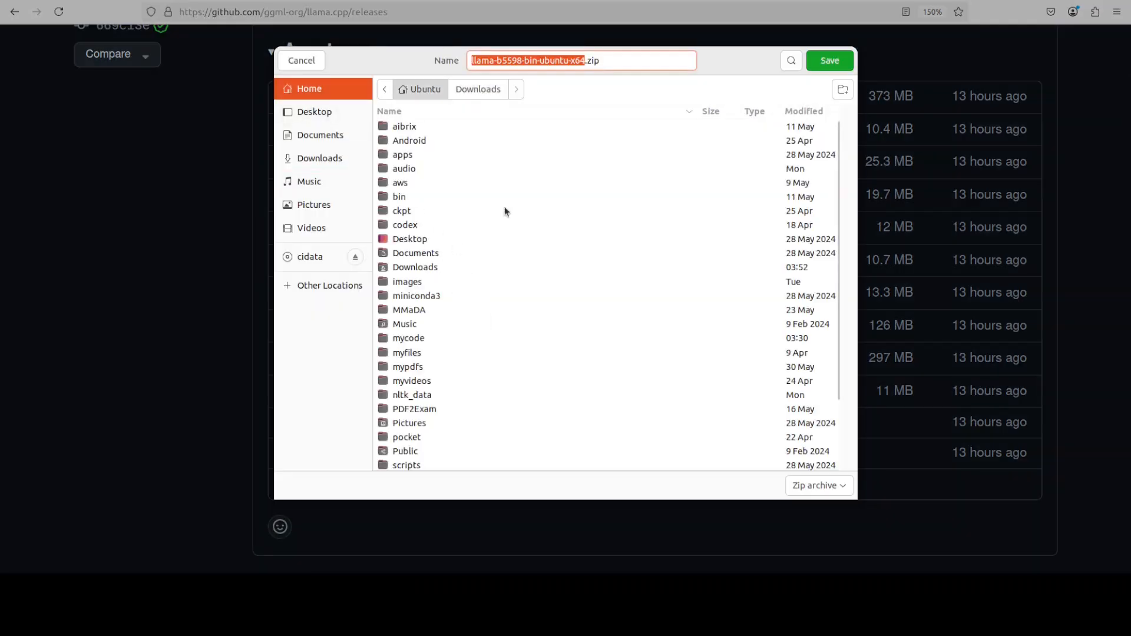
mouse_move(141, 102)
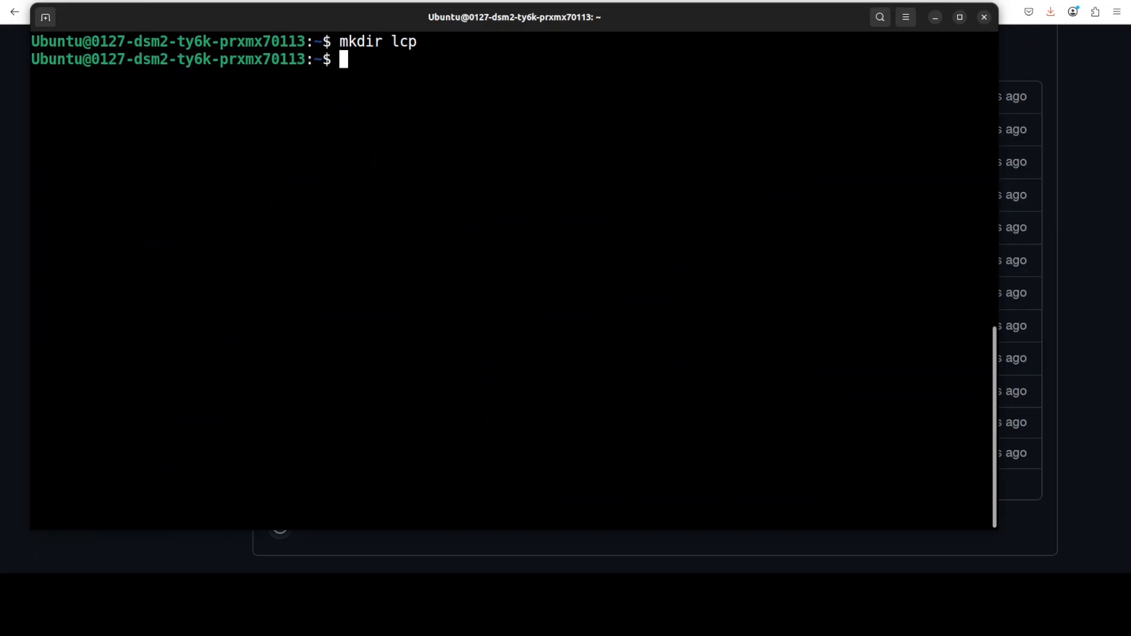
List the home directory, move llama-b5598-bin-ubuntu-x64.zip and unzip it
text(ls -ltr)
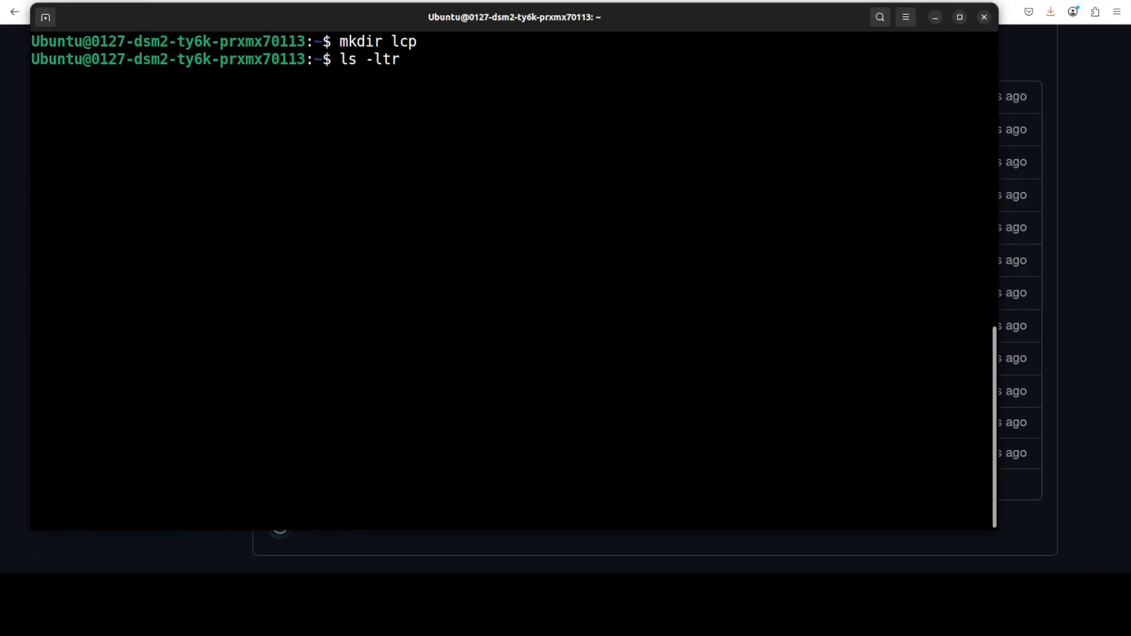
key(Return)
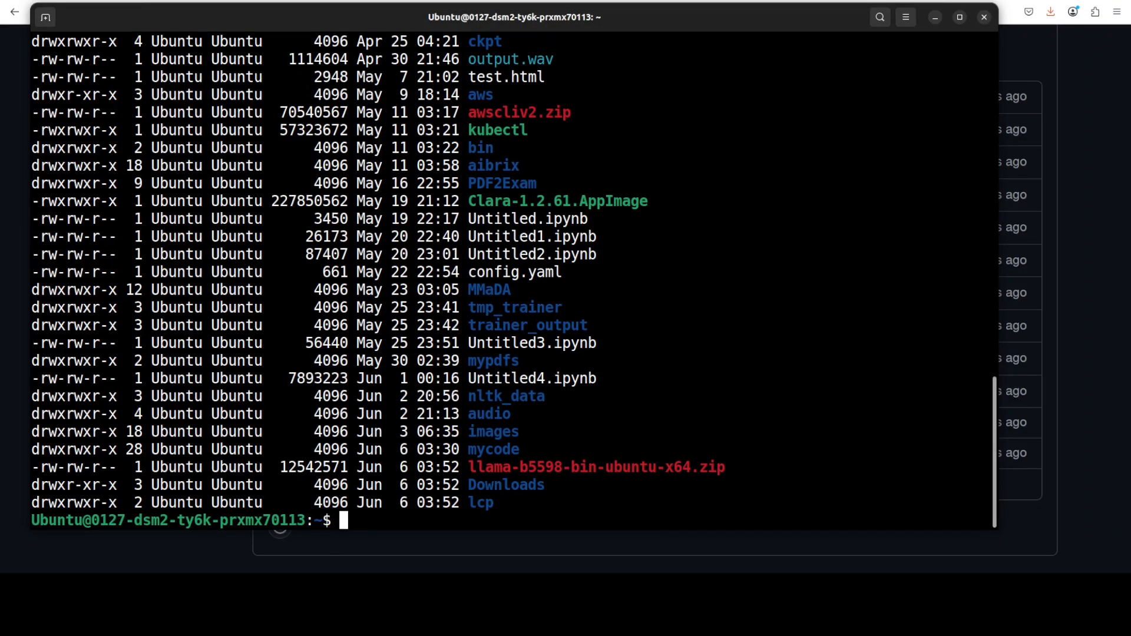
text(mv llama-b5598-bin-ubuntu-x64.zip)
text(cd lcp)
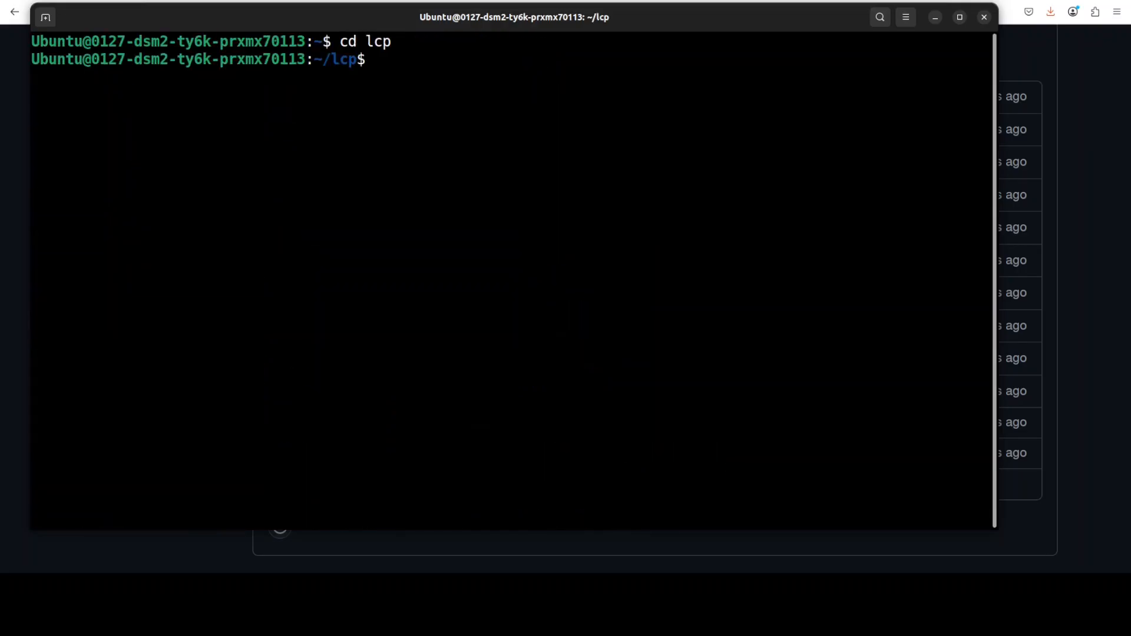
text(unzip llama-b5598-bin-ubuntu-x64.zip)
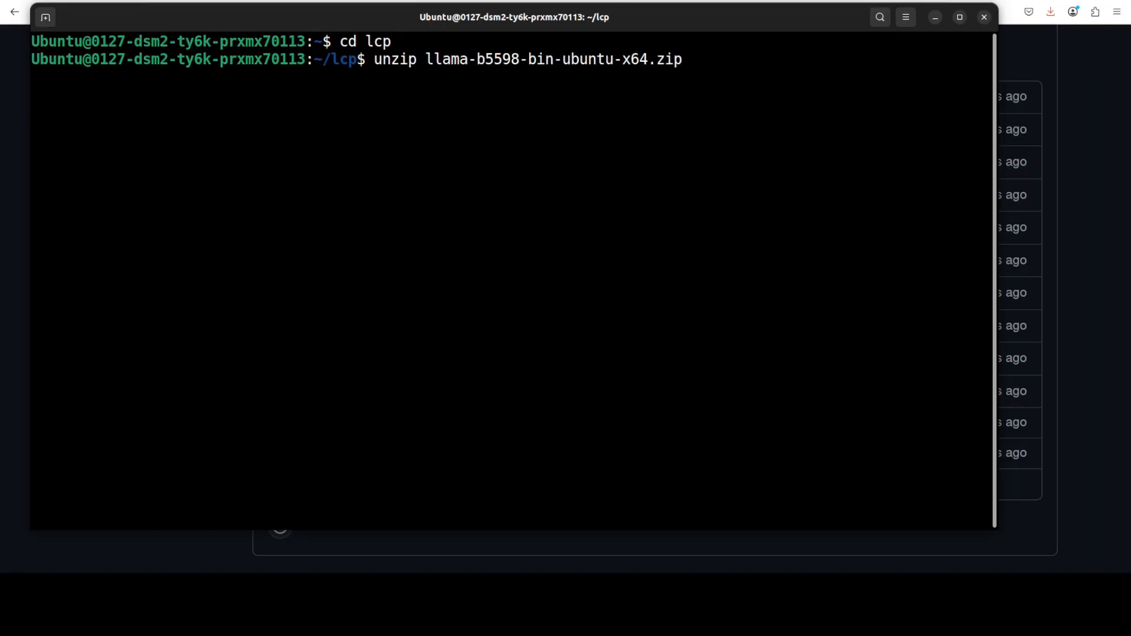
key(Return)
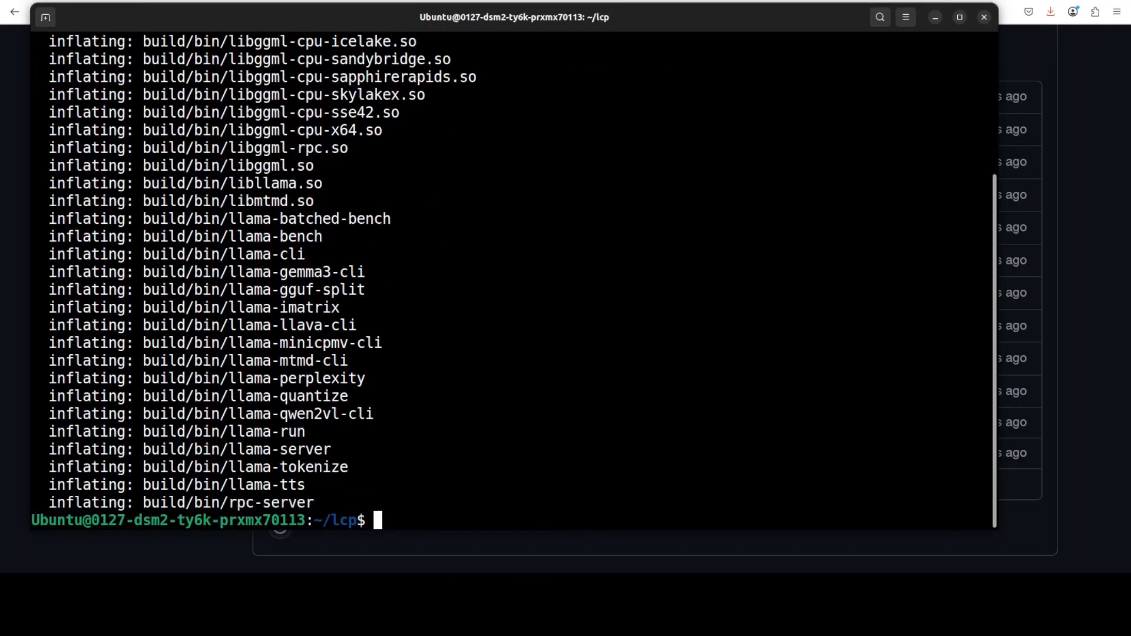
List the extracted build/bin binaries such as llama-server, then return home with cd
text(ls)
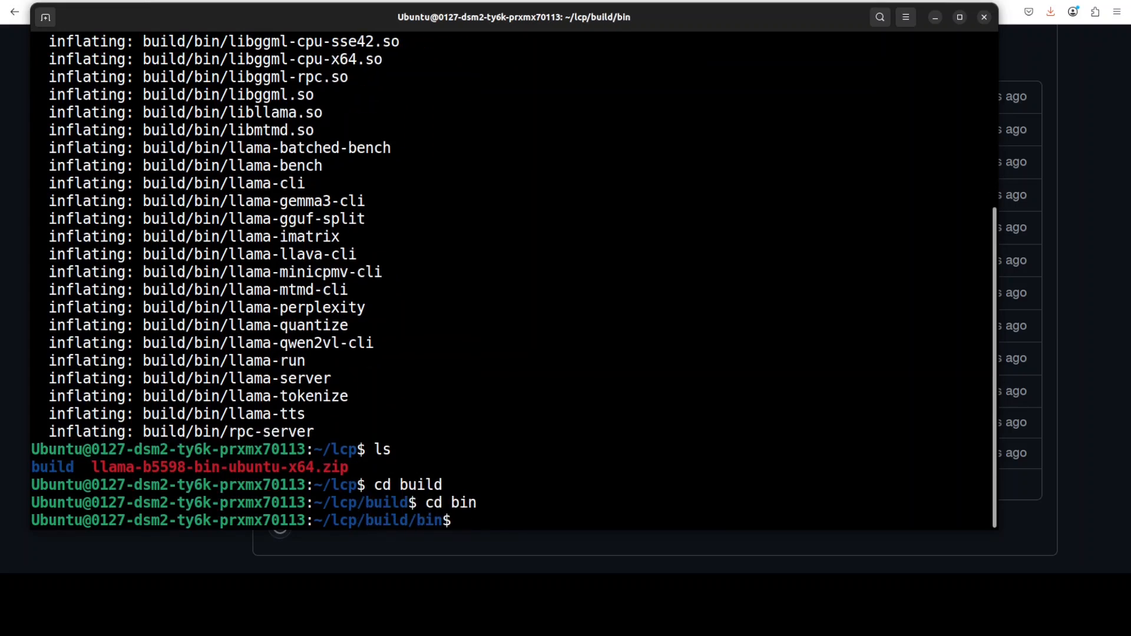
text(ls -)
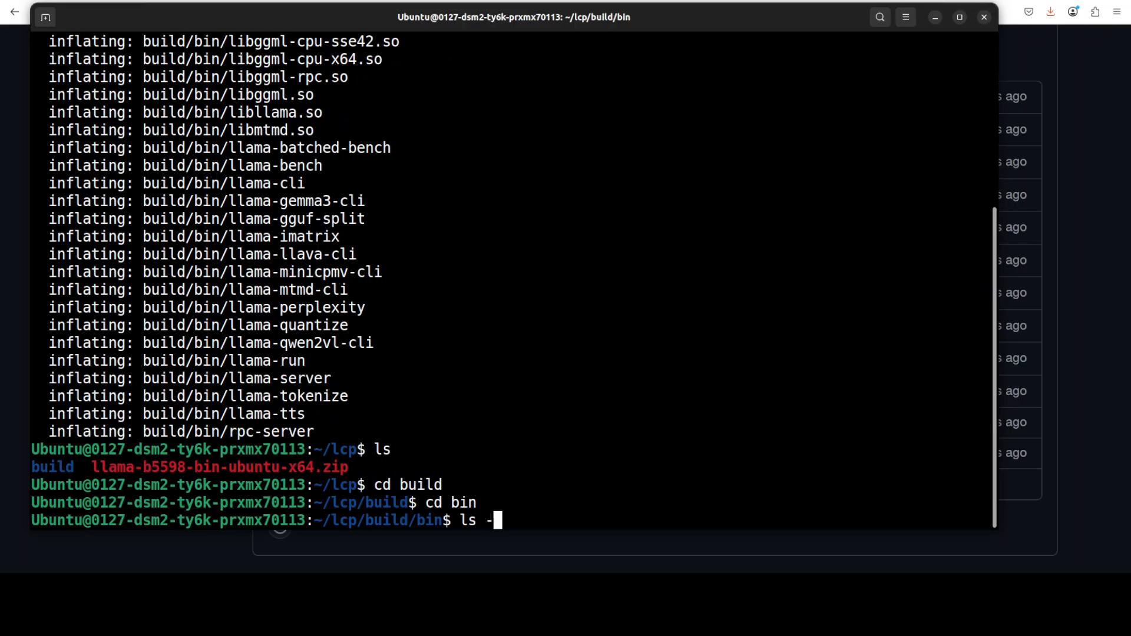
key(Return)
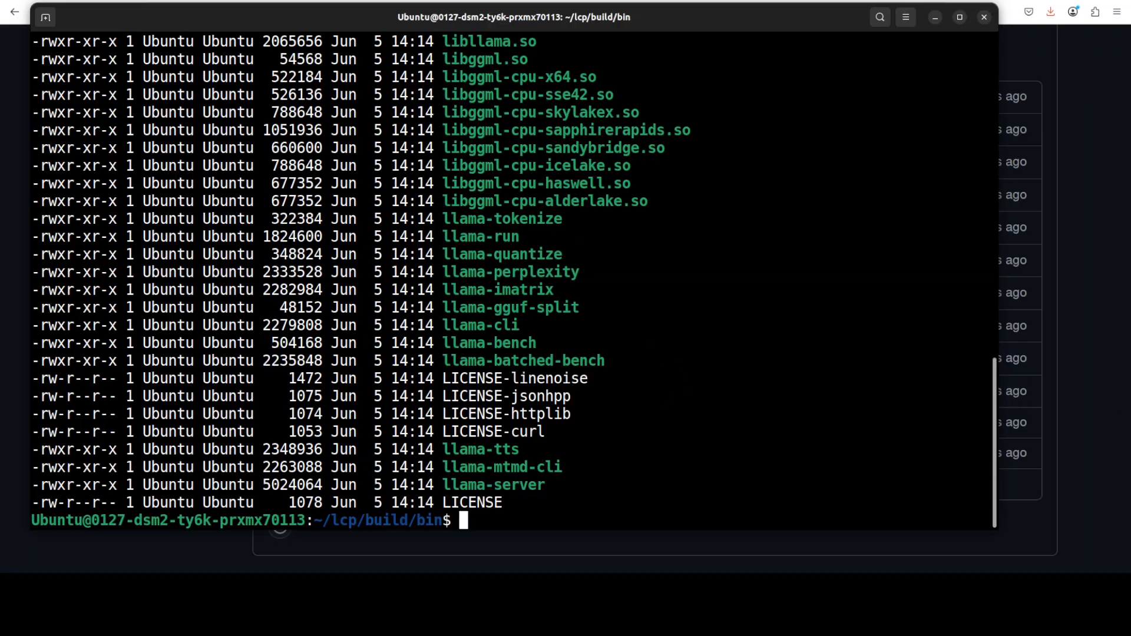
text(cd)
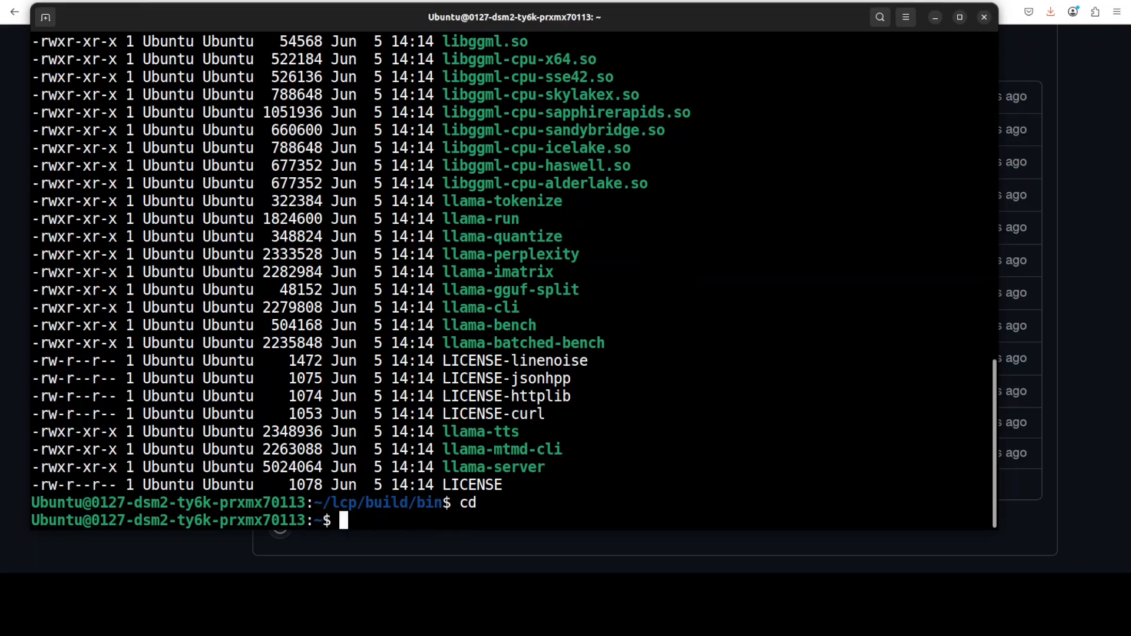
Install huggingface_hub, run huggingface-cli login adding the token as git credential, and clear the screen
text(pip install huggingface_hub)
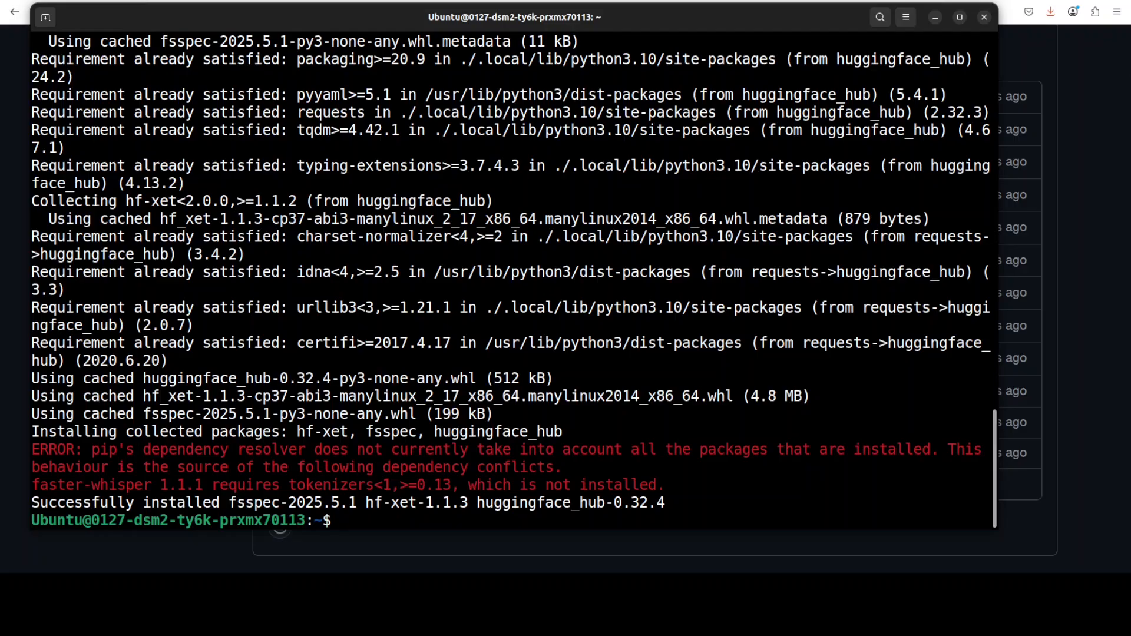
text(huggingface-cli login)
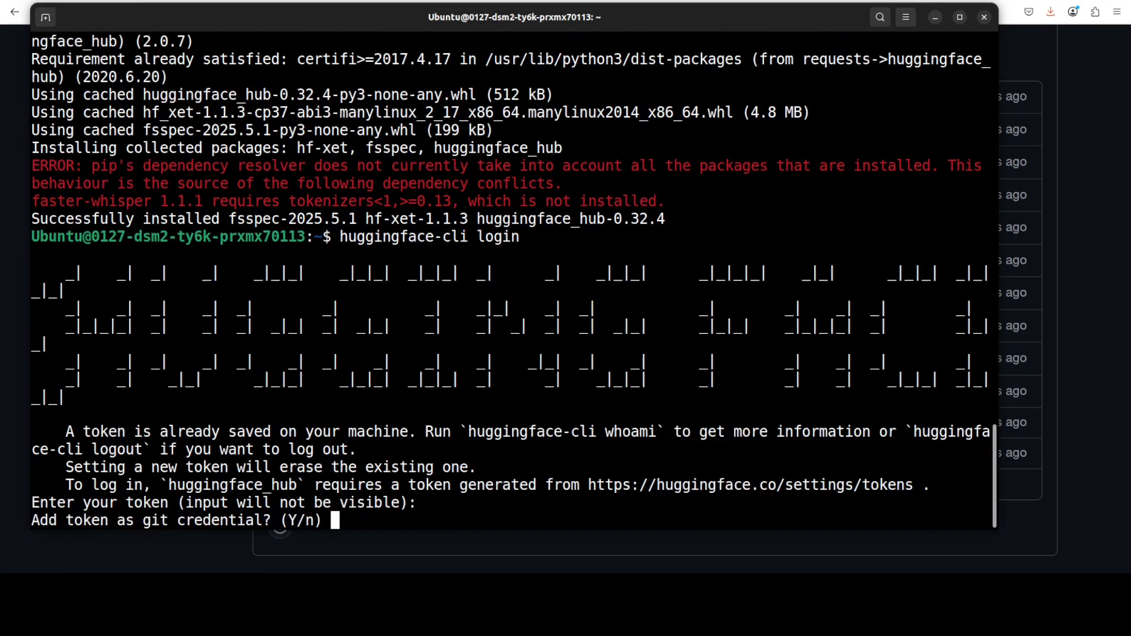
text(Y)
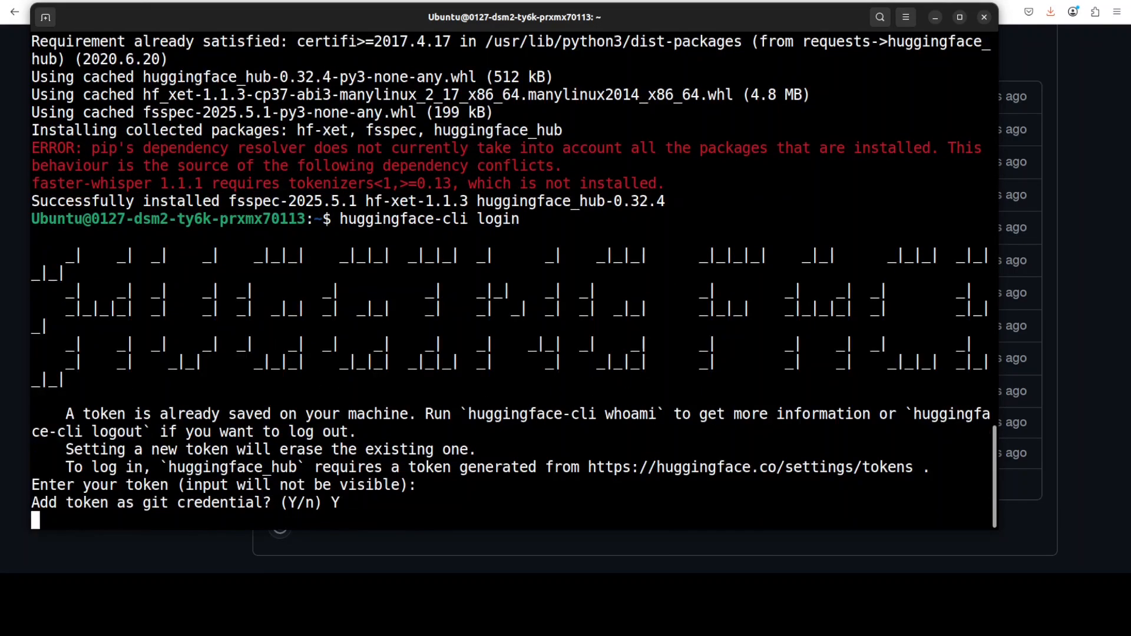
text(clear)
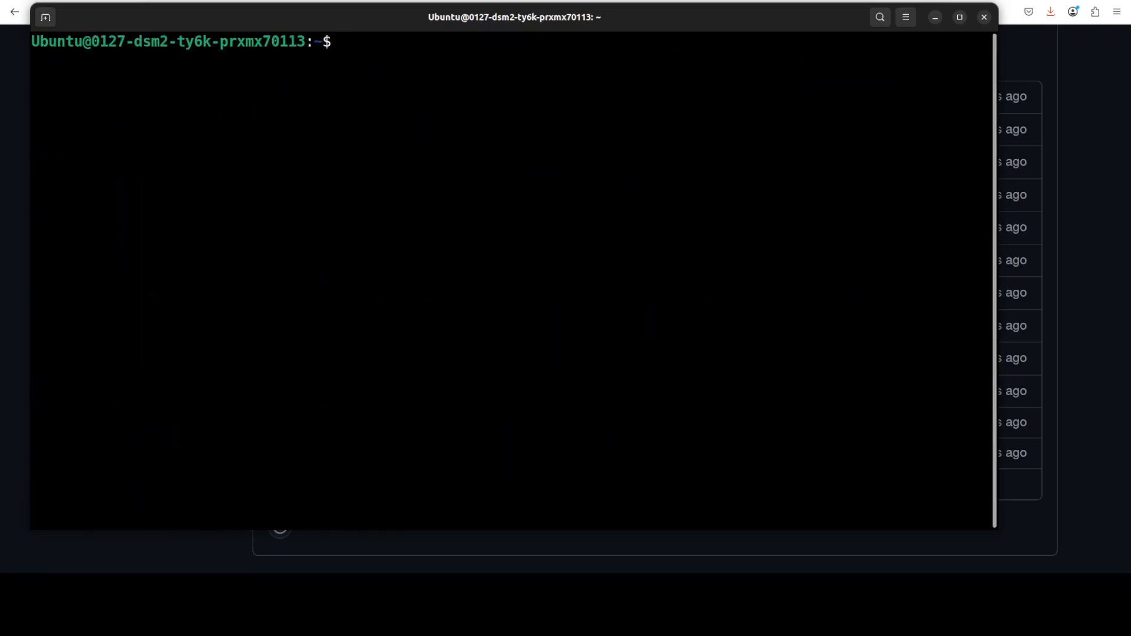
Begin typing the mkdir mymodels command
text(m)
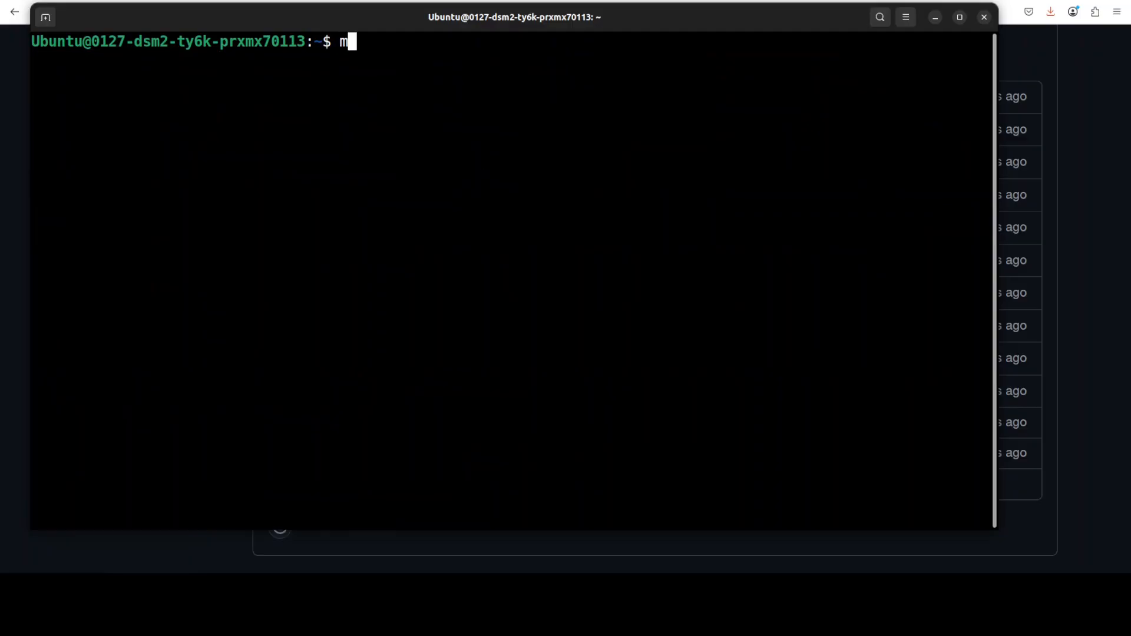
text(kdir mym)
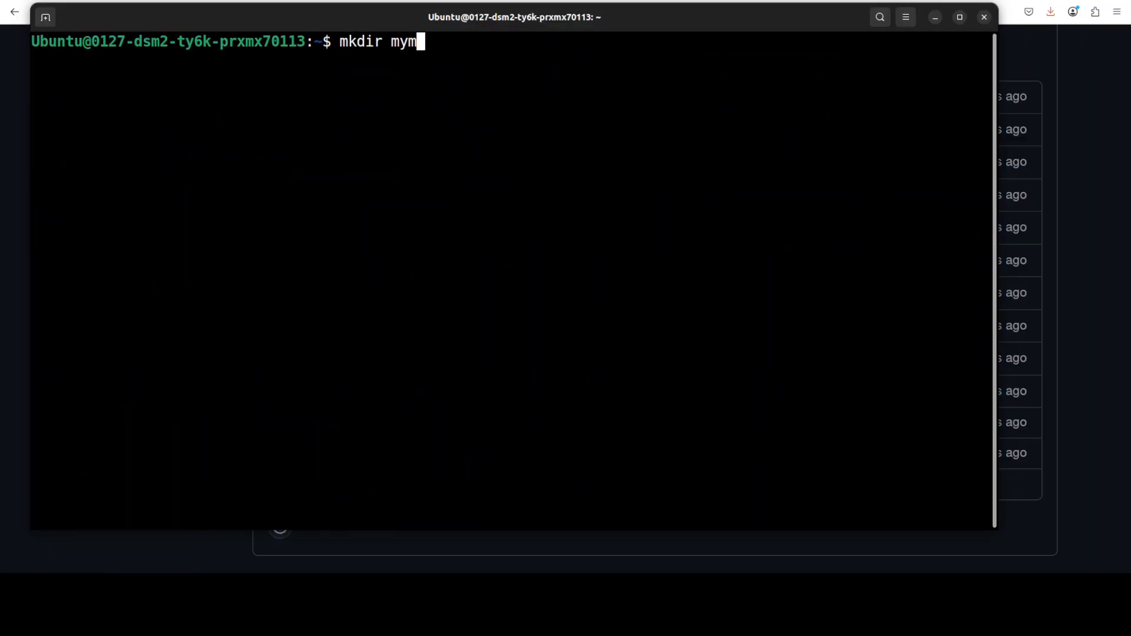
Create mymodels, cd into it, and download Qwen/Qwen3-Embedding-0.6B-GGUF with huggingface-cli into mymodels
text(ymodel)
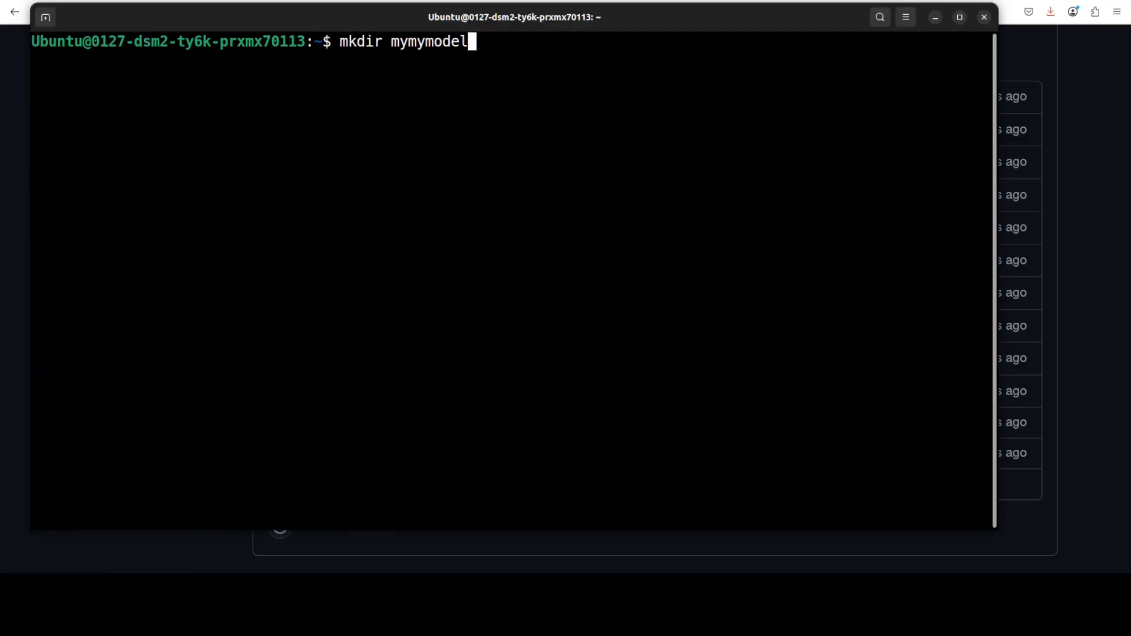
text(cd my)
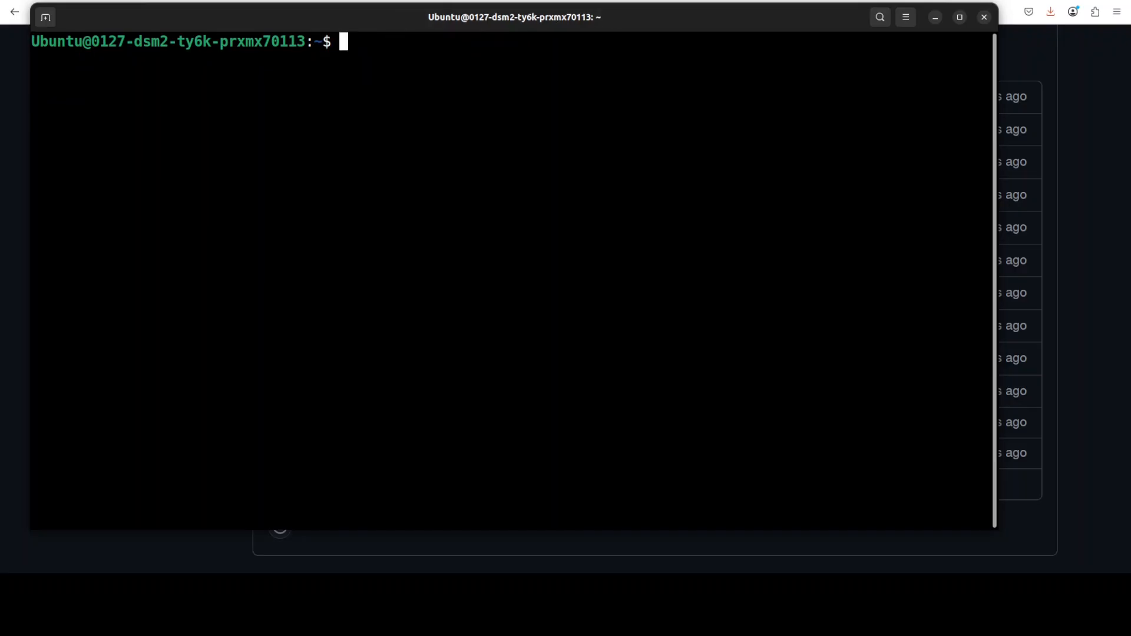
text(huggingface-cli download --resume-download Qwen/Qwen3-Embedding-0.6B-GGUF --local-dir mymodels --local-dir-use-symlinks False)
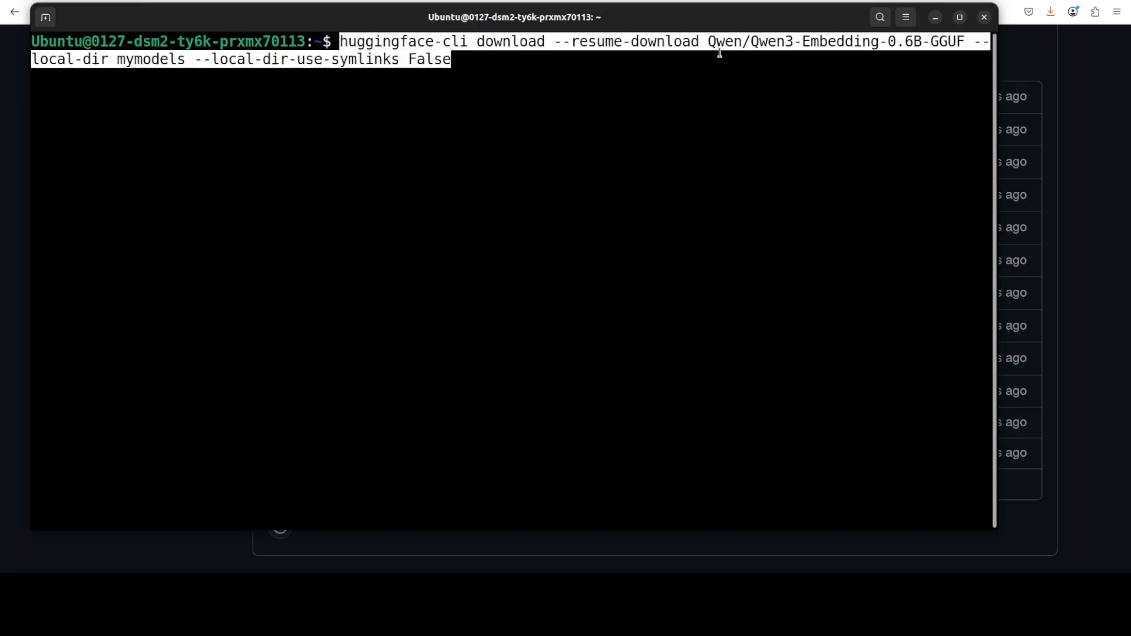
mouse_move(523, 63)
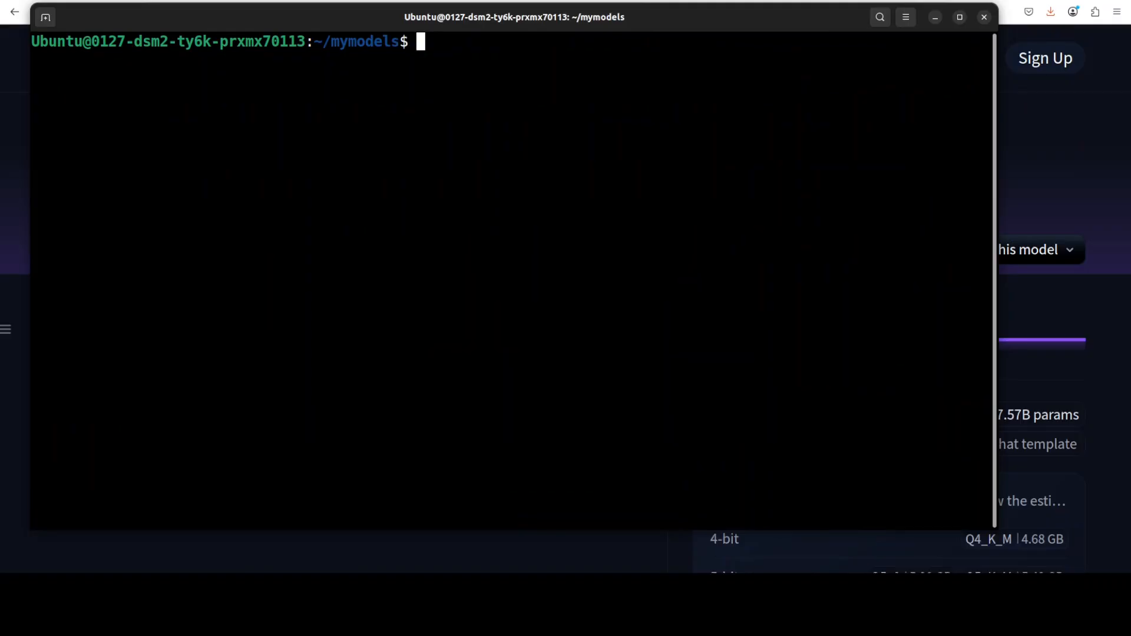
Paste and run the Qwen3-Embedding-8B download into the large folder, then interrupt it with Ctrl+C
right_click(478, 166)
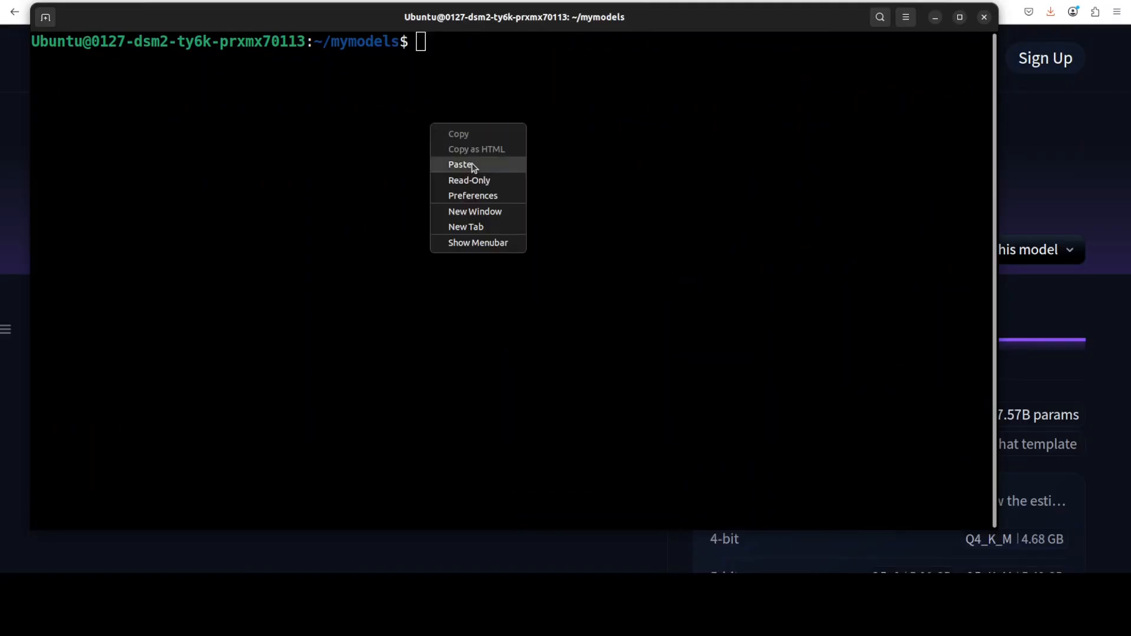
click(461, 165)
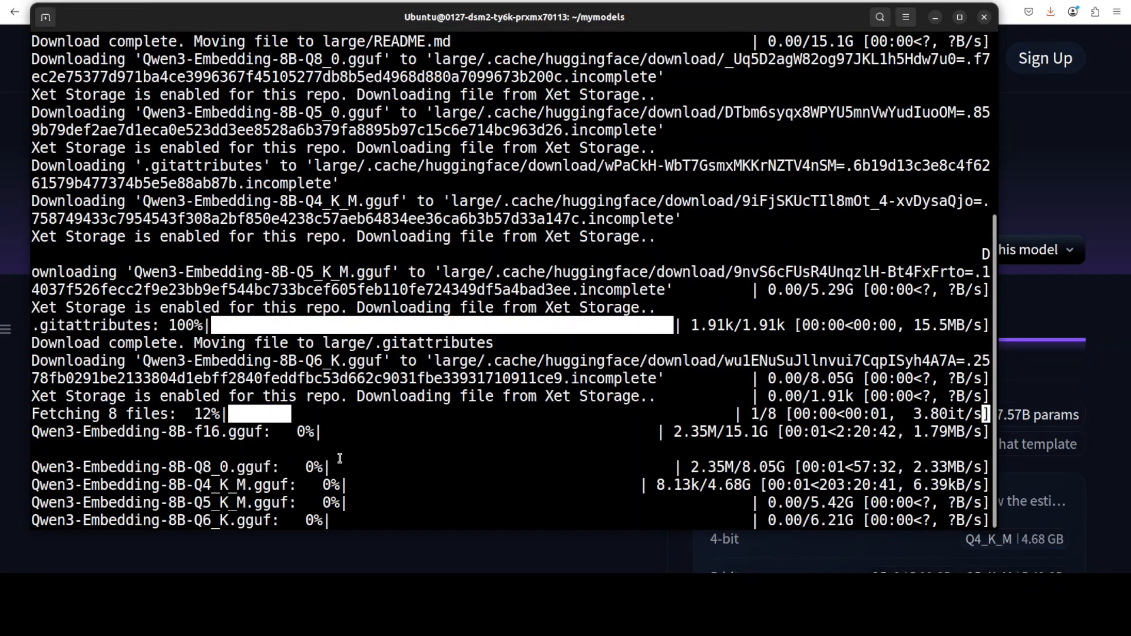
mouse_move(209, 440)
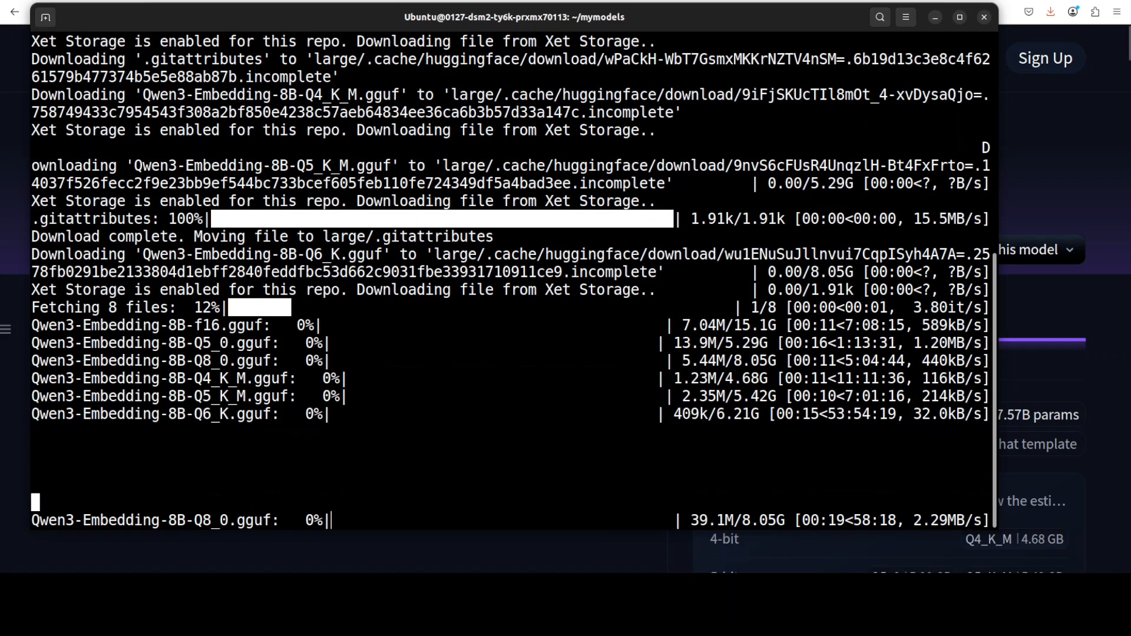
key(ctrl+c)
text(tree)
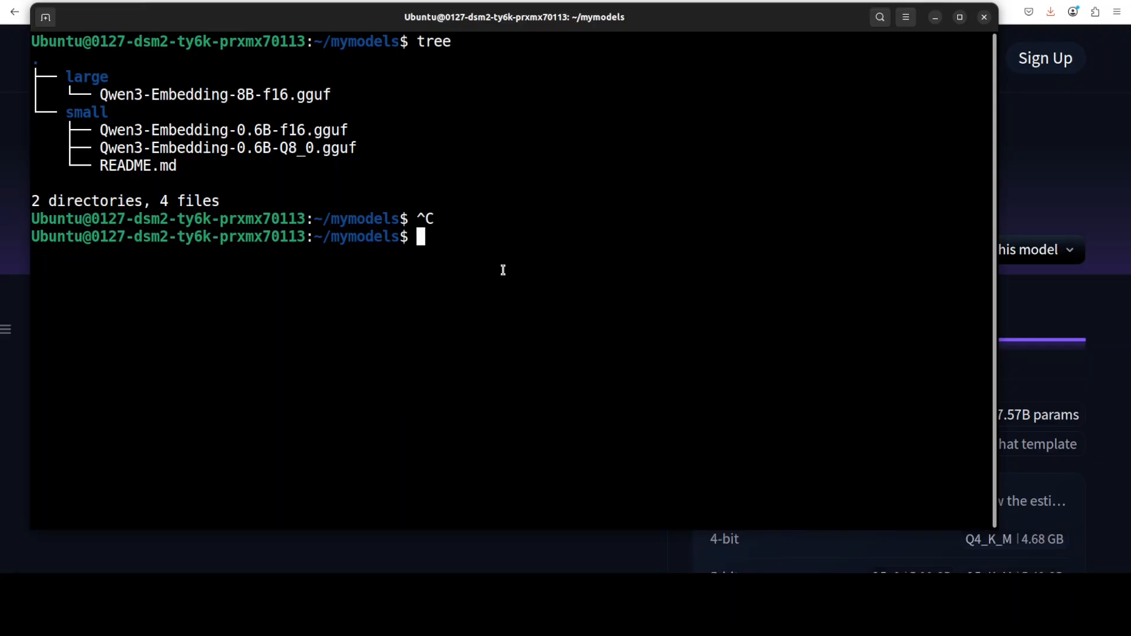
mouse_move(81, 130)
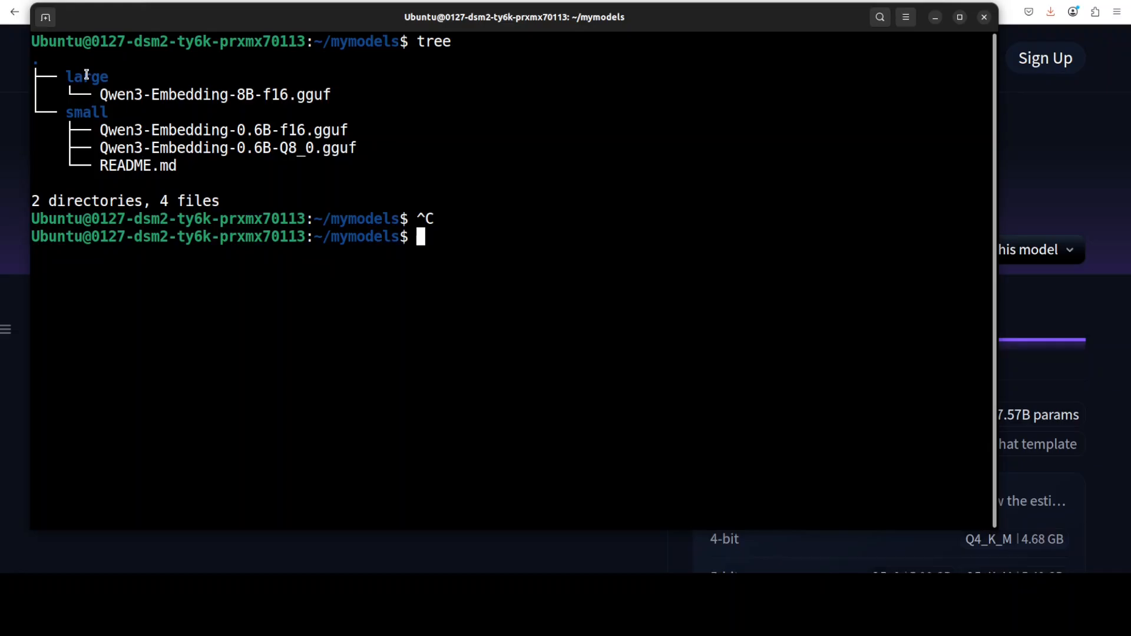
mouse_move(253, 137)
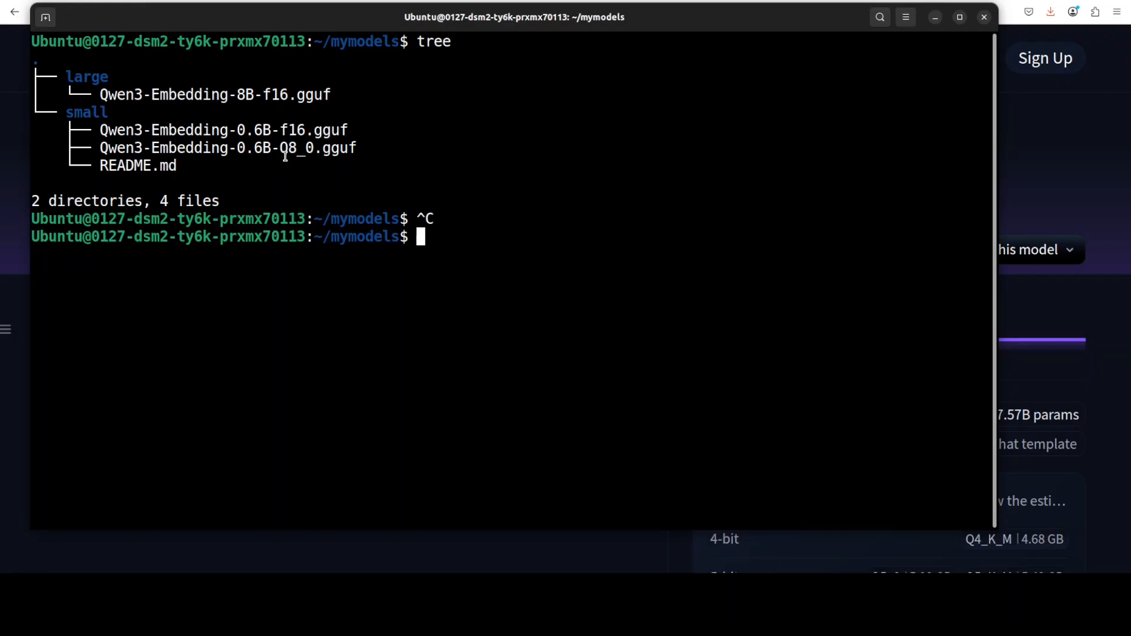
mouse_move(323, 169)
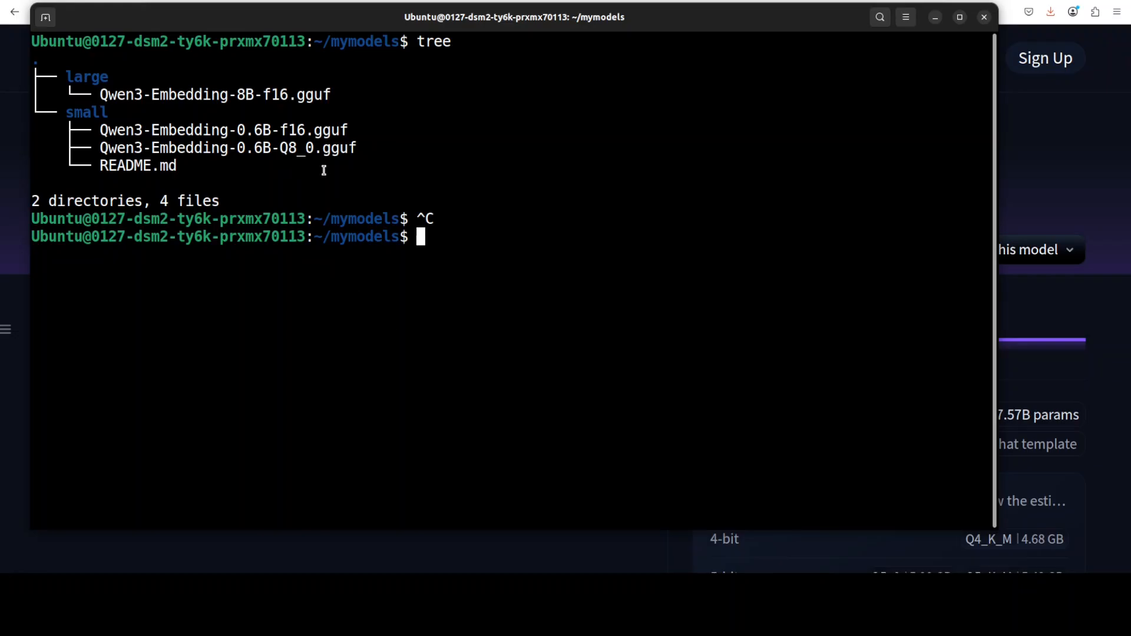
mouse_move(373, 288)
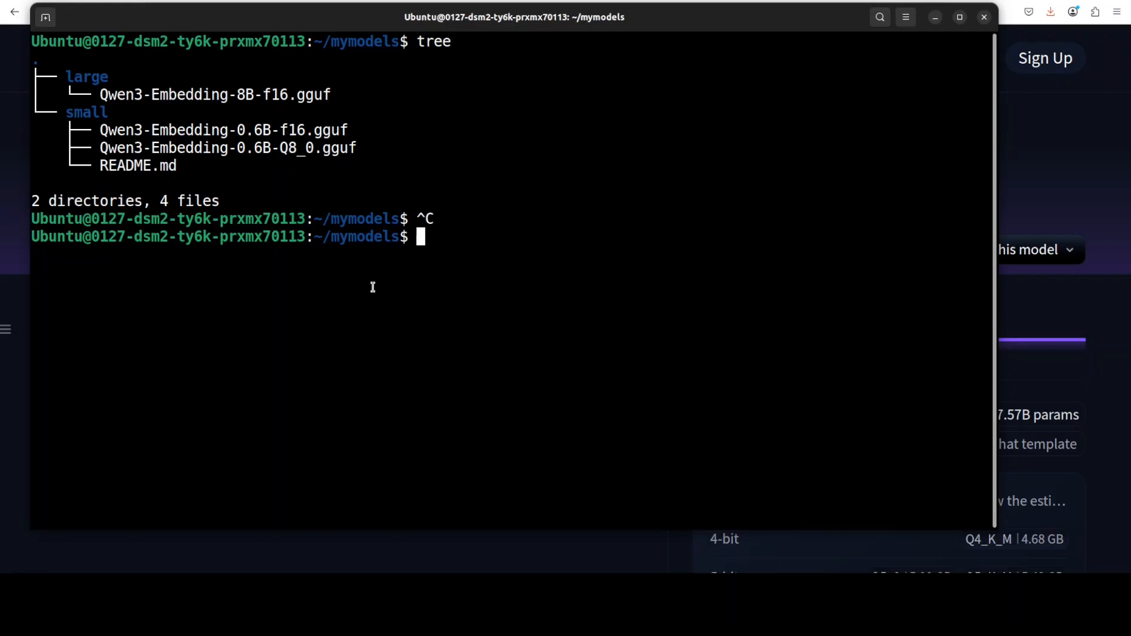
mouse_move(505, 301)
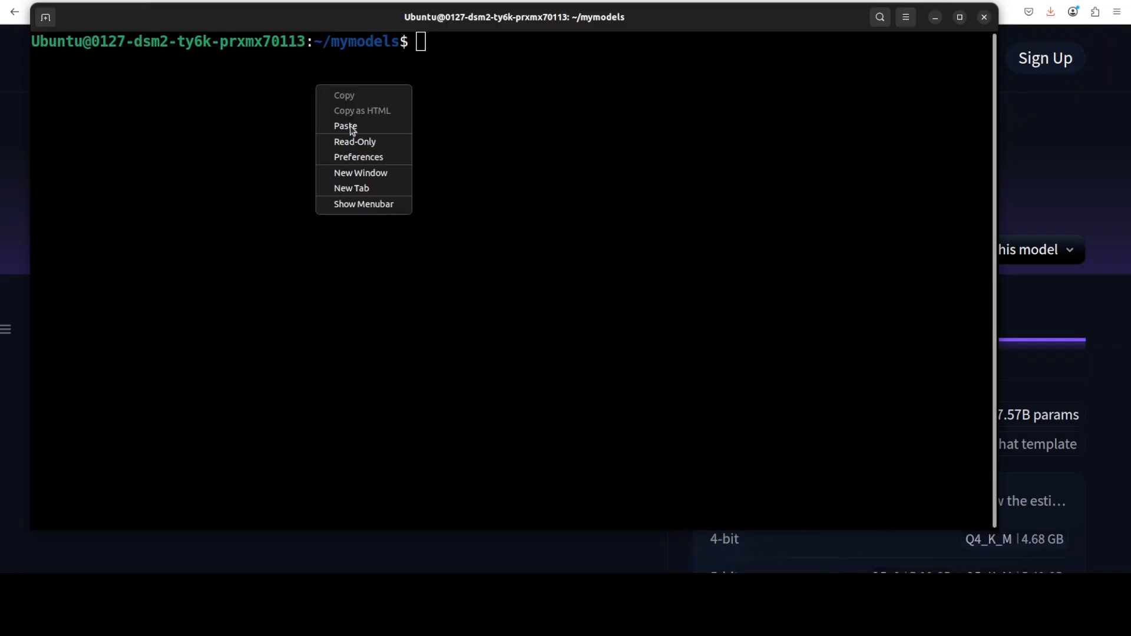
Launch llama-server with the Qwen3-Embedding-0.6B f16 model in embedding mode until it listens on 127.0.0.1:8080
click(346, 126)
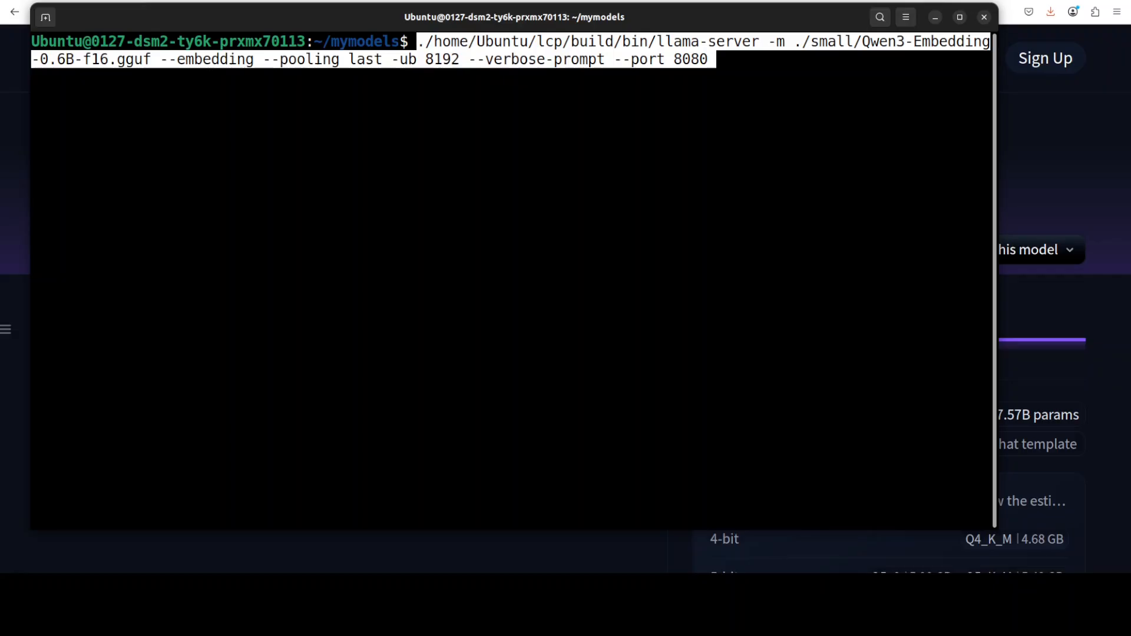
key(Return)
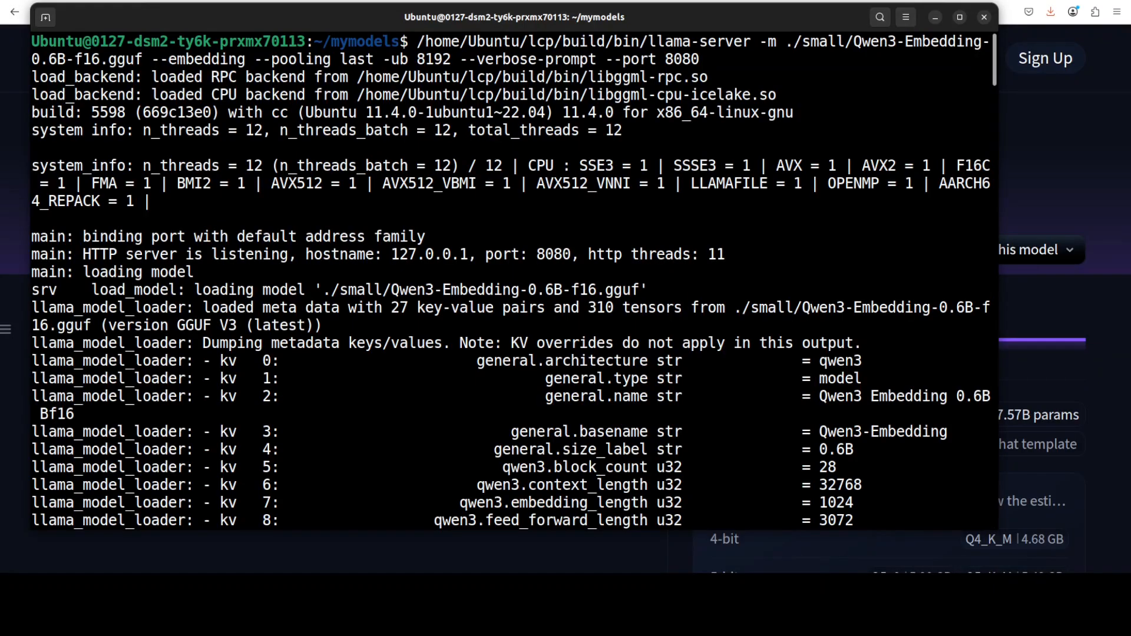
scroll(down, 3)
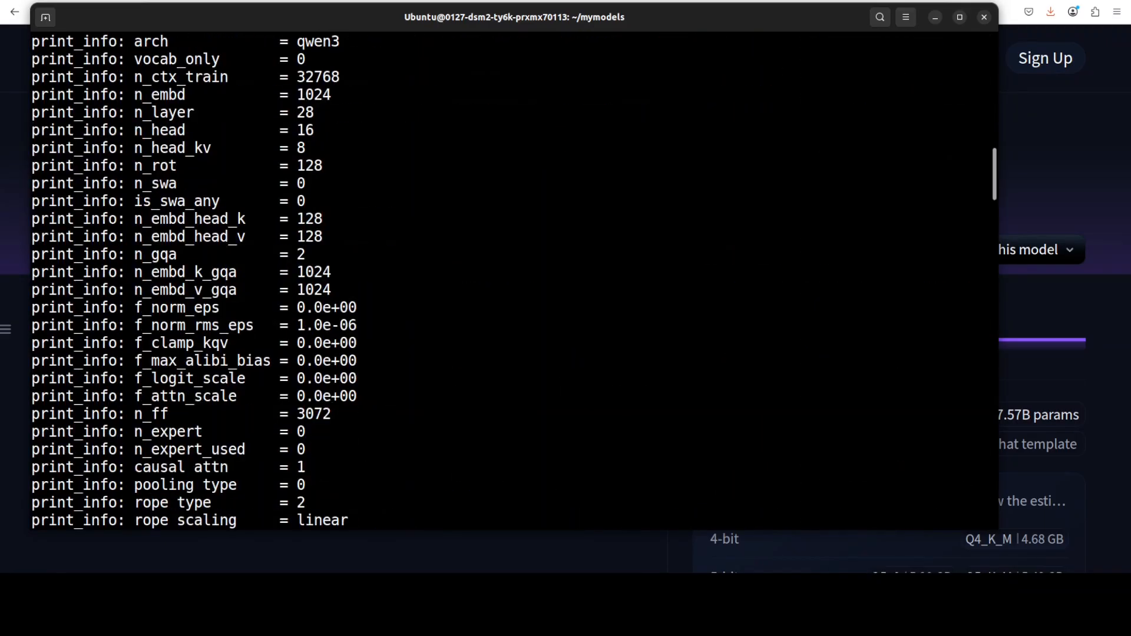
scroll(down, 3)
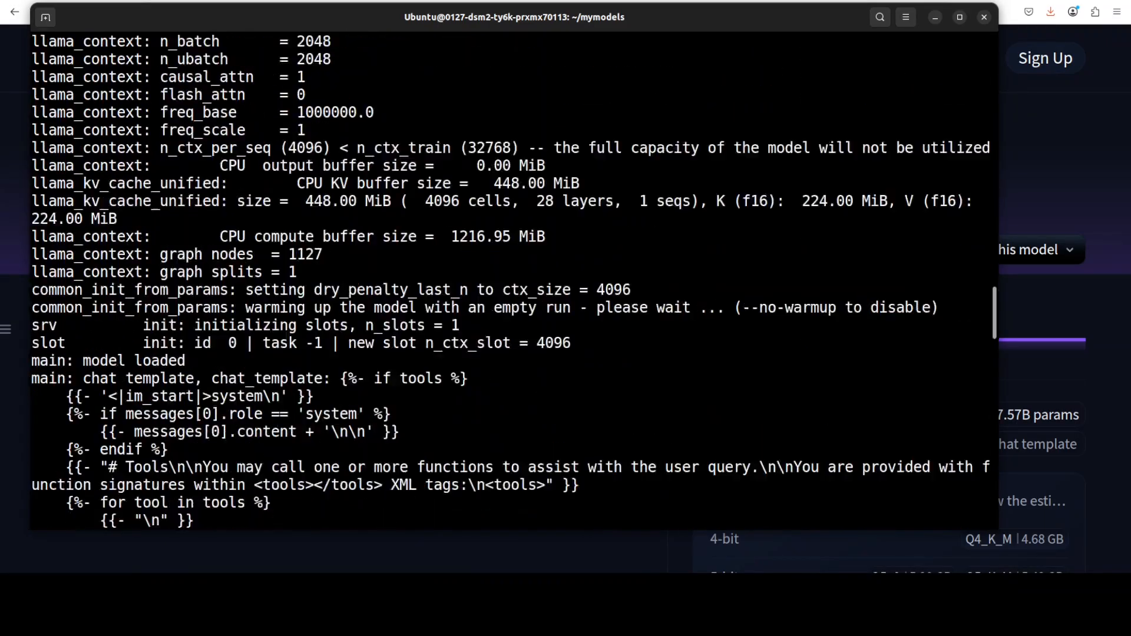
scroll(down, 3)
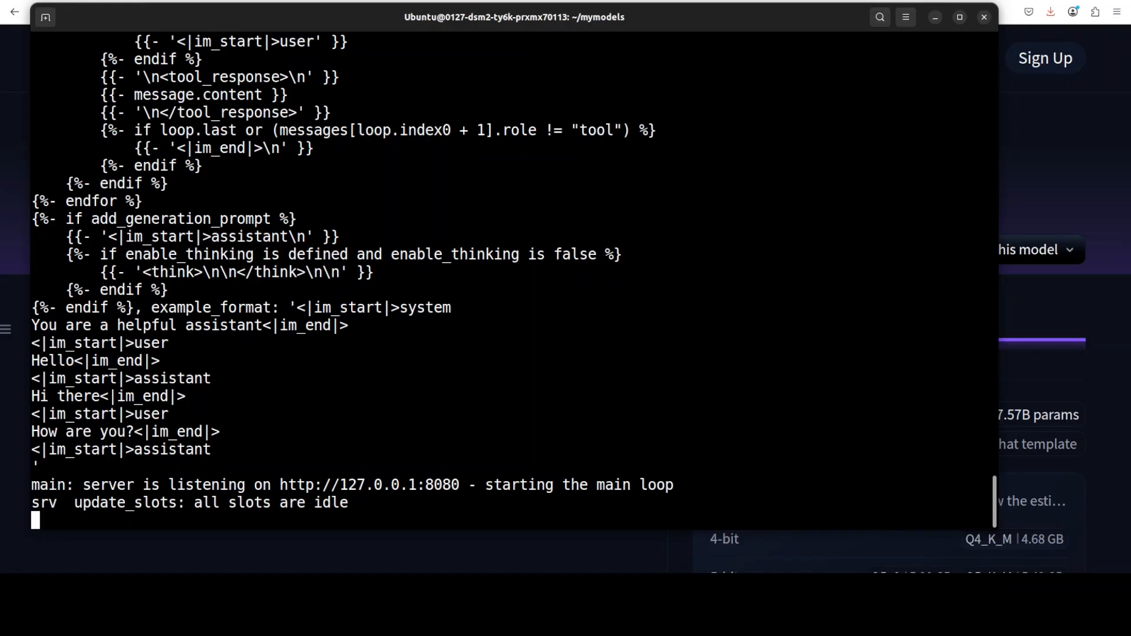
mouse_move(935, 16)
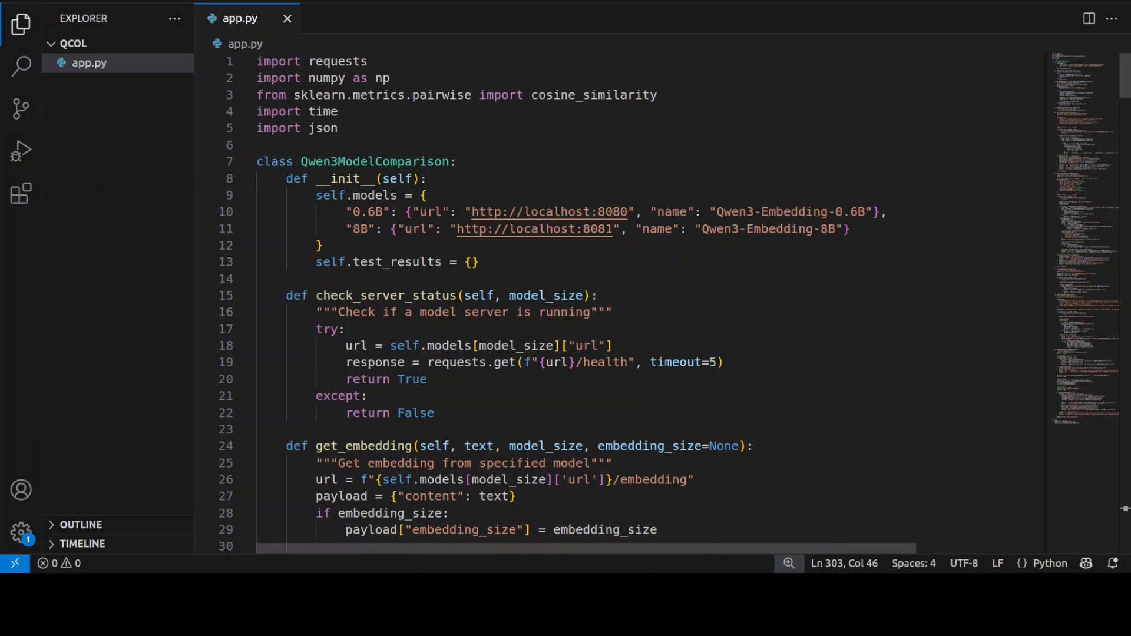
Scroll through app.py's Qwen3ModelComparison class querying servers on ports 8080 and 8081
scroll(down, 3)
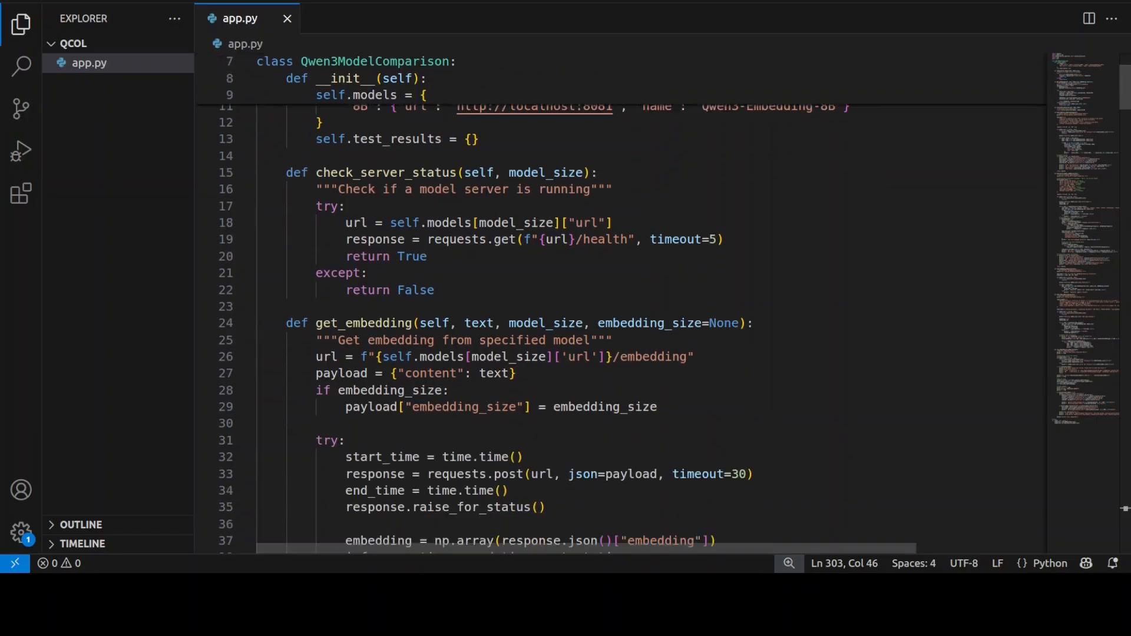
scroll(down, 3)
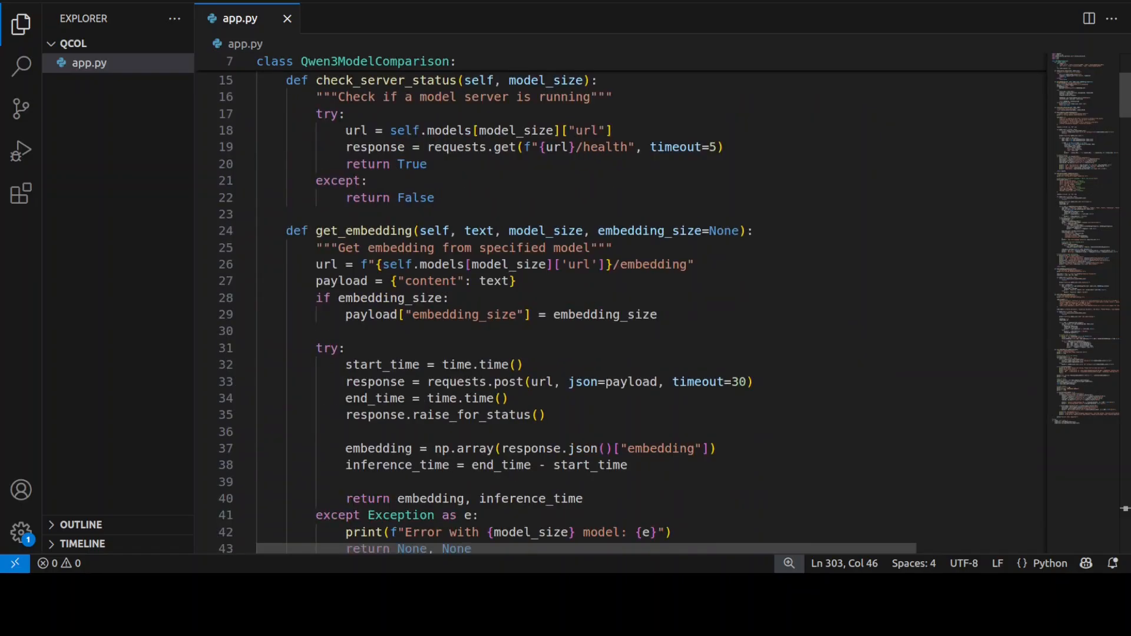
scroll(down, 3)
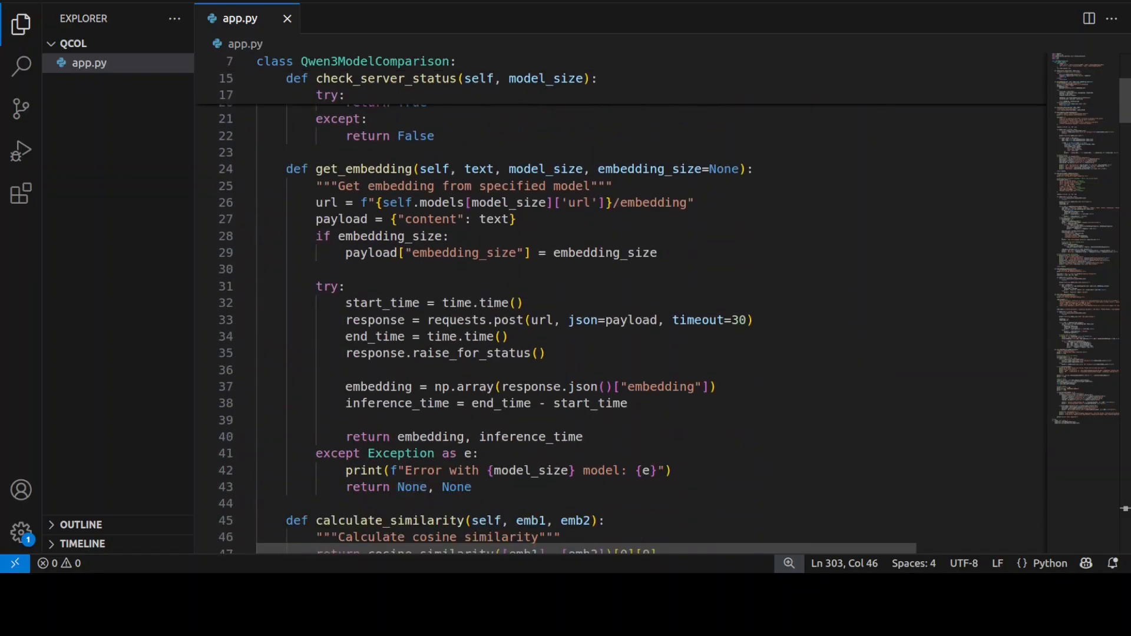
scroll(down, 3)
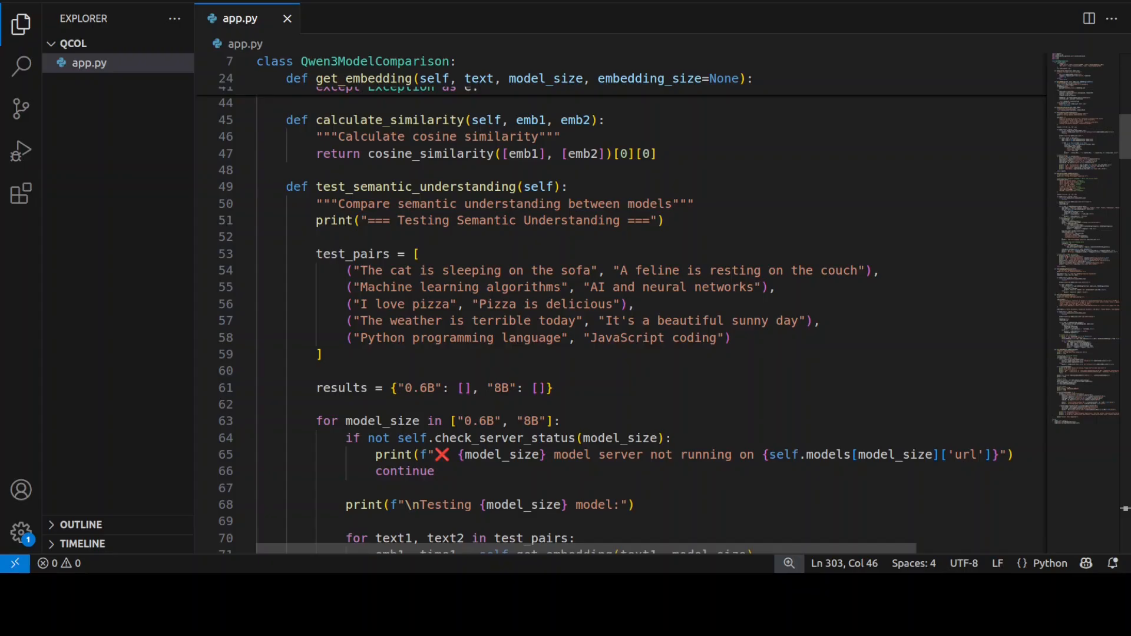
scroll(down, 3)
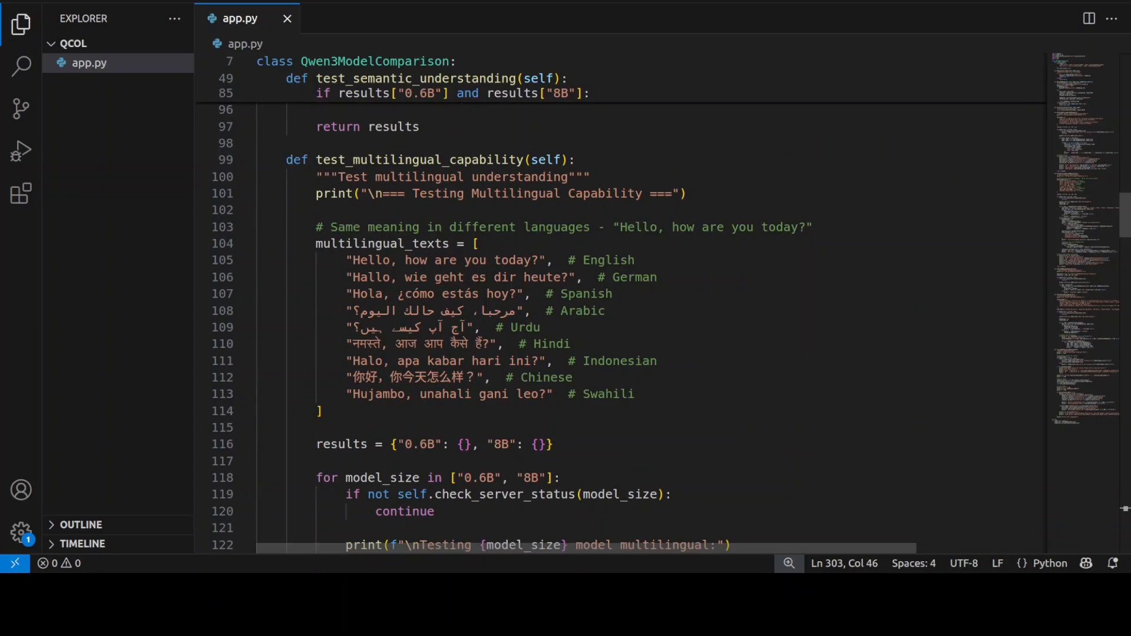
scroll(down, 3)
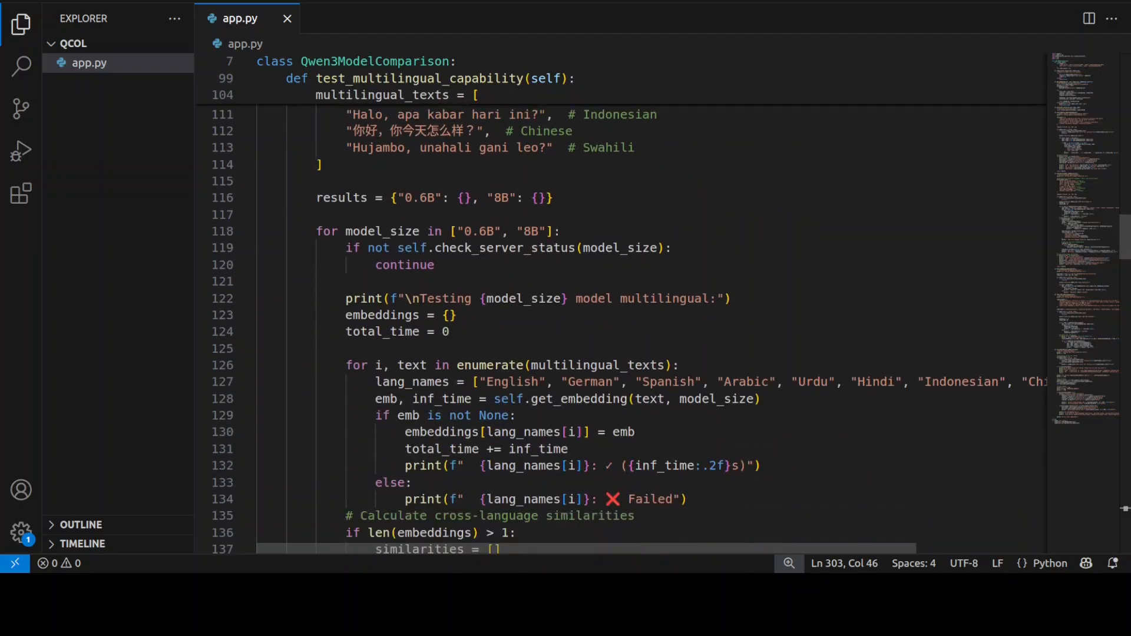
scroll(down, 3)
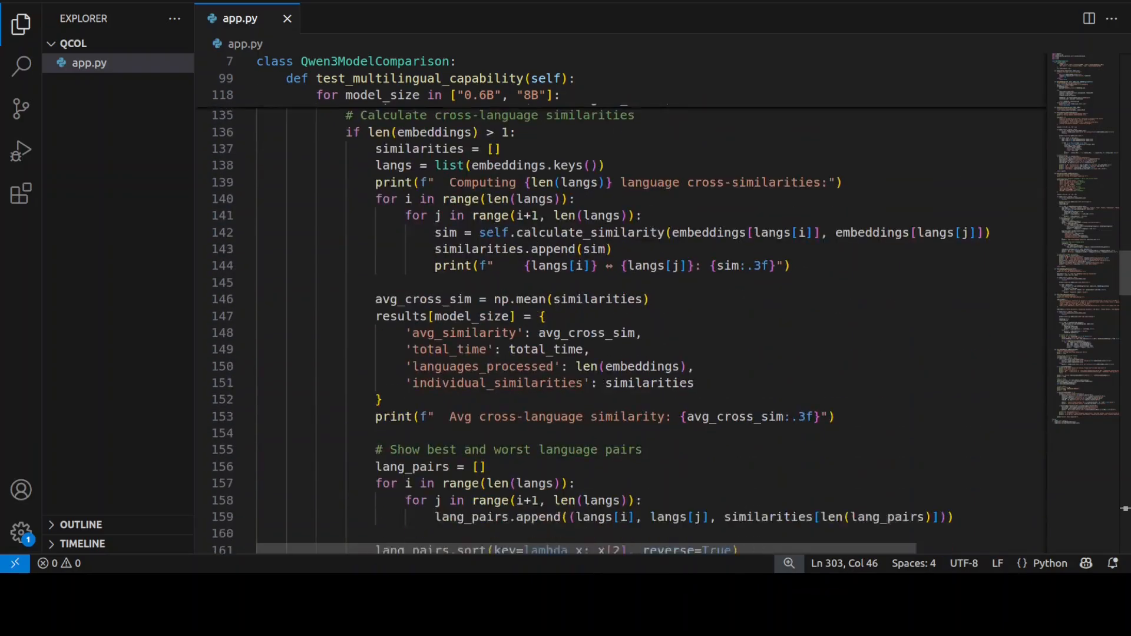
scroll(down, 3)
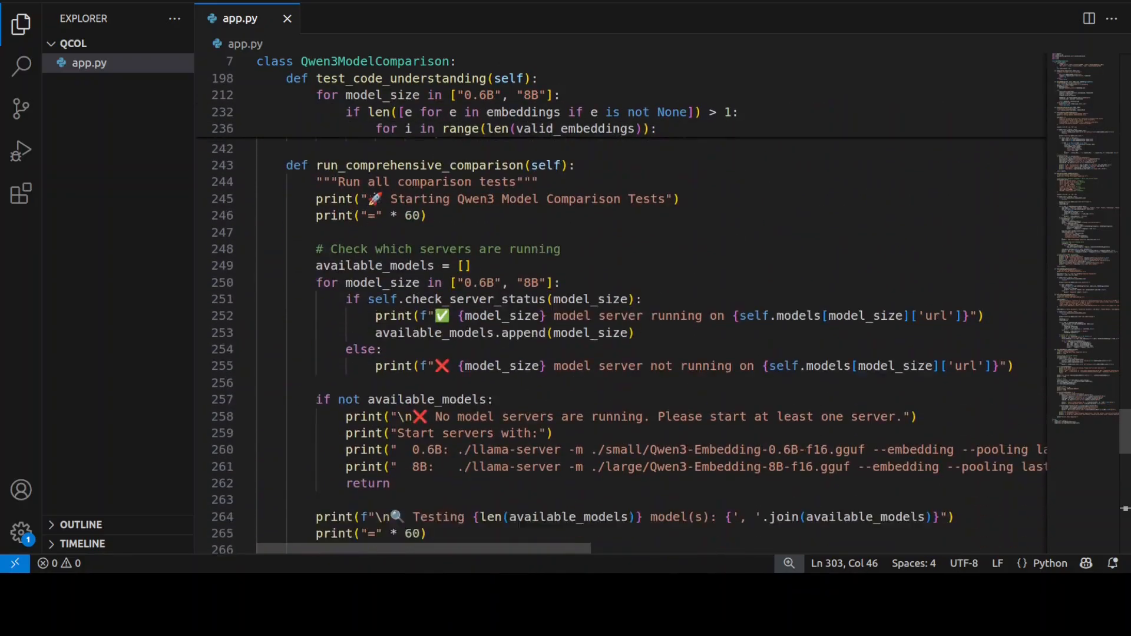
scroll(down, 3)
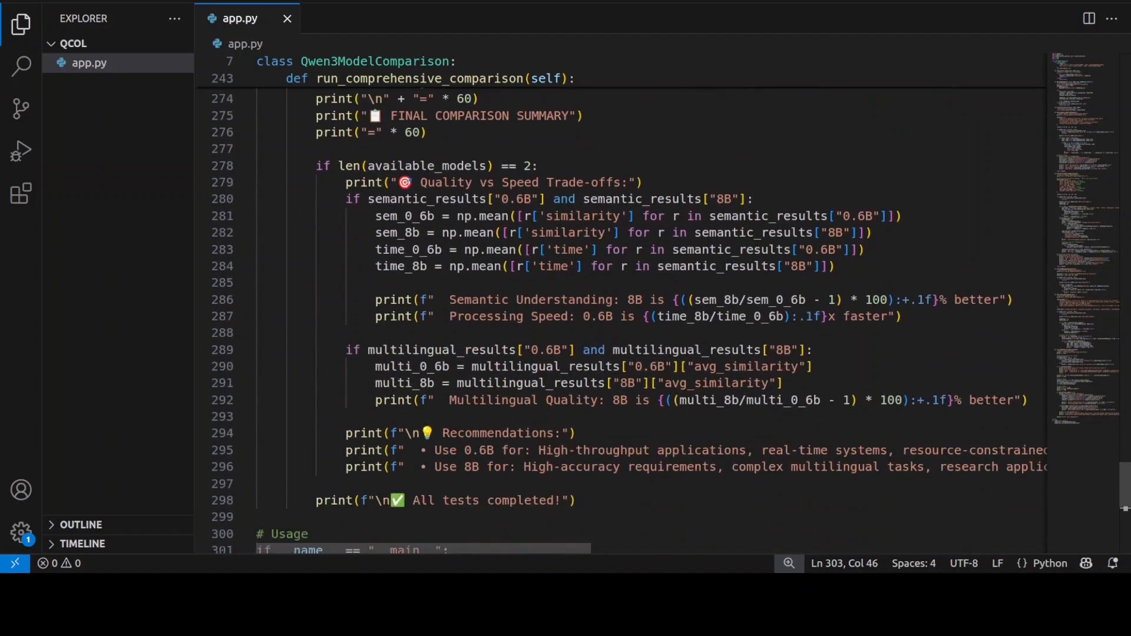
scroll(down, 3)
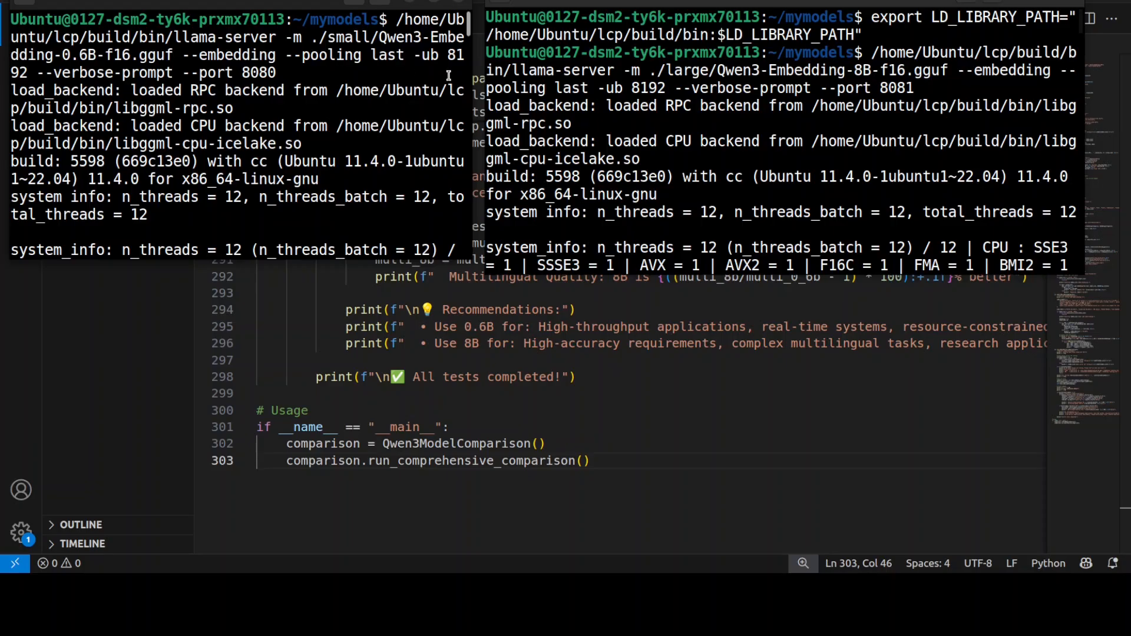
mouse_move(351, 227)
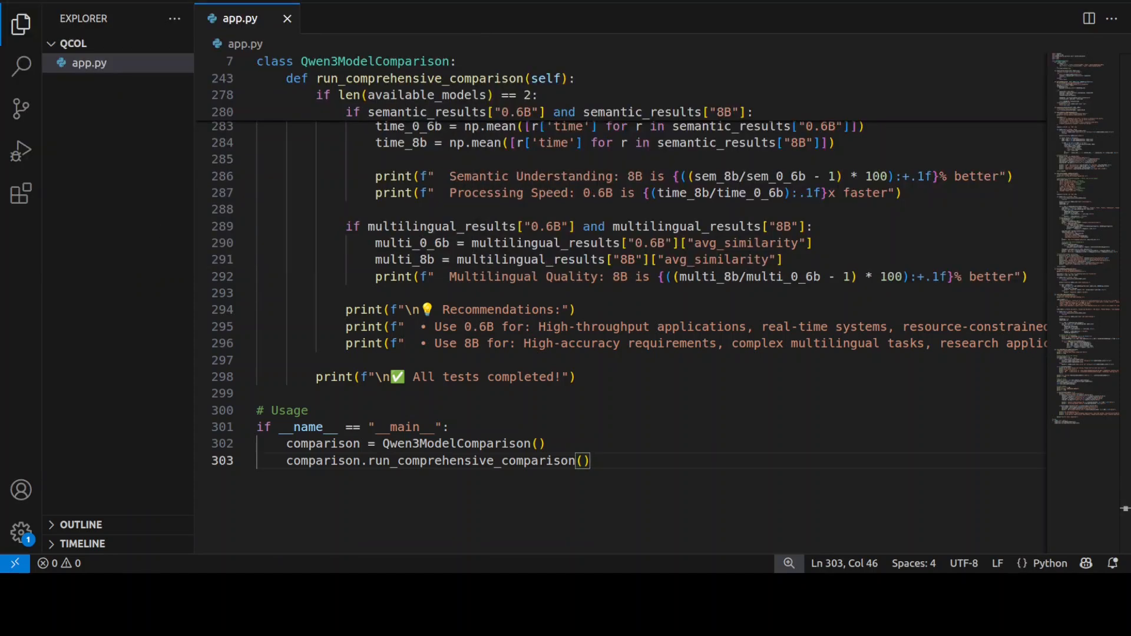
mouse_move(20, 152)
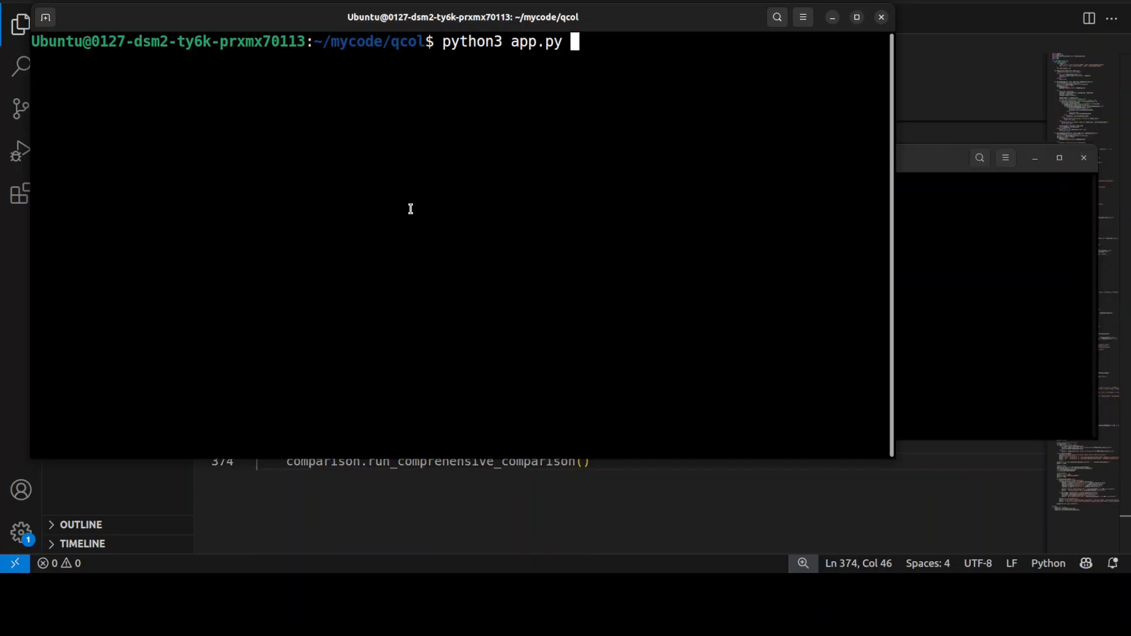
Run python3 app.py and follow the semantic, multilingual and code similarity results for 0.6B and 8B
key(Return)
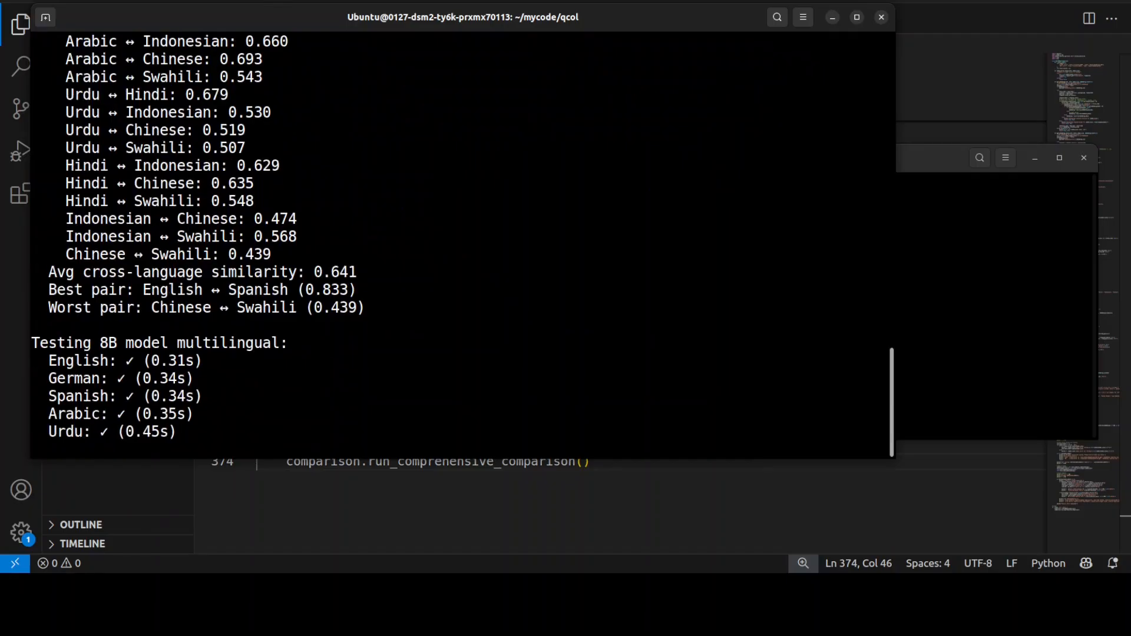
scroll(down, 3)
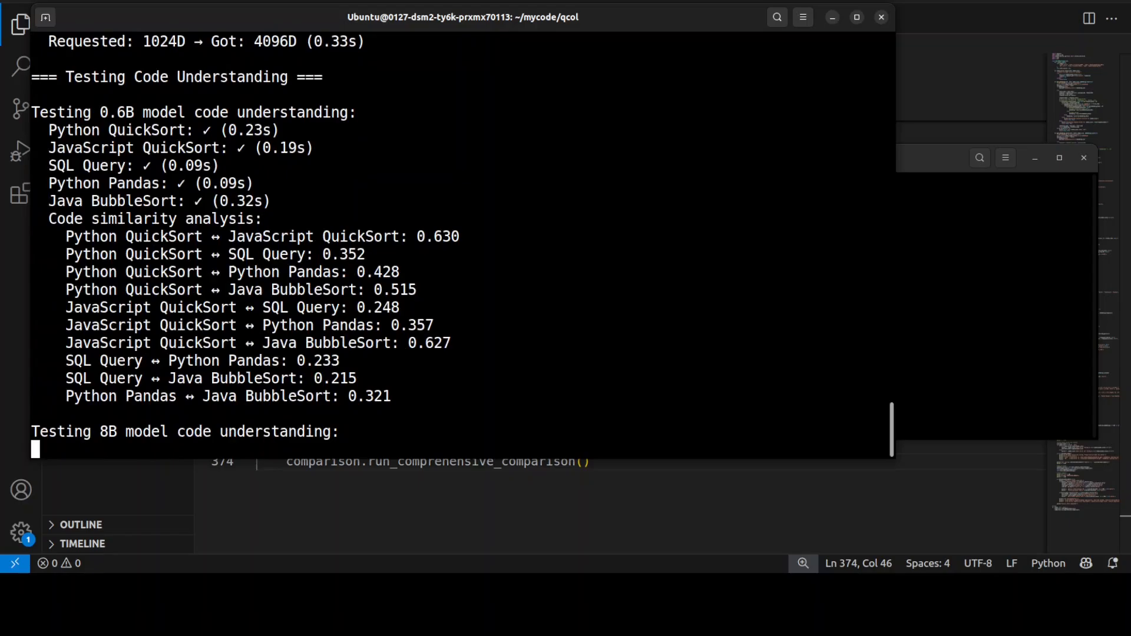
scroll(down, 3)
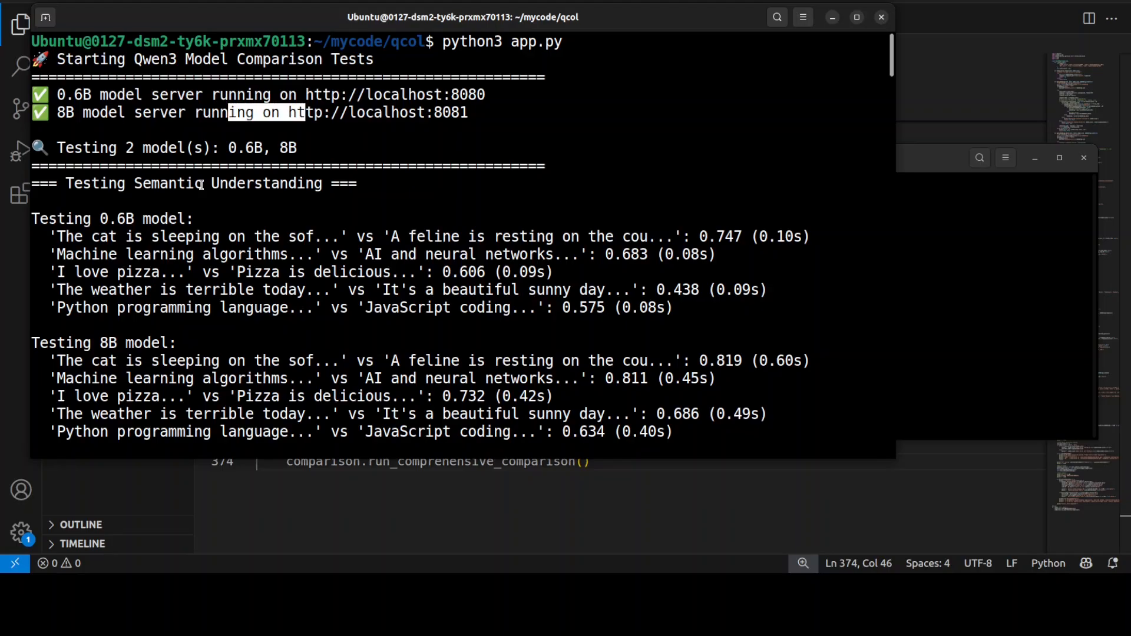
Scroll through the 8B multilingual test to the Multilingual Comparison showing 0.677 vs 0.641 cross-language similarity
scroll(down, 3)
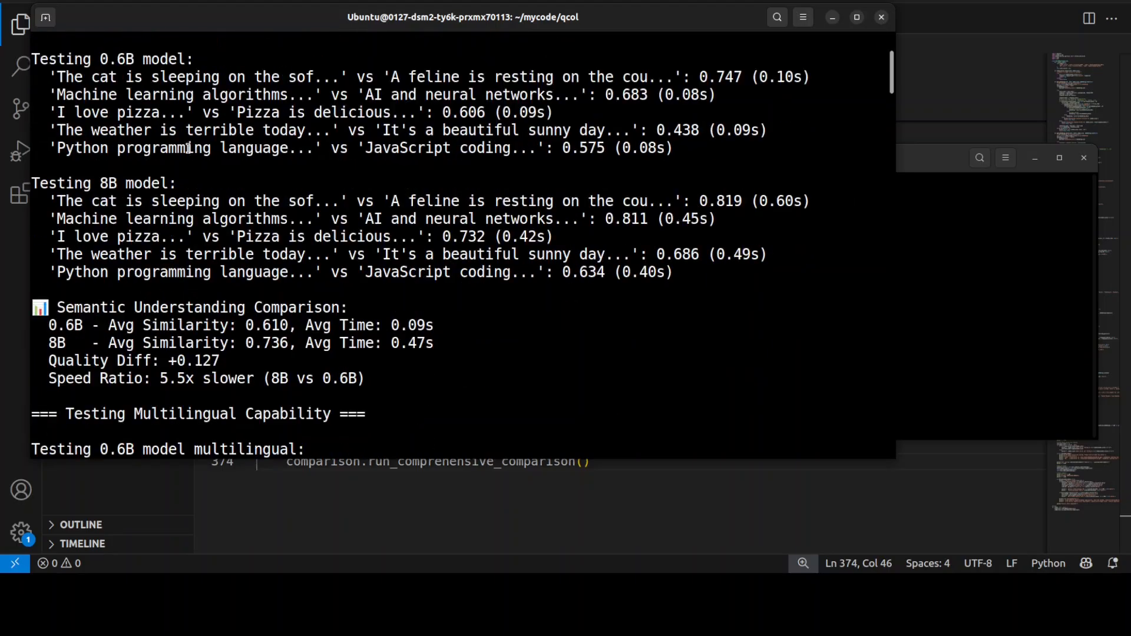
scroll(down, 3)
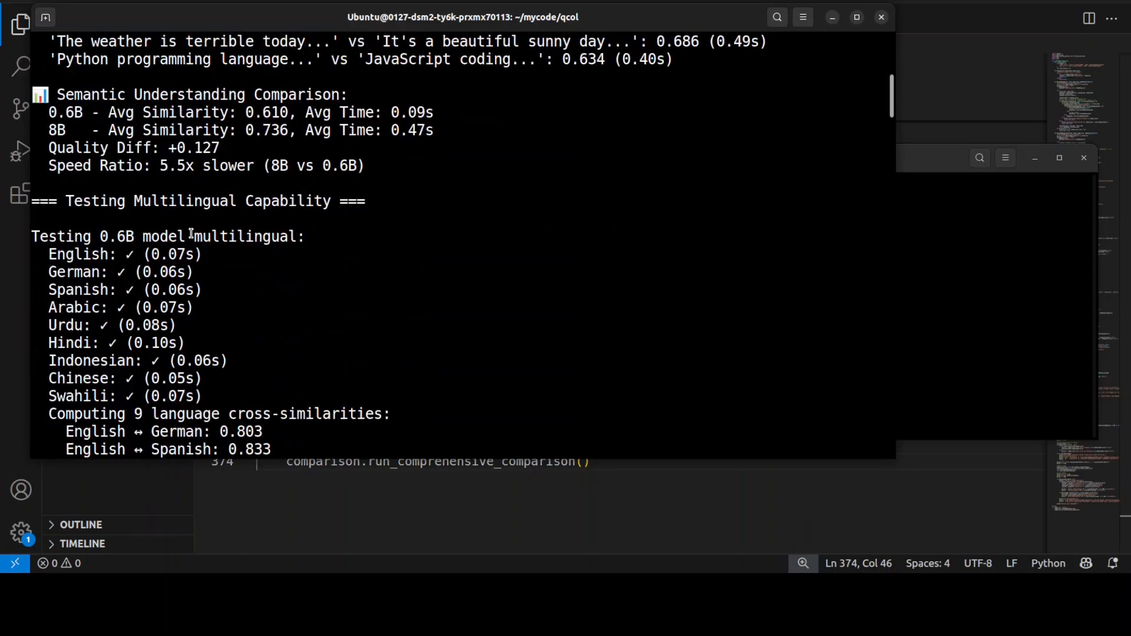
scroll(down, 3)
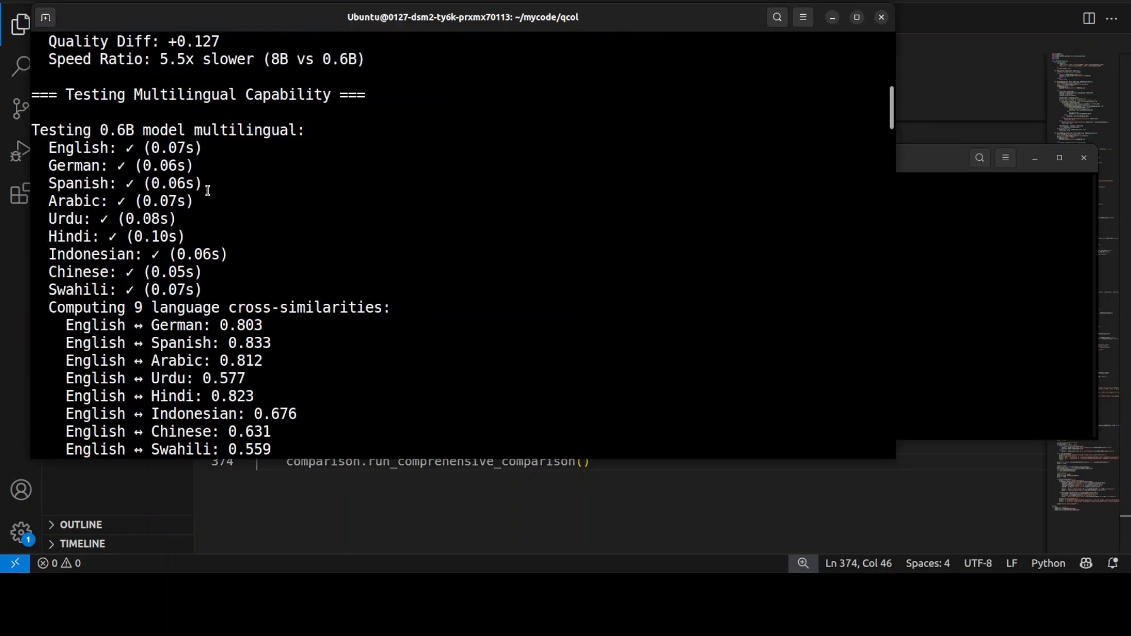
mouse_move(153, 165)
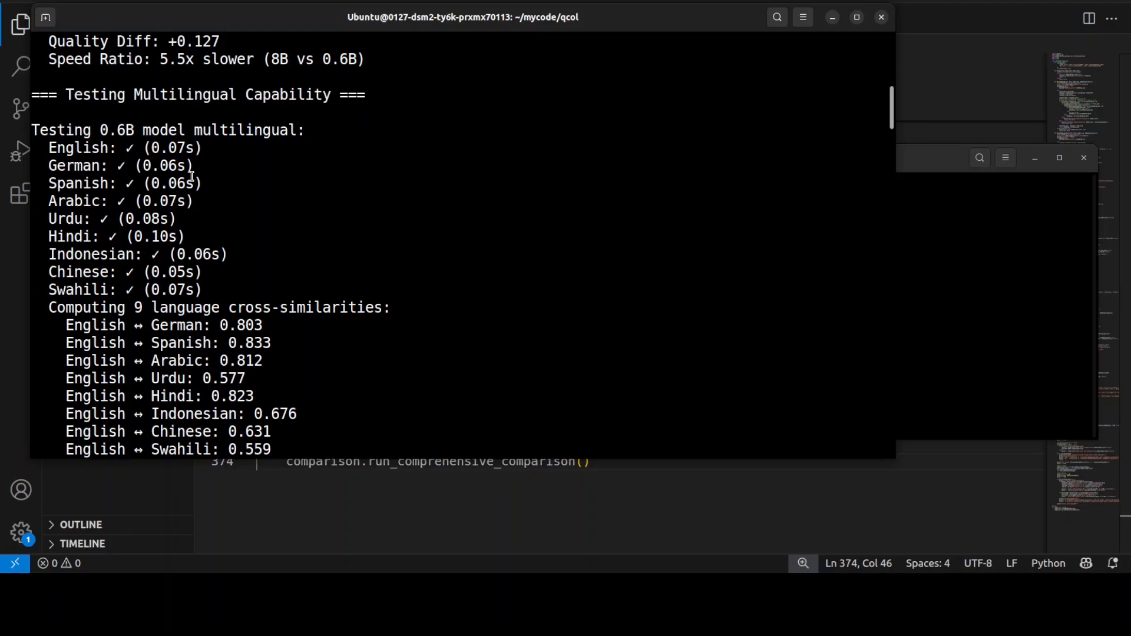
scroll(down, 3)
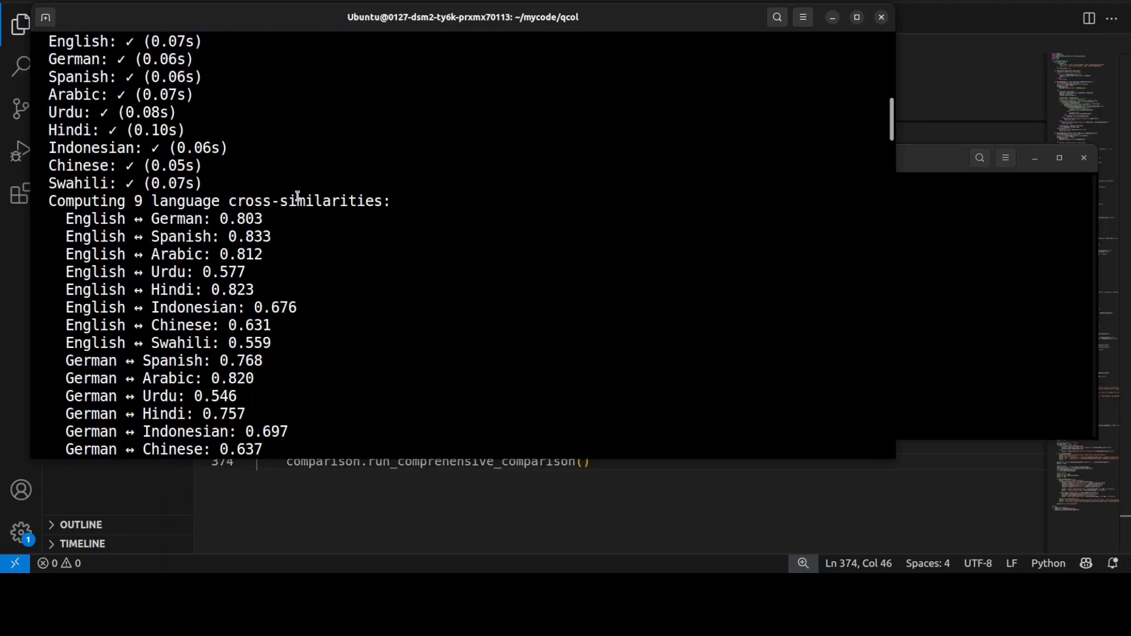
mouse_move(108, 218)
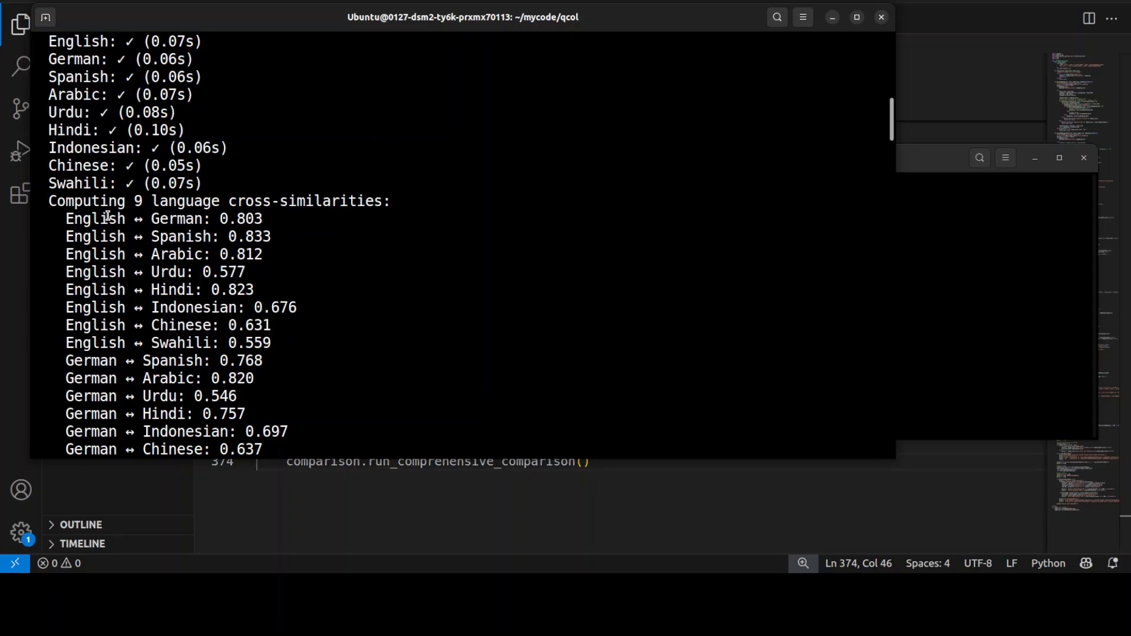
scroll(down, 3)
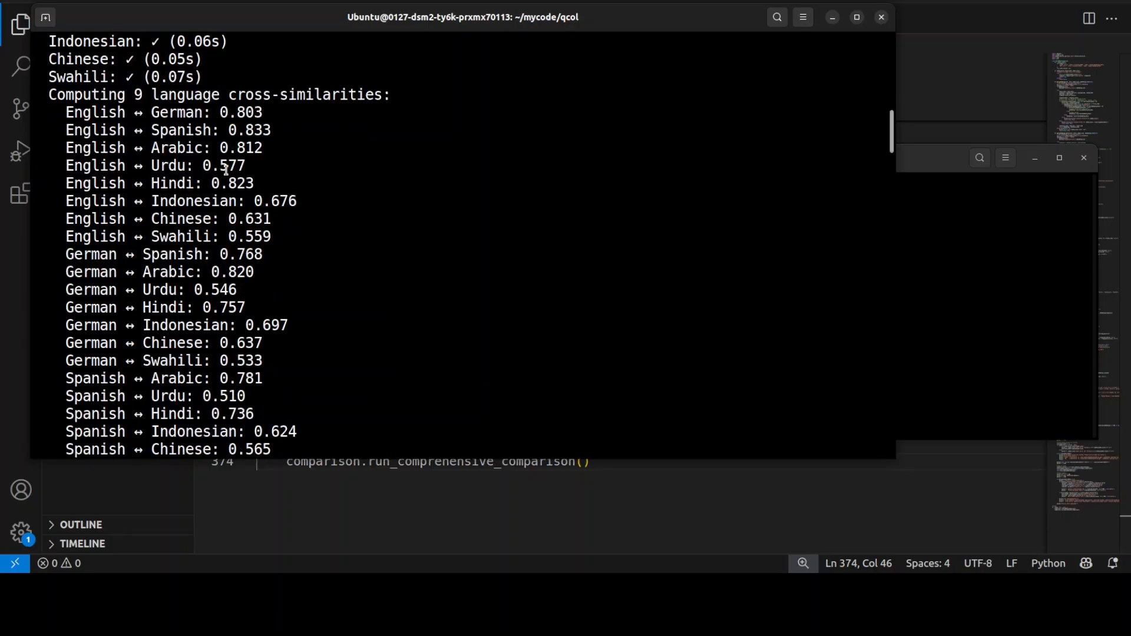
scroll(down, 3)
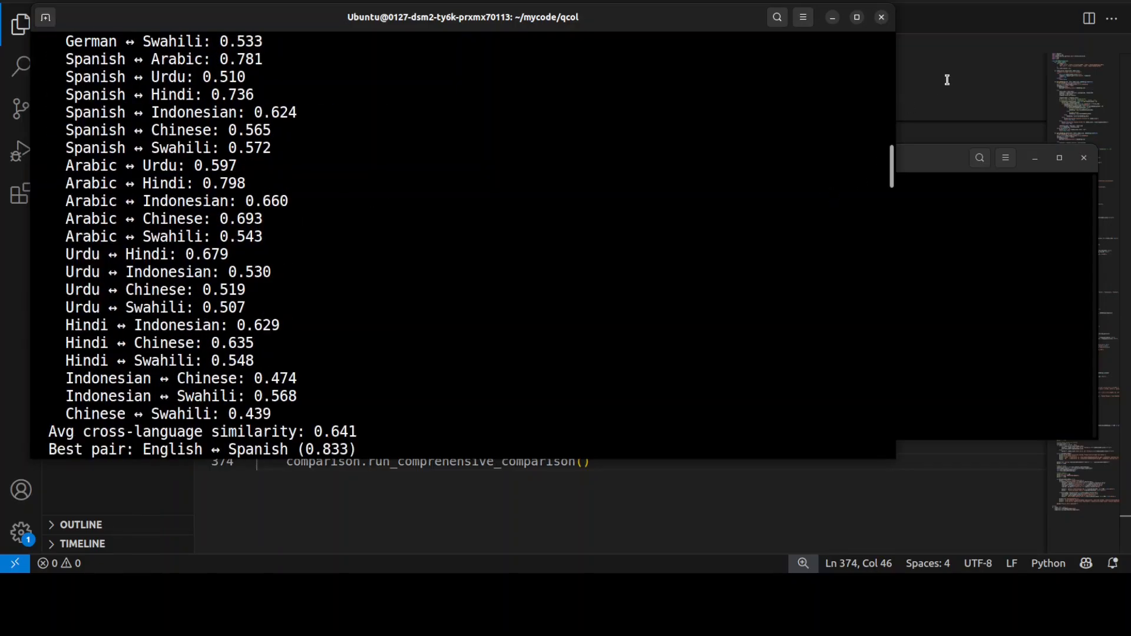
scroll(down, 3)
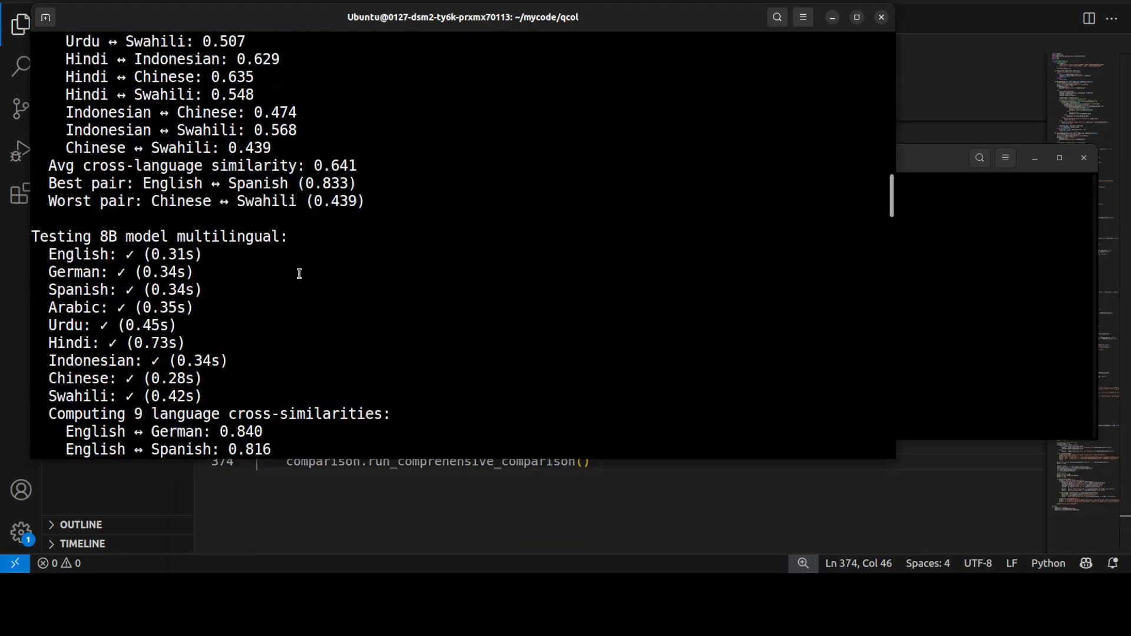
scroll(down, 3)
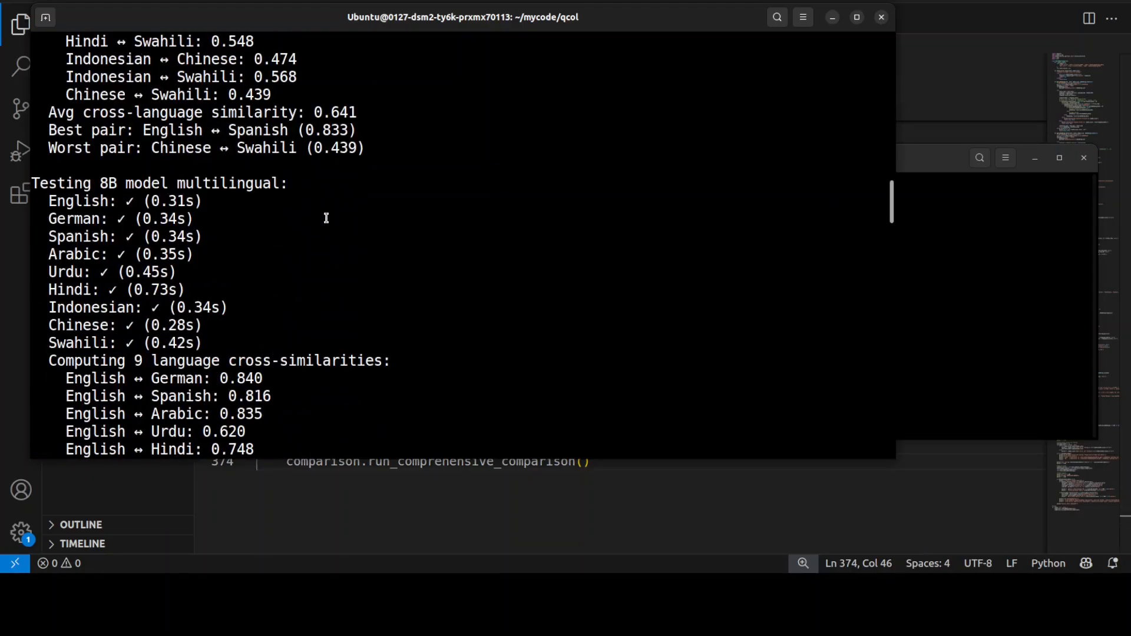
scroll(down, 3)
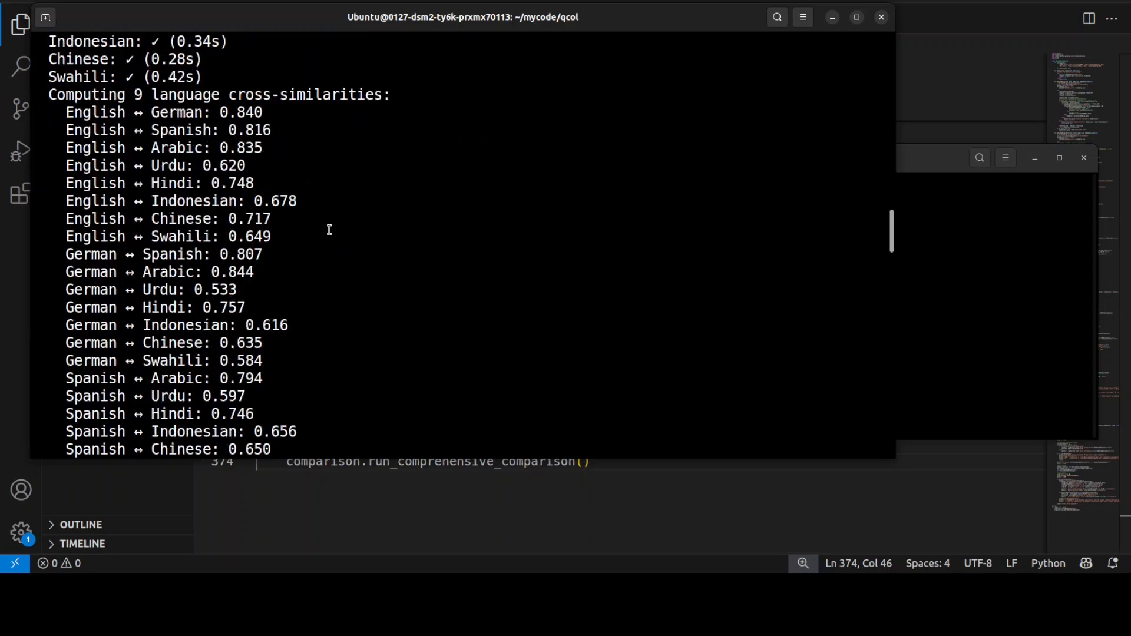
scroll(down, 3)
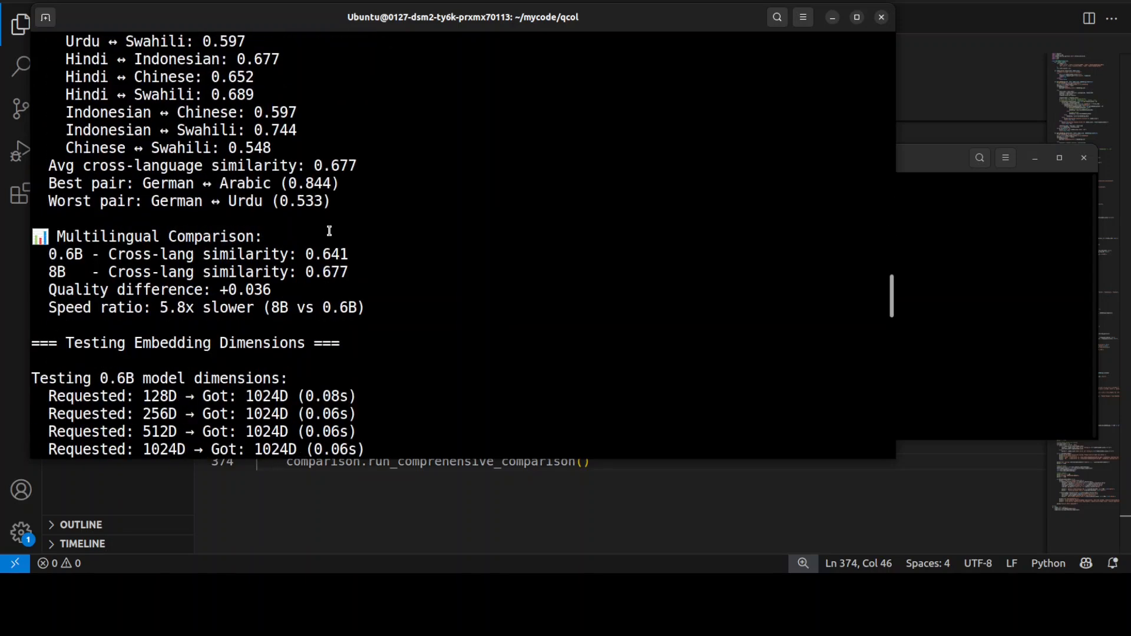
Scroll through the embedding-dimension and code-understanding results down to the FINAL COMPARISON SUMMARY
scroll(down, 3)
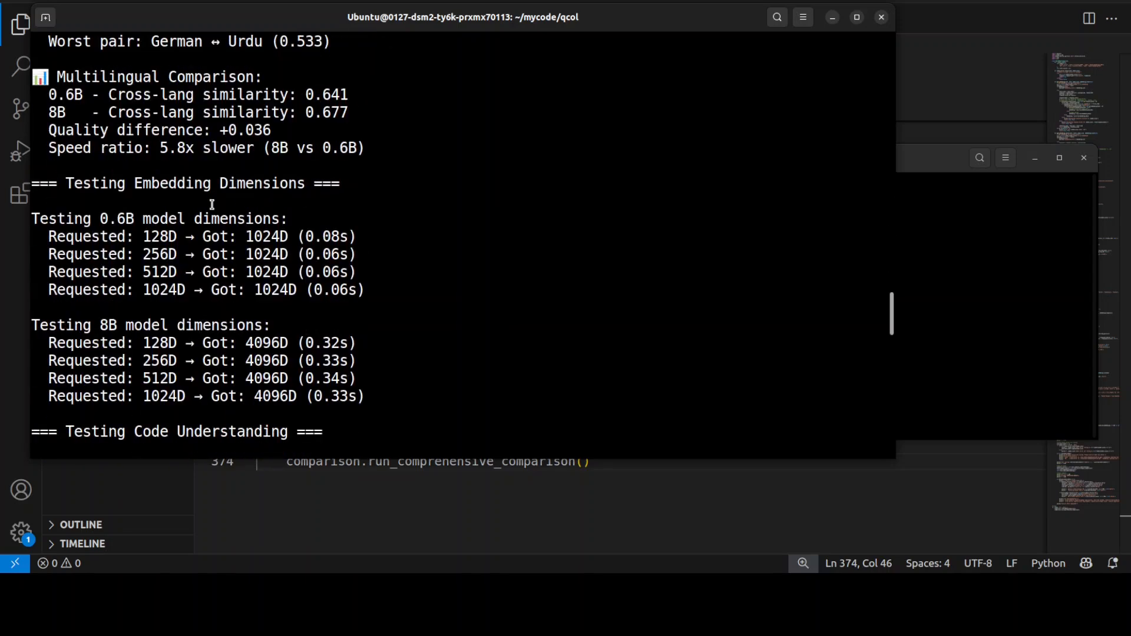
scroll(down, 3)
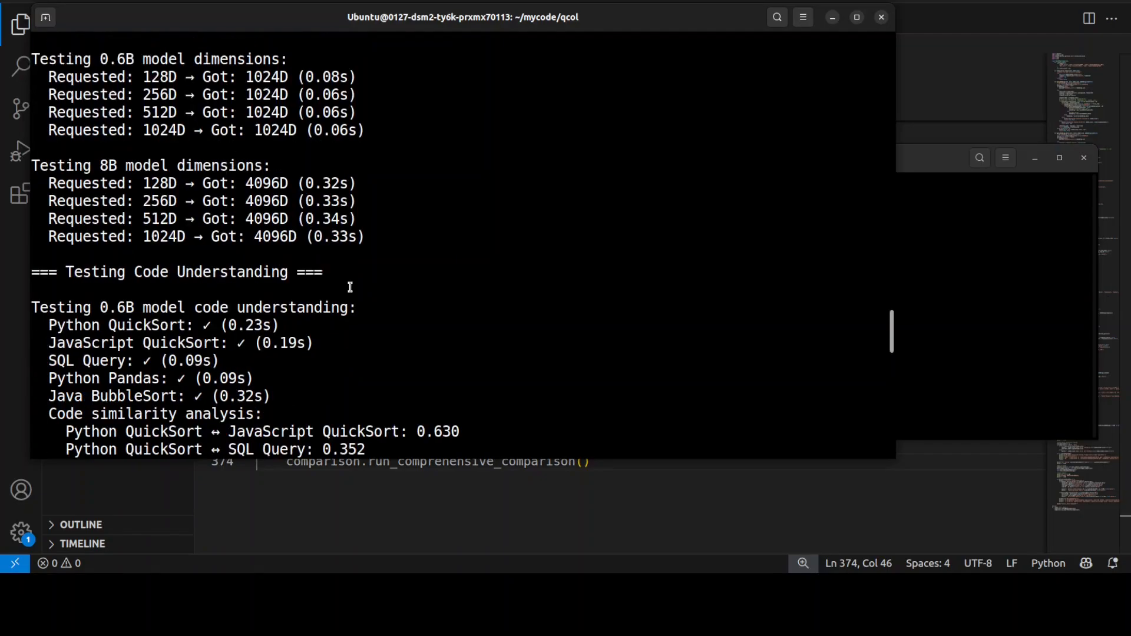
scroll(down, 3)
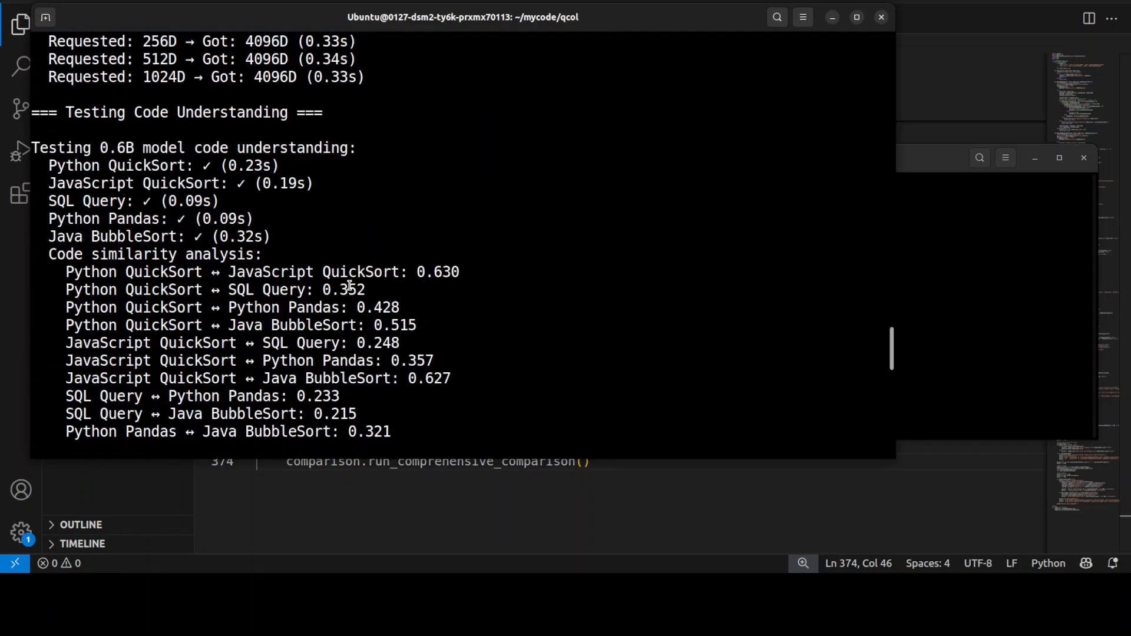
scroll(down, 3)
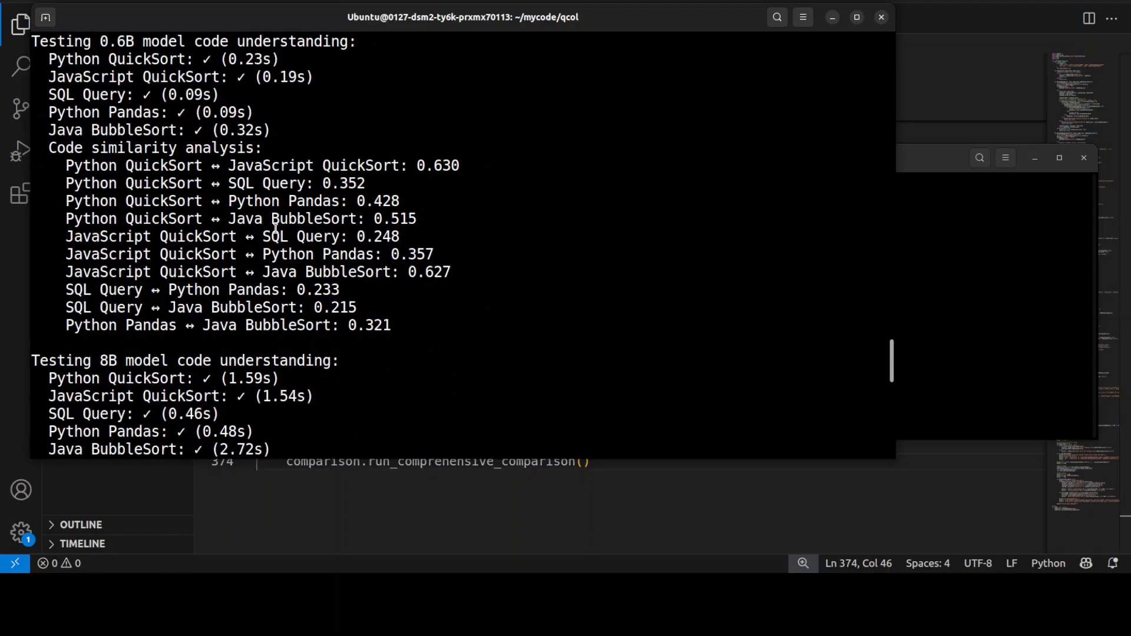
mouse_move(227, 278)
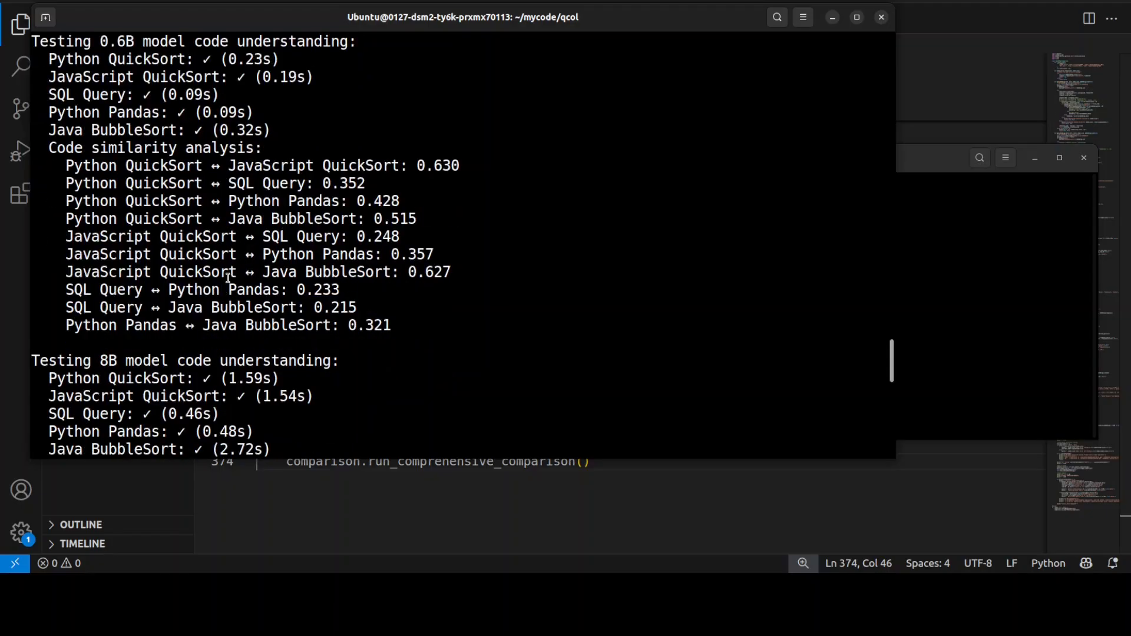
scroll(down, 3)
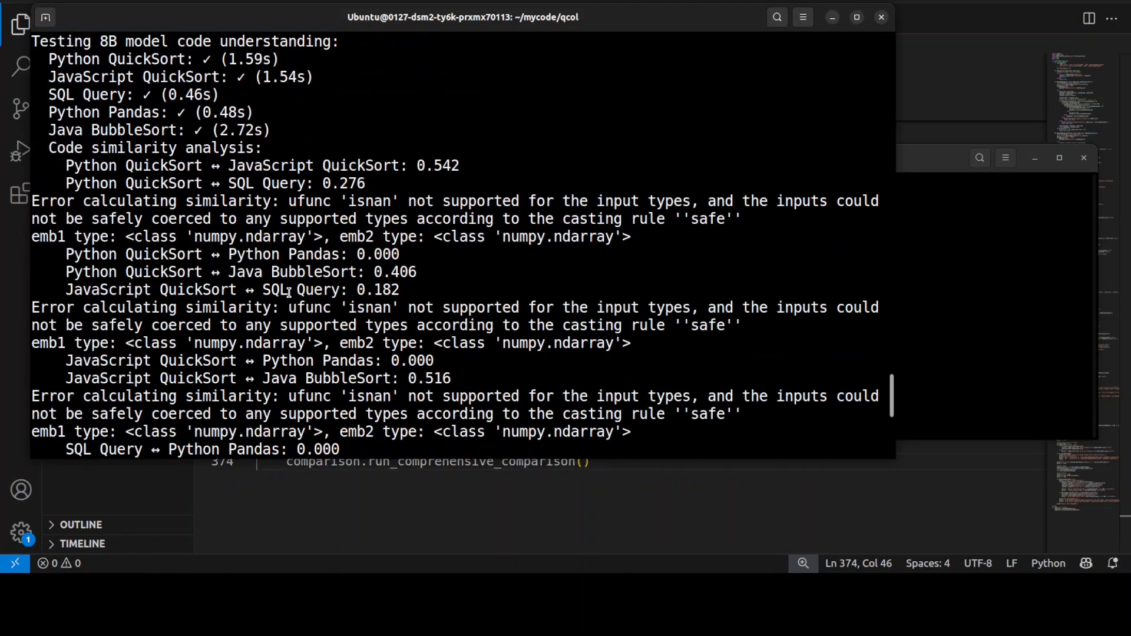
scroll(down, 3)
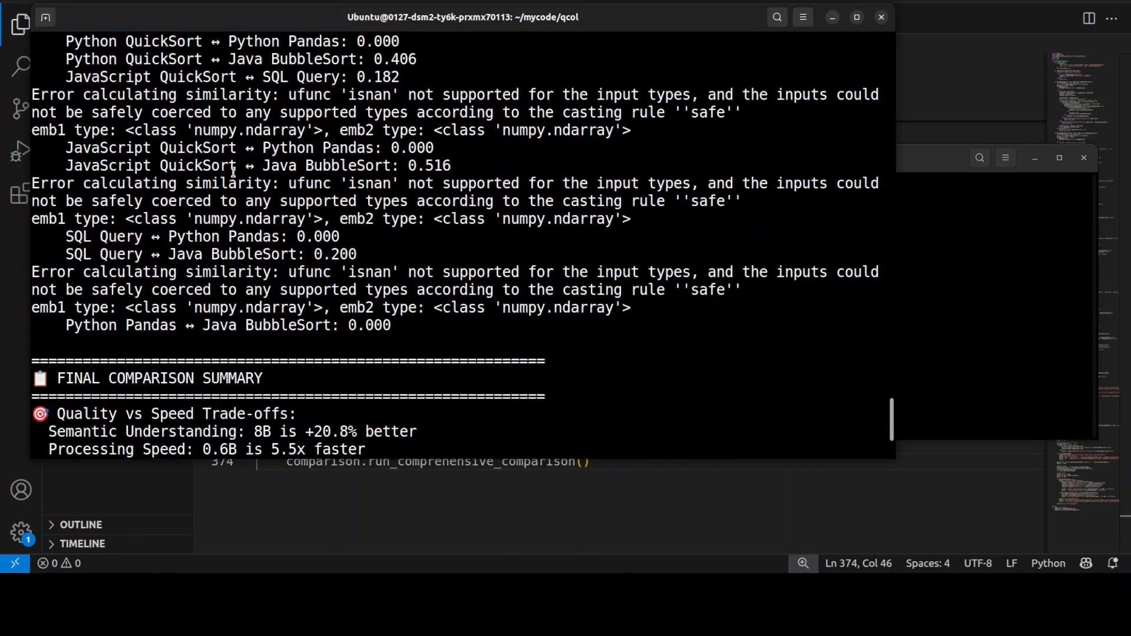
Reach 'All tests completed!' and highlight the 0.6B recommendation and its 5.5x speed advantage
scroll(down, 3)
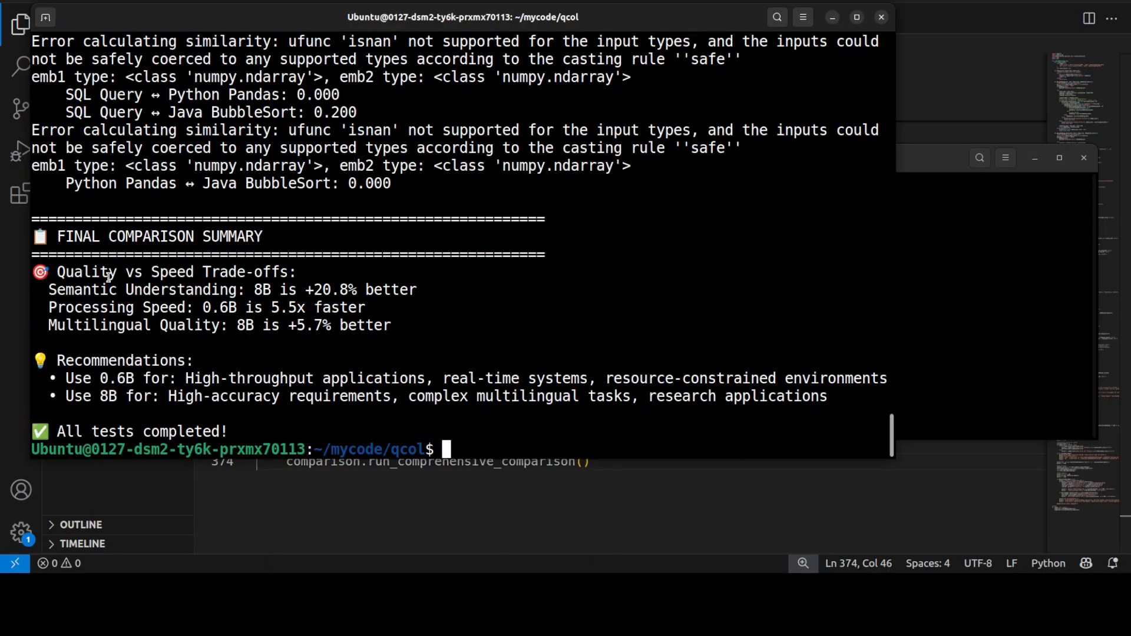
double_click(101, 273)
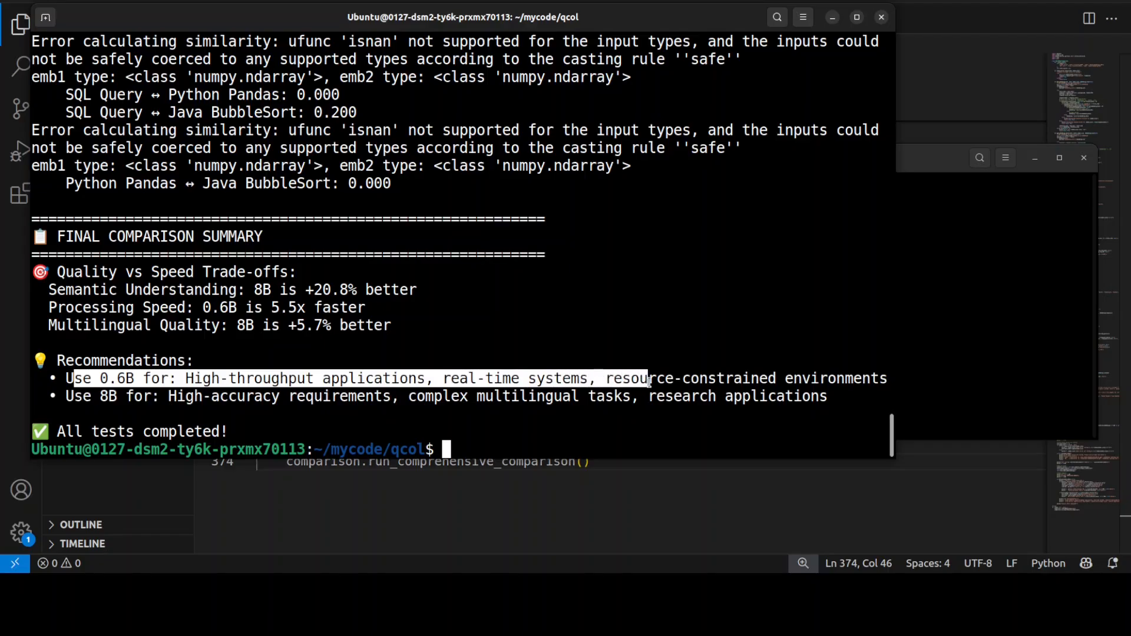
mouse_move(154, 403)
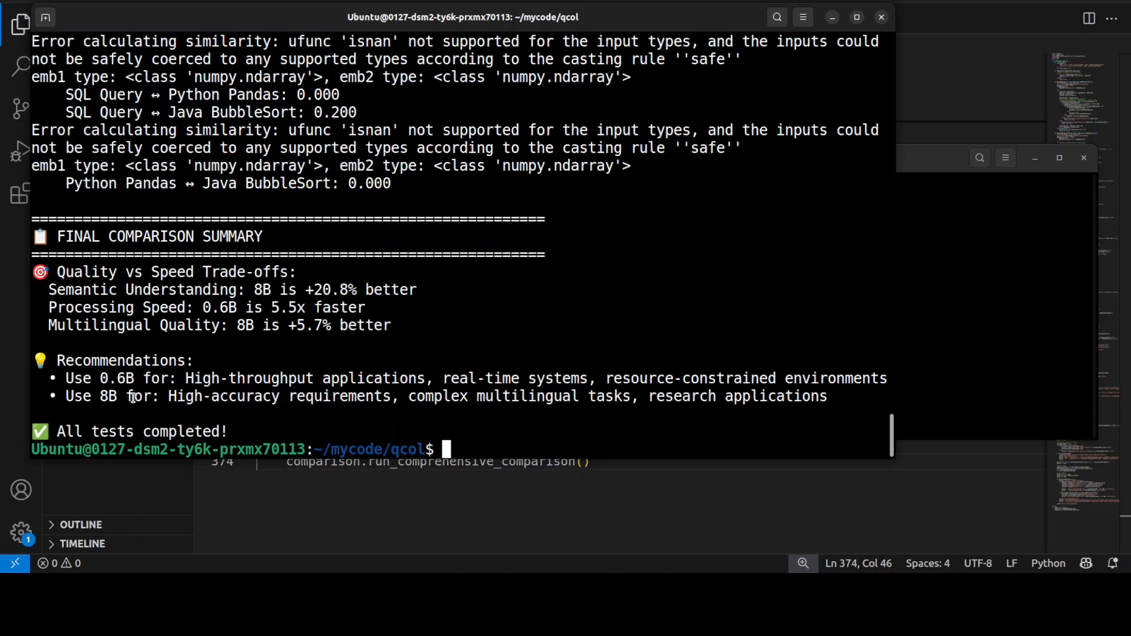
double_click(109, 396)
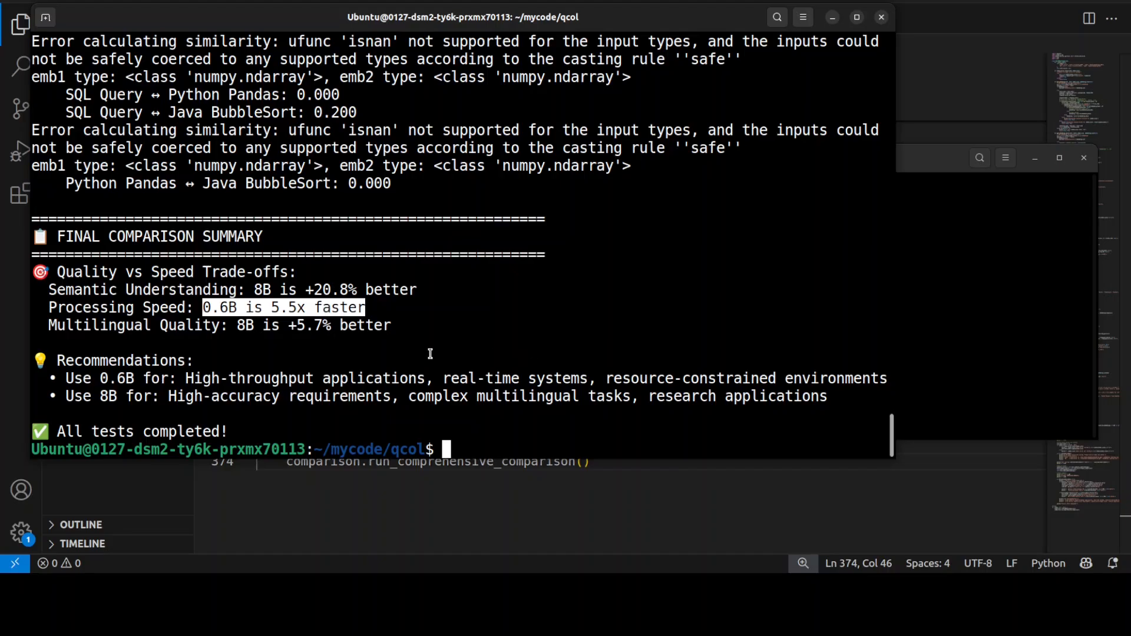
mouse_move(425, 348)
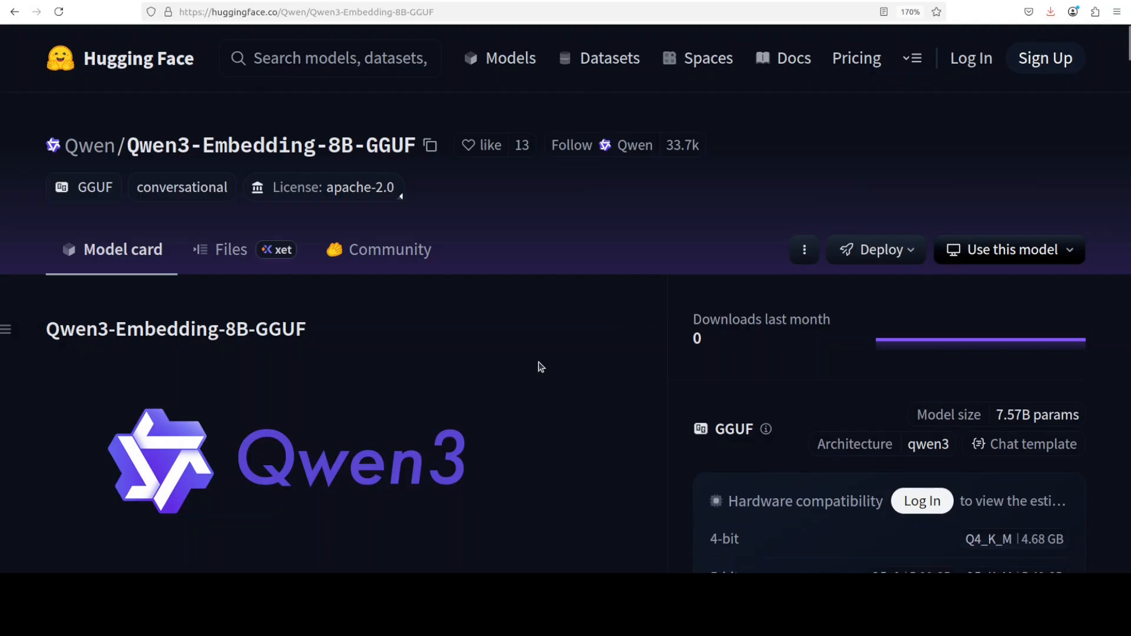
mouse_move(505, 266)
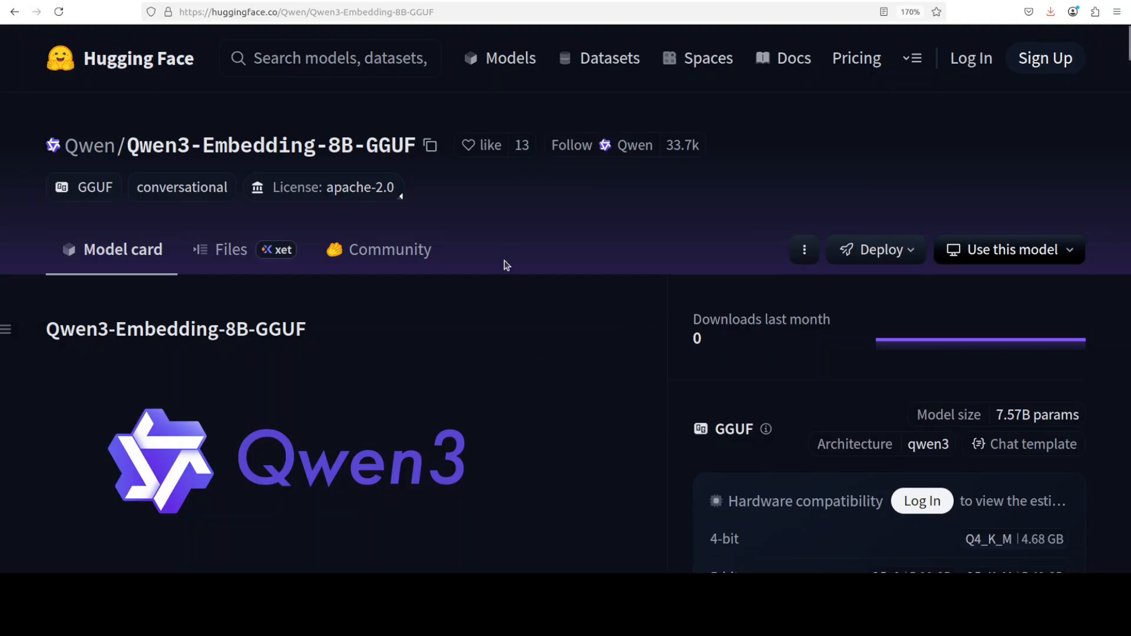
mouse_move(360, 28)
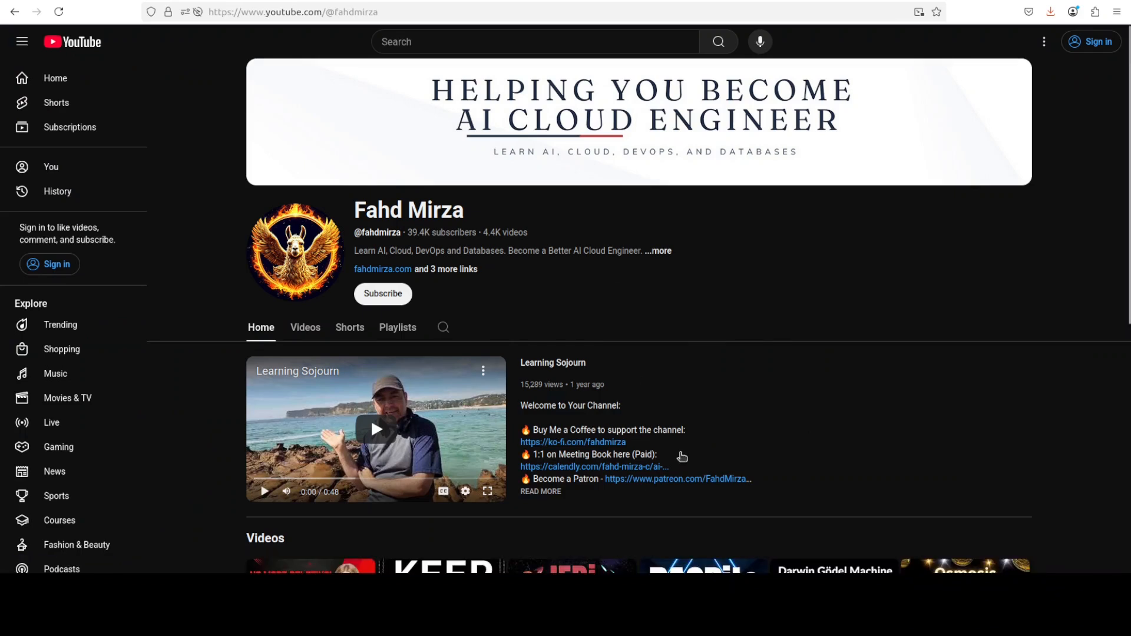
mouse_move(736, 444)
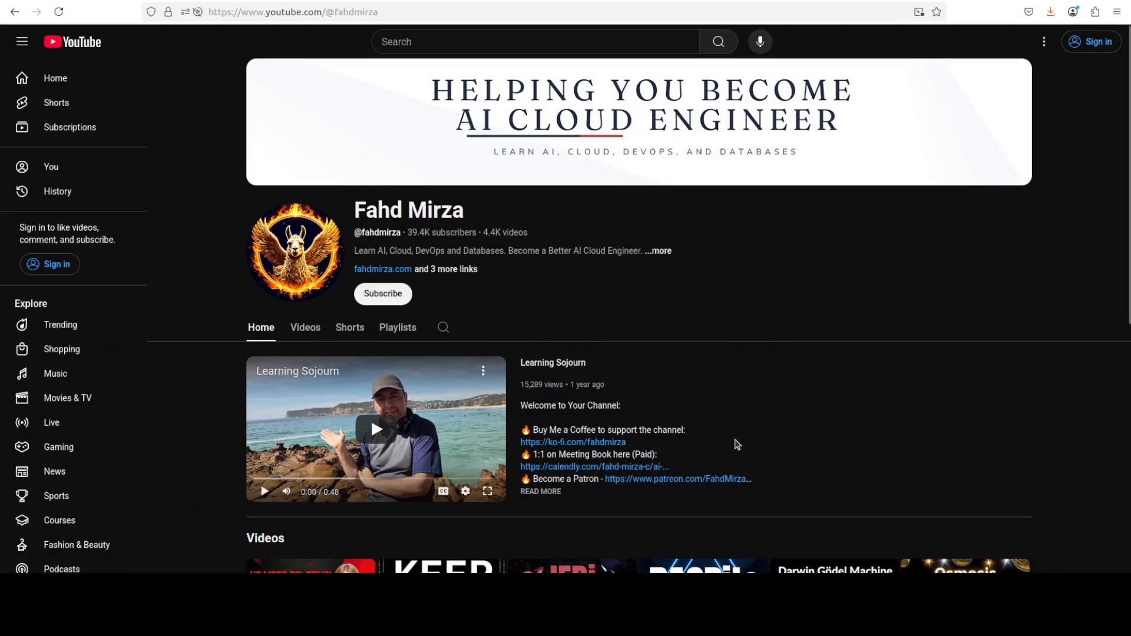
mouse_move(731, 459)
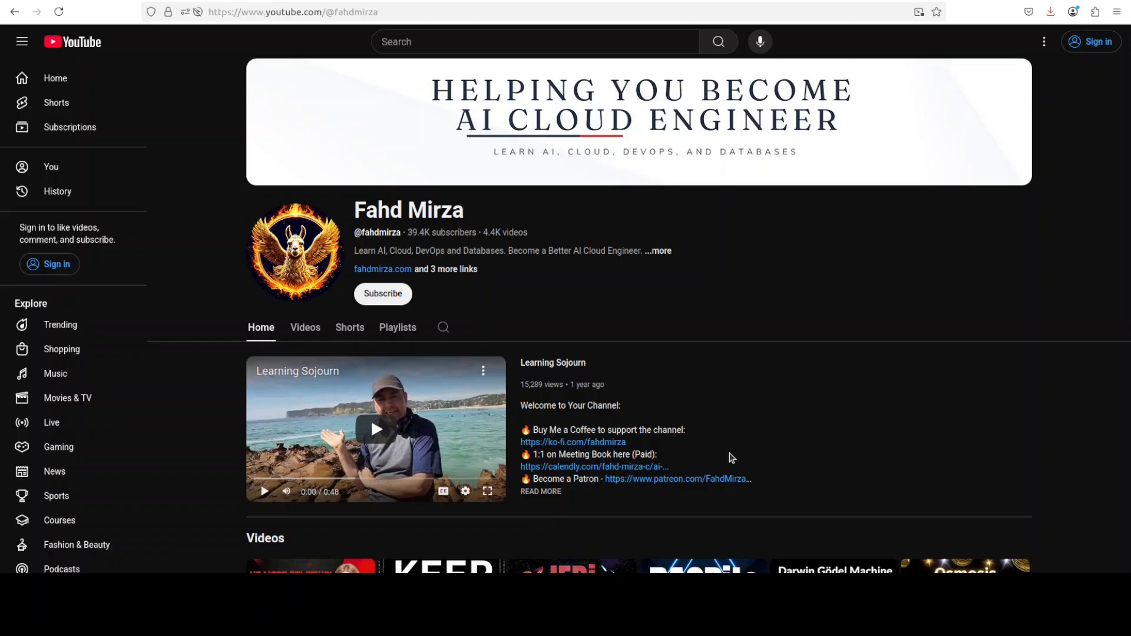
mouse_move(728, 435)
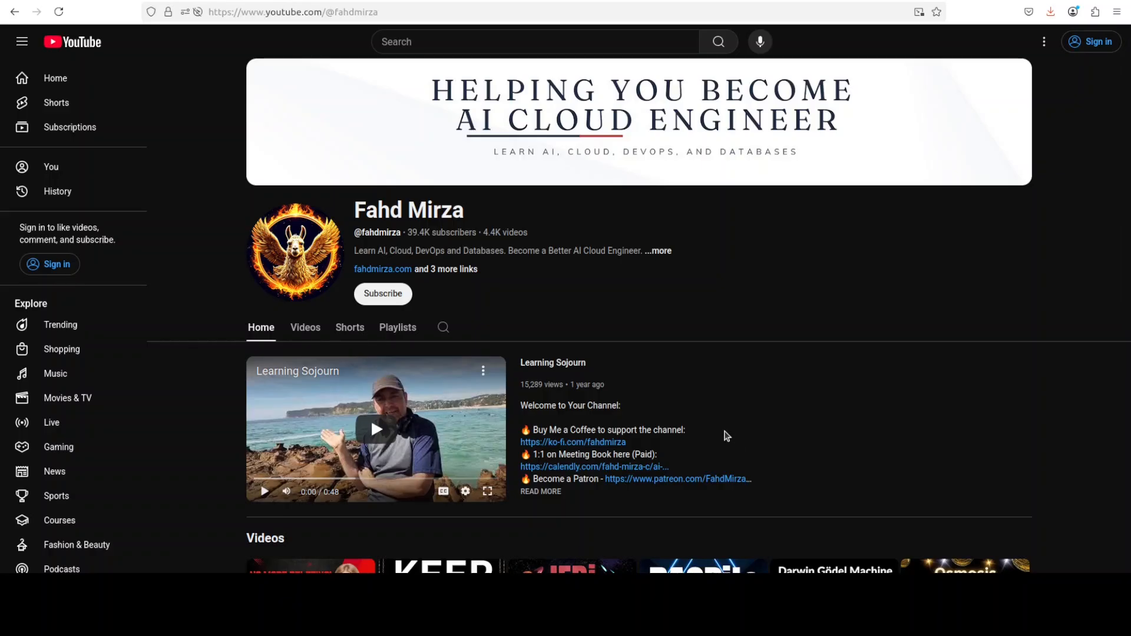
mouse_move(723, 437)
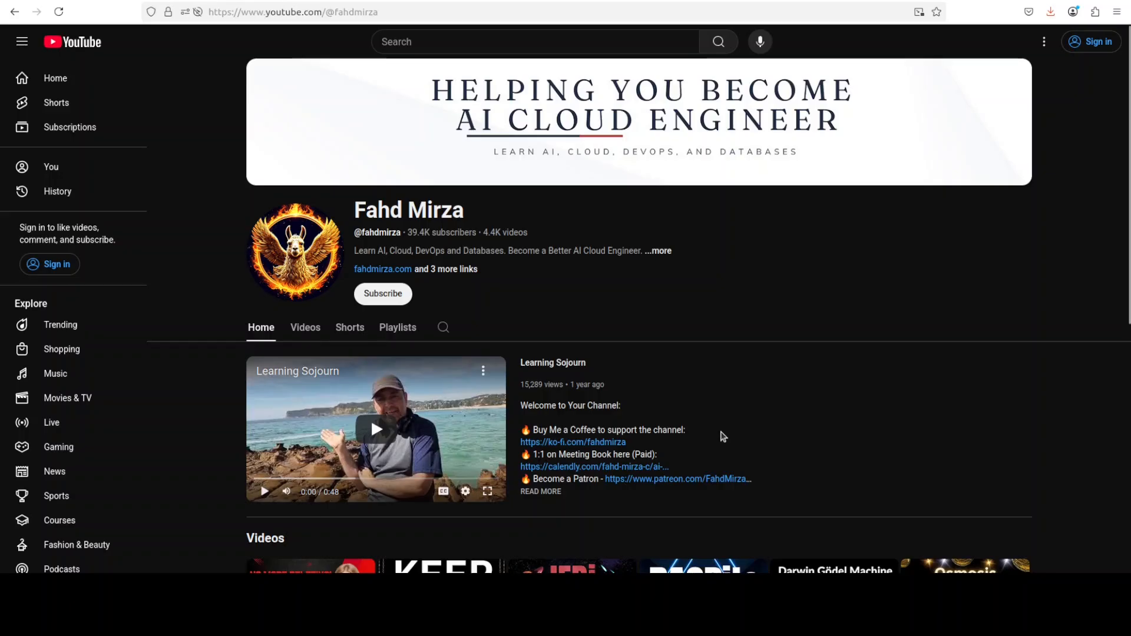